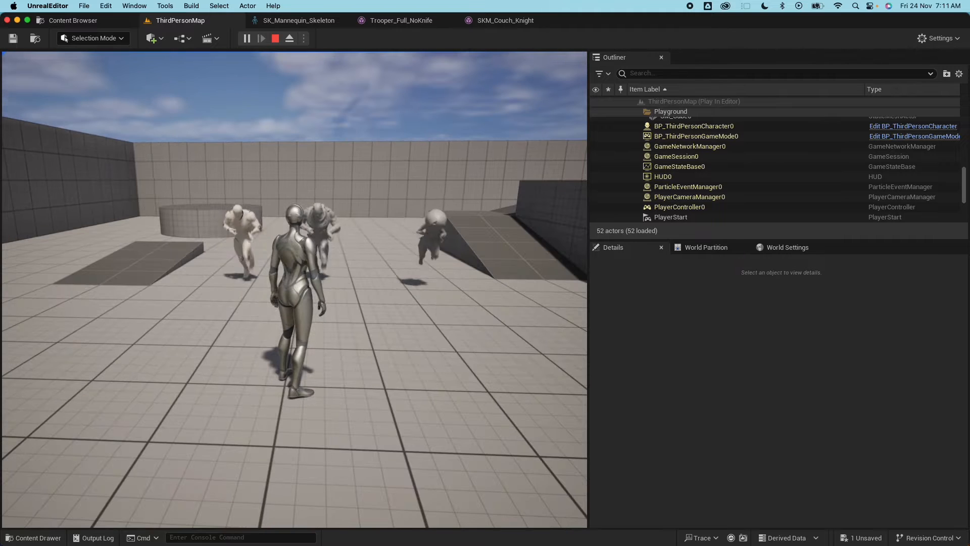
Step: Open the mannequin skeleton's tree options and scroll through its bone list
click(300, 20)
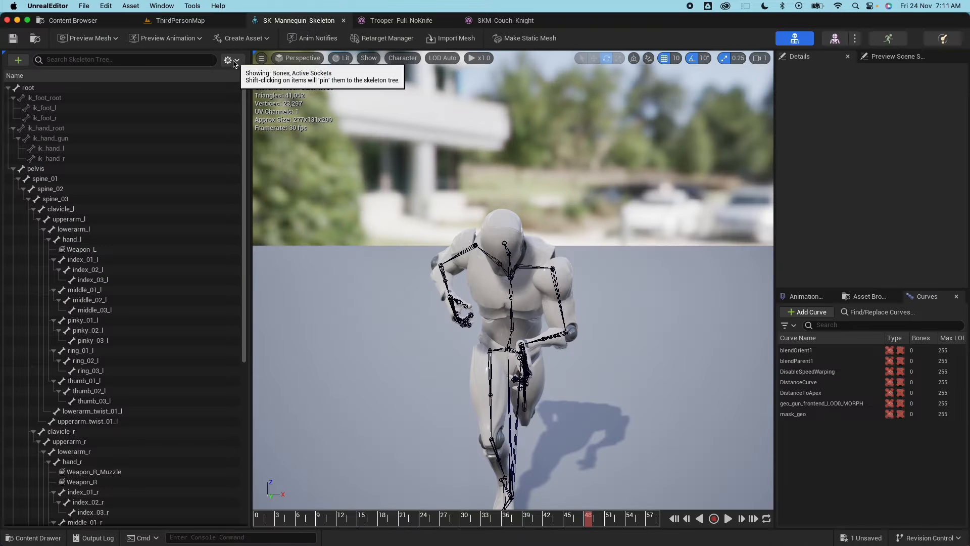
click(228, 59)
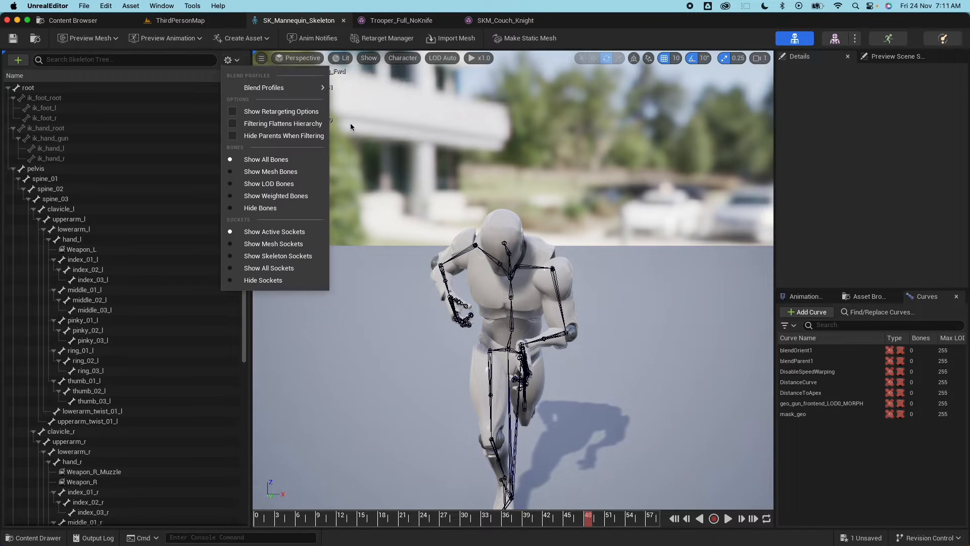
mouse_move(281, 111)
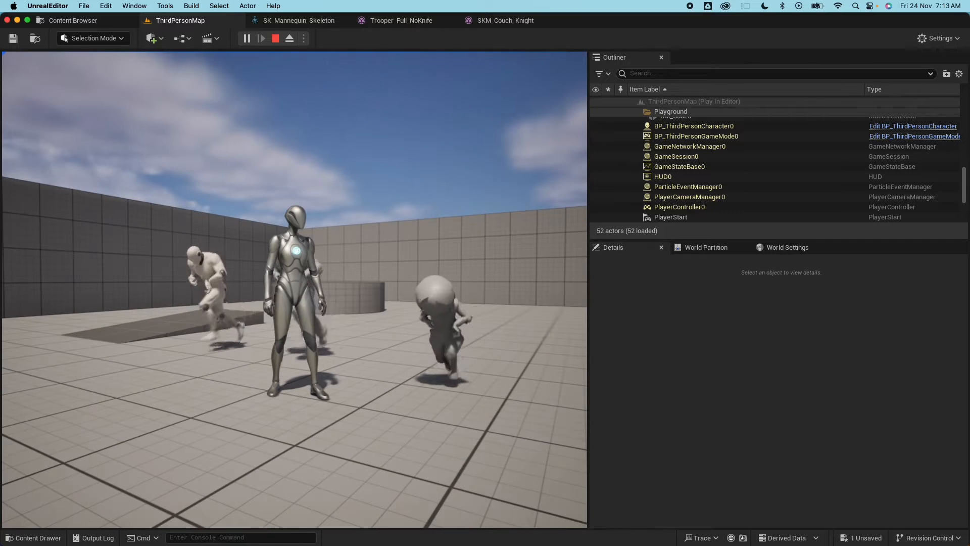
click(36, 5)
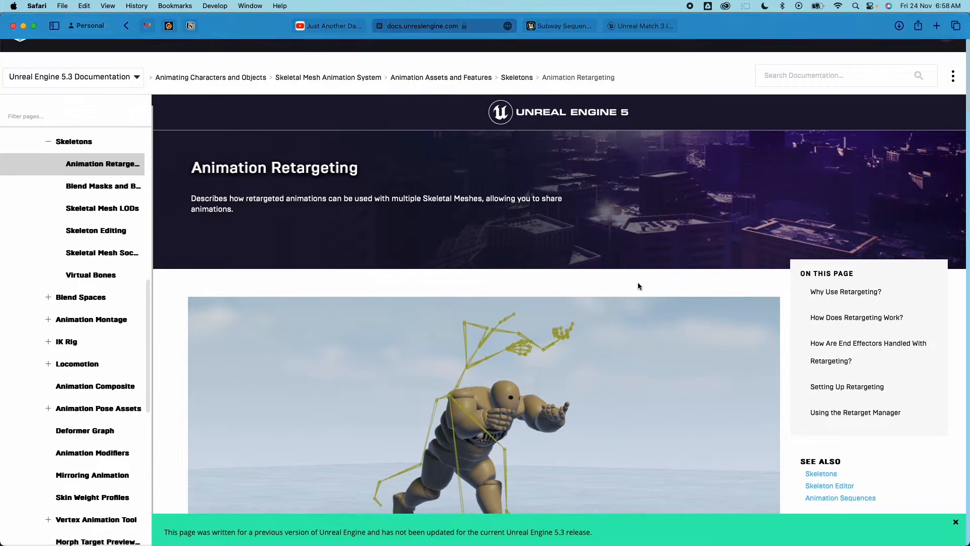
scroll(down, 3)
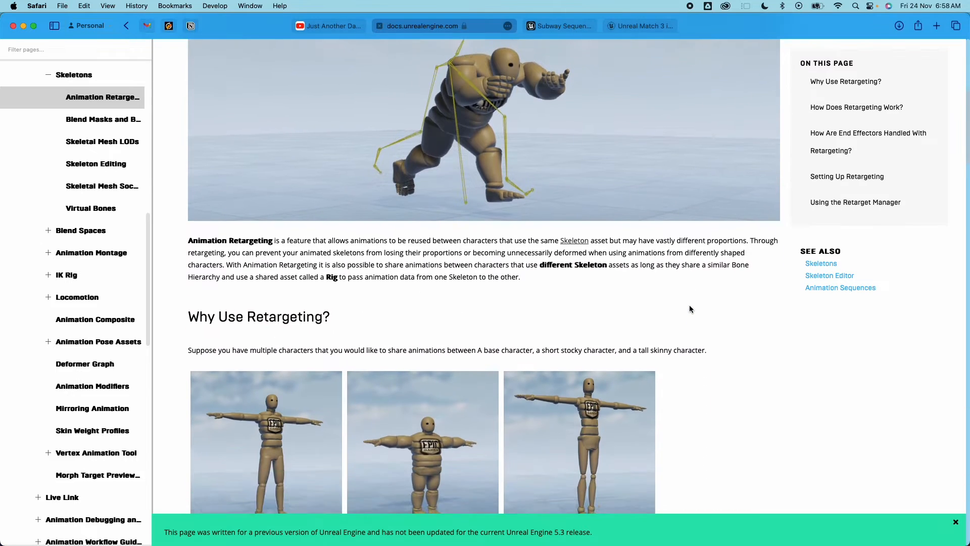
scroll(down, 3)
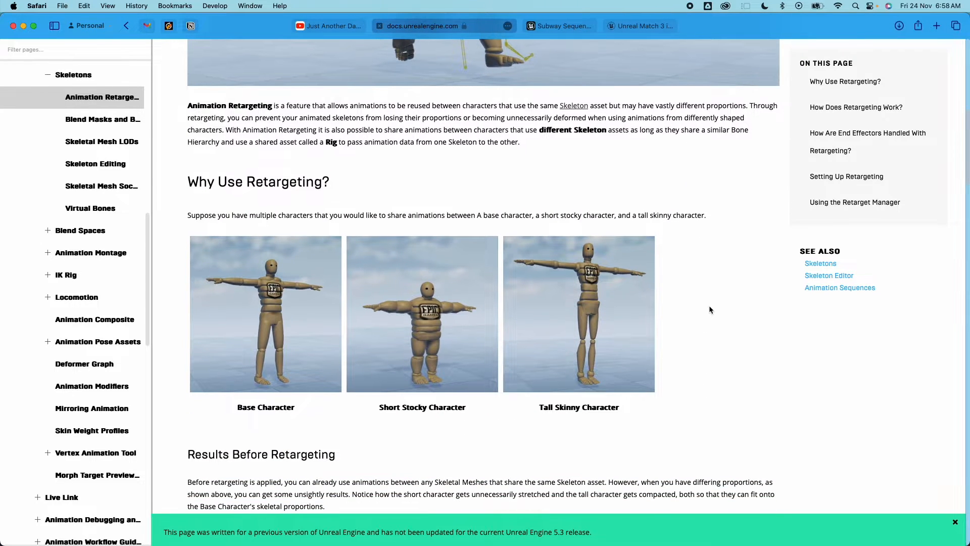
scroll(down, 3)
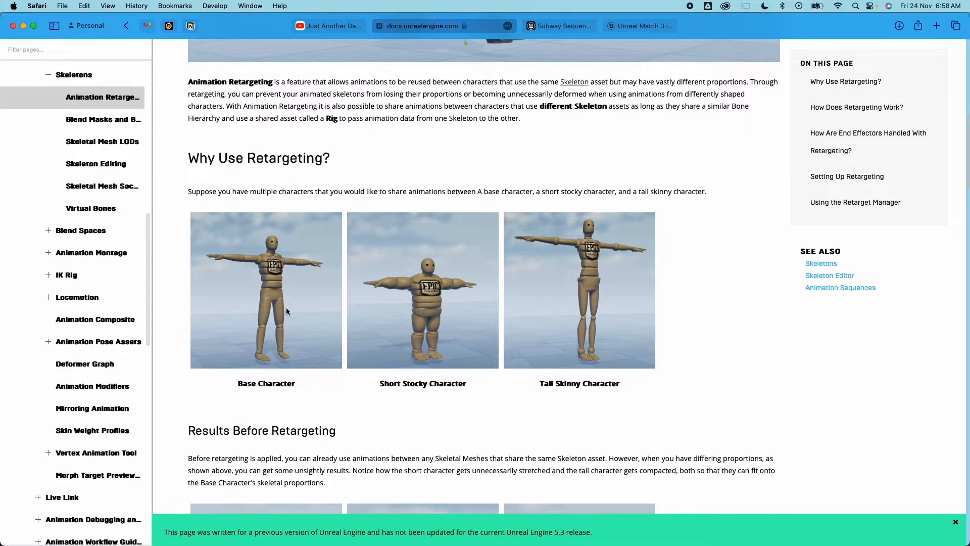
mouse_move(433, 315)
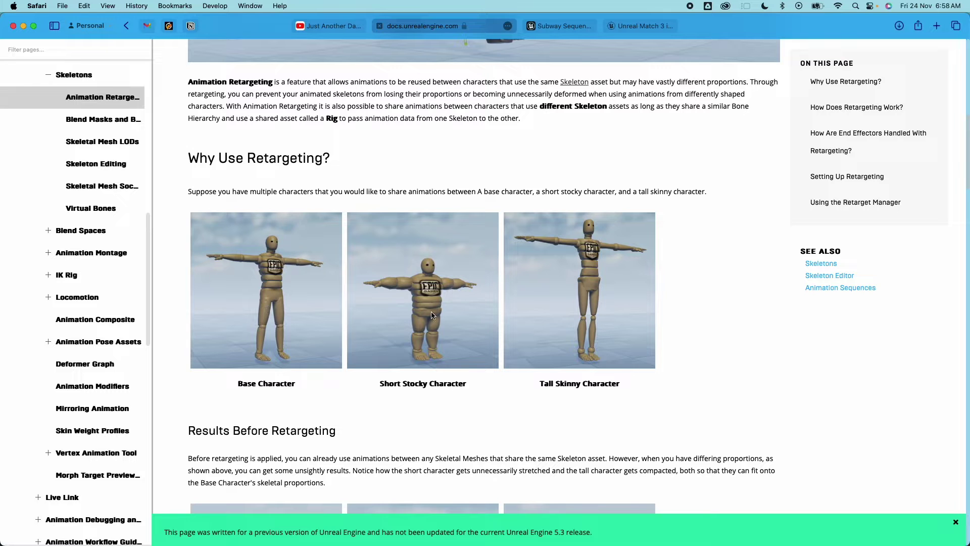
mouse_move(278, 272)
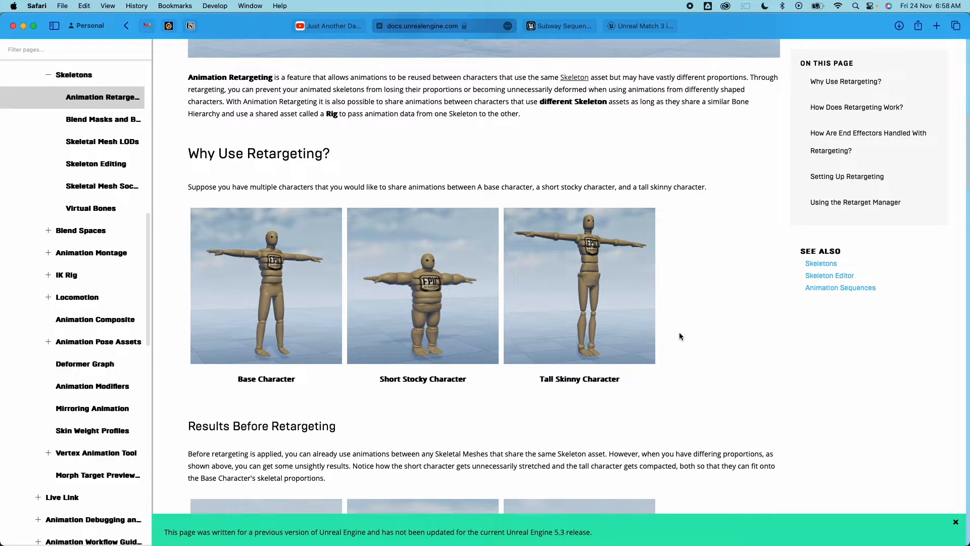
Step: Scroll TPoseRemy_Skeleton's bone hierarchy from Hips down through both hands
scroll(down, 3)
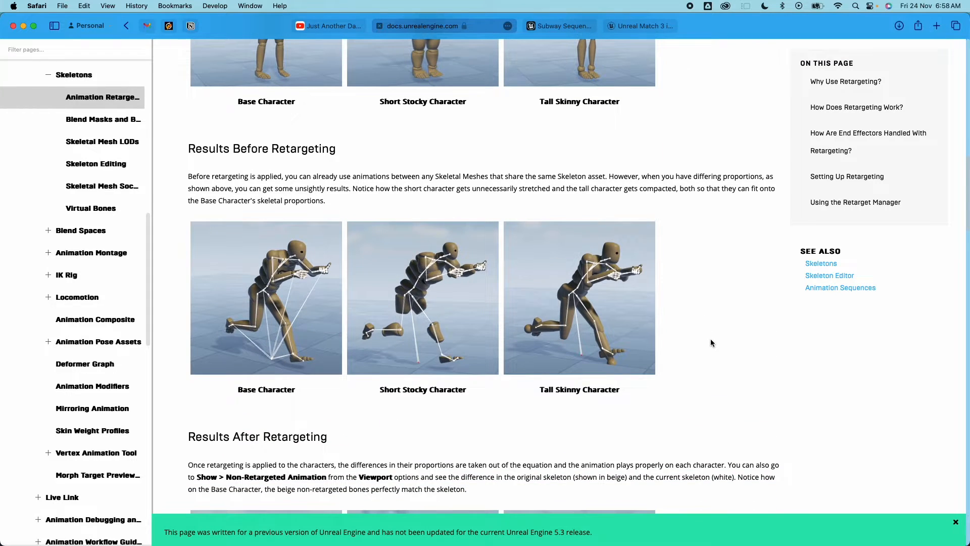
mouse_move(425, 326)
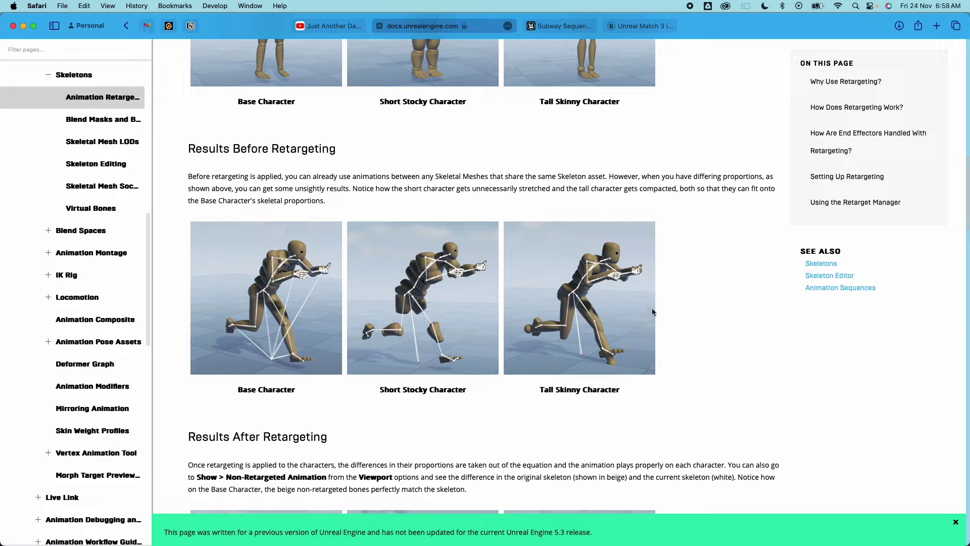
mouse_move(394, 323)
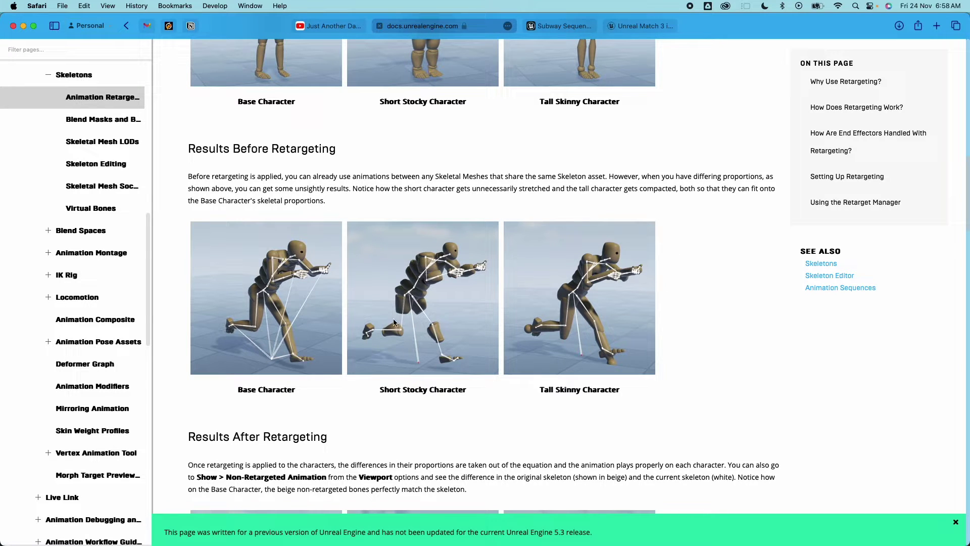
mouse_move(559, 348)
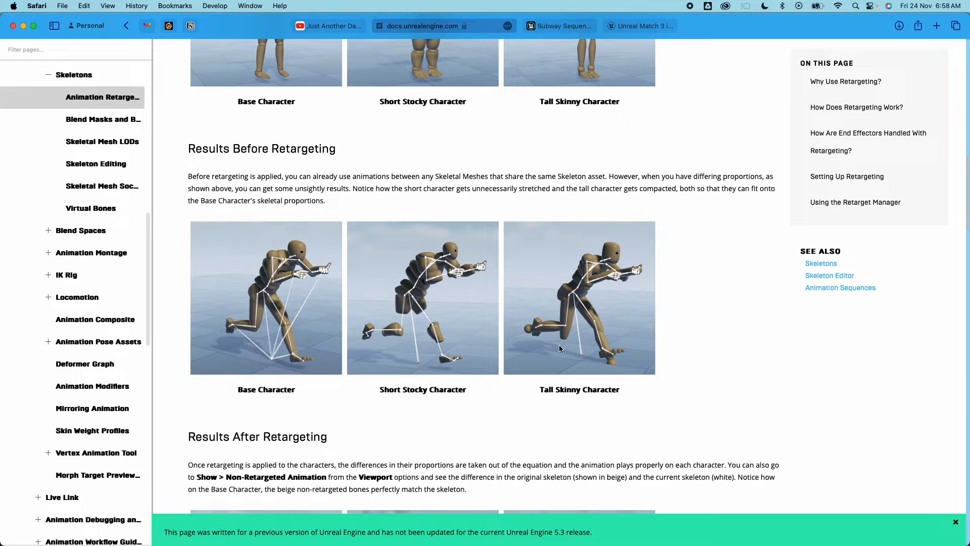
mouse_move(604, 293)
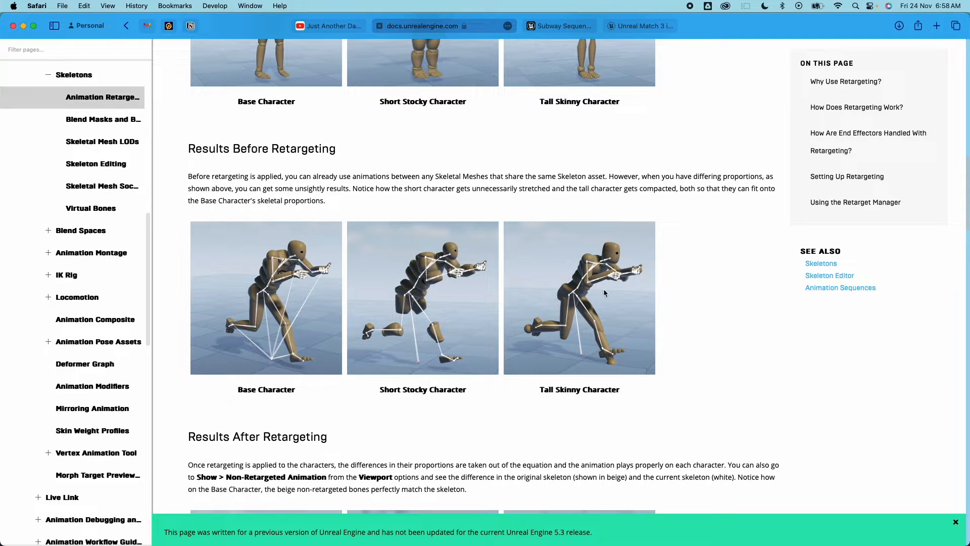
scroll(down, 3)
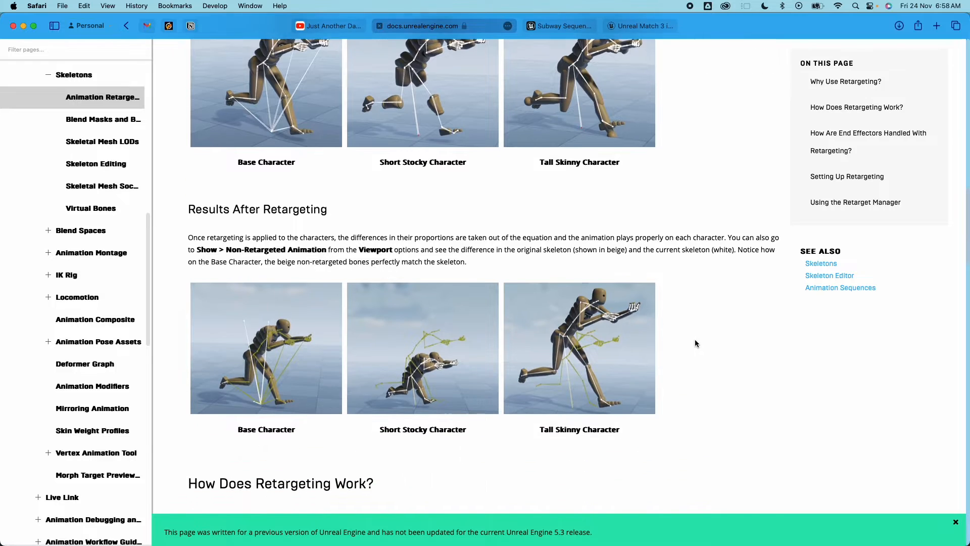
scroll(down, 3)
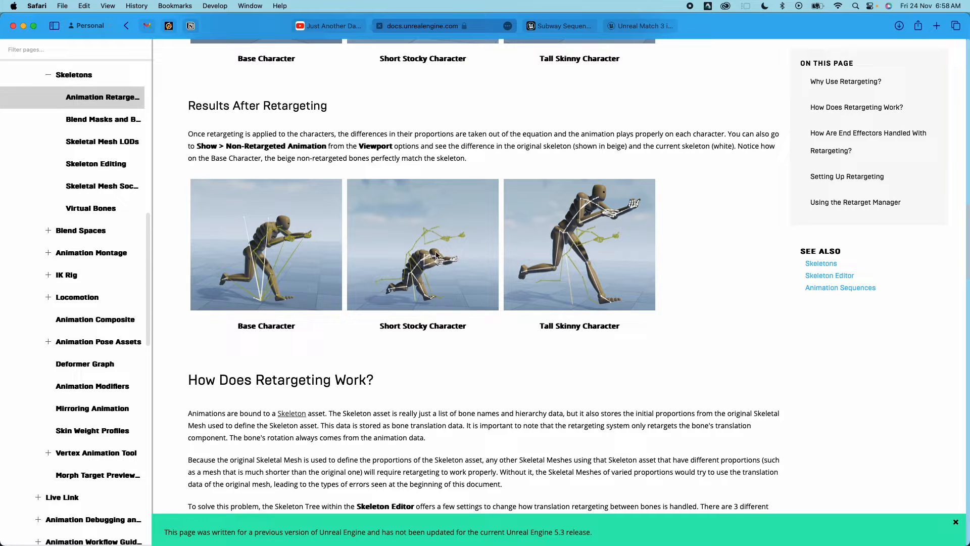
mouse_move(439, 225)
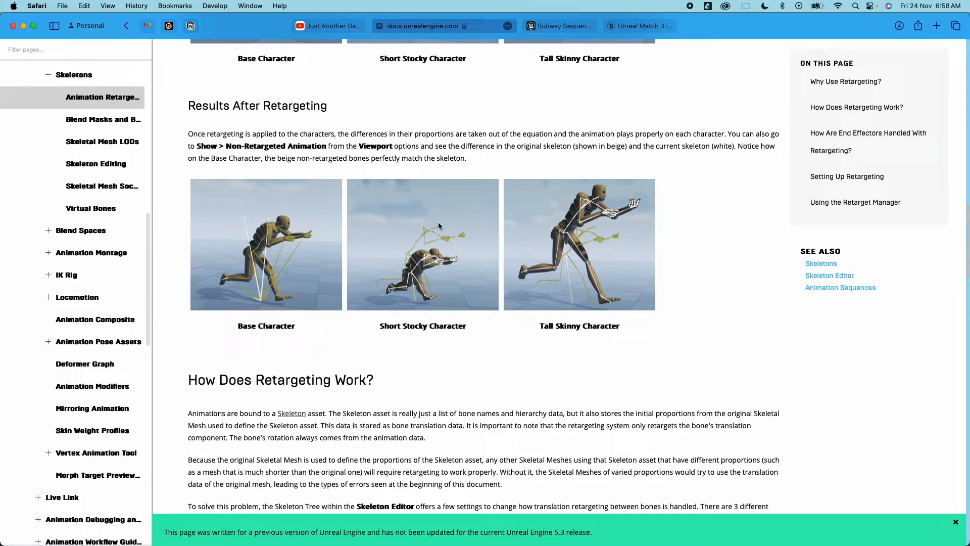
mouse_move(745, 279)
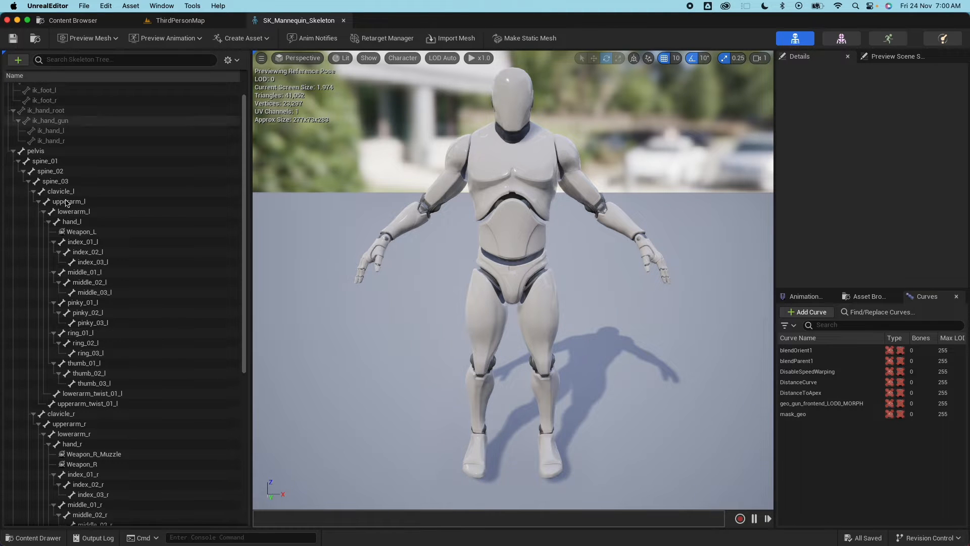
scroll(up, 3)
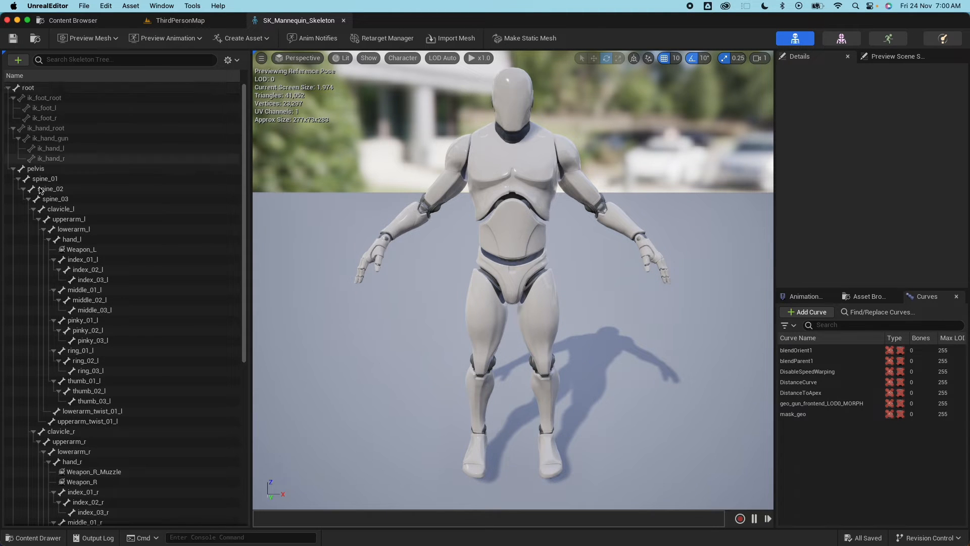
mouse_move(49, 132)
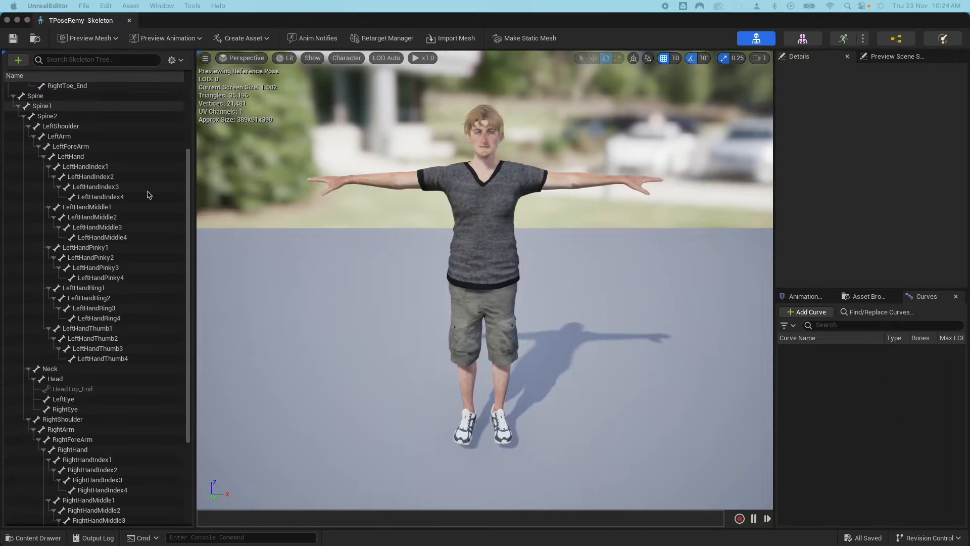
scroll(down, 3)
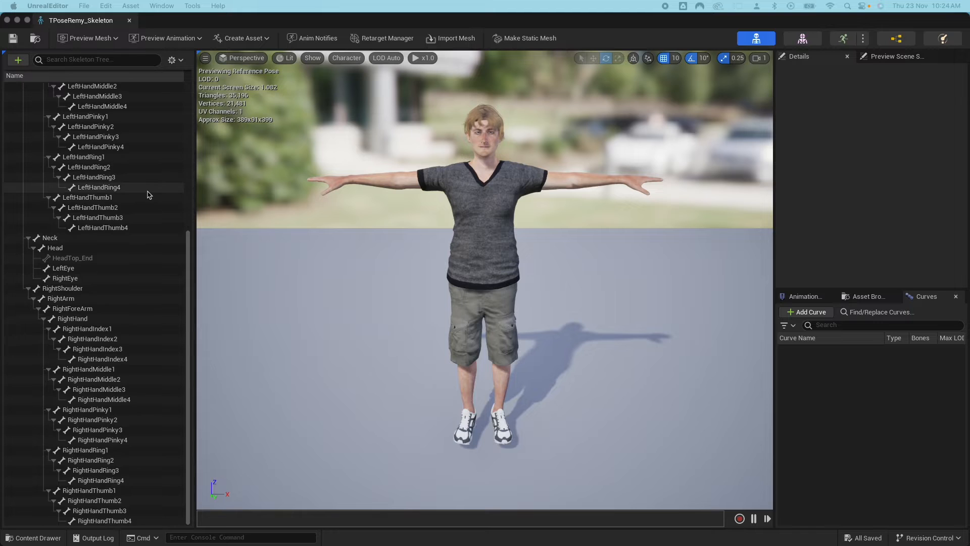
scroll(up, 3)
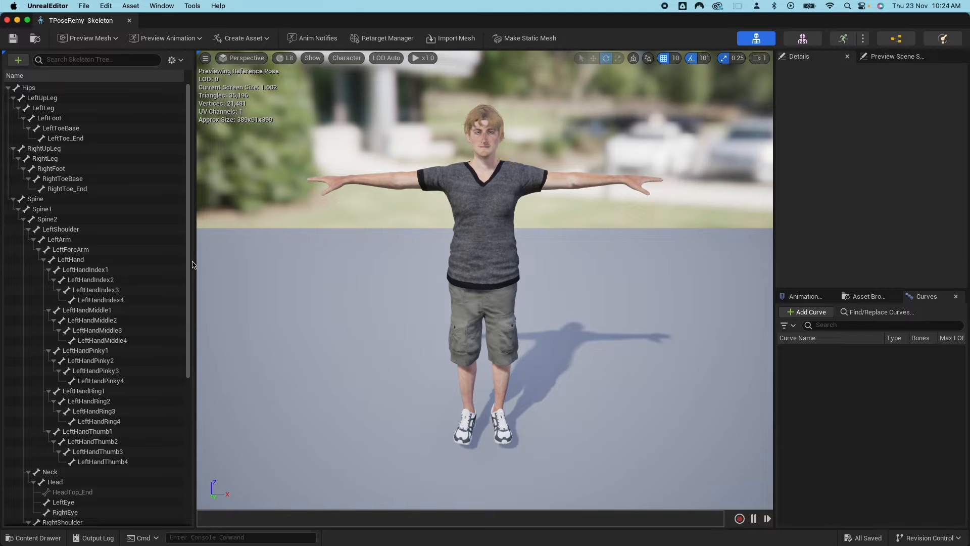
scroll(down, 3)
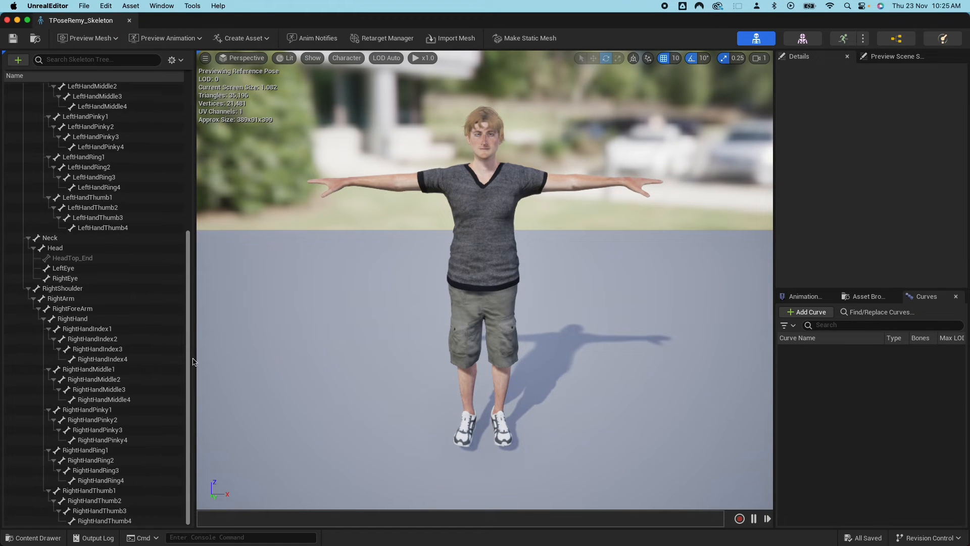
scroll(up, 3)
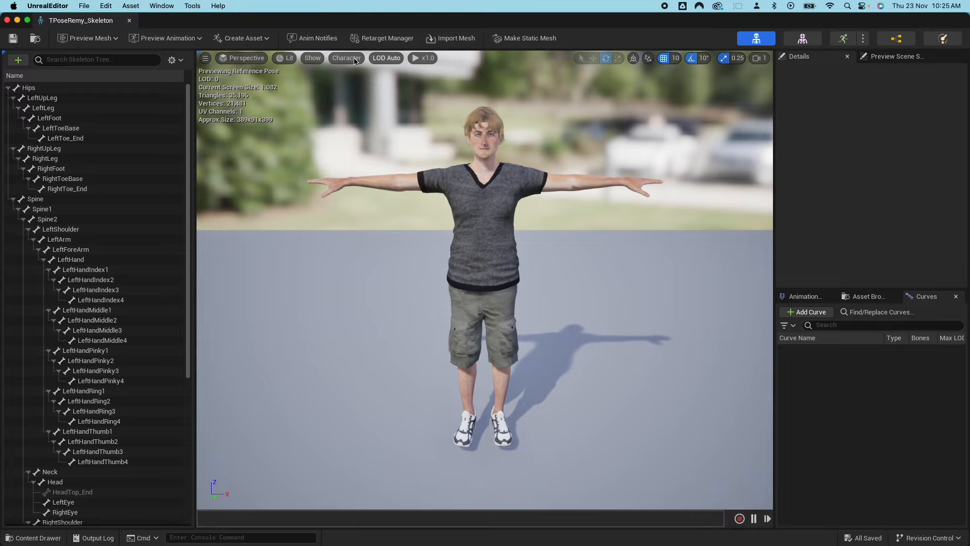
click(346, 57)
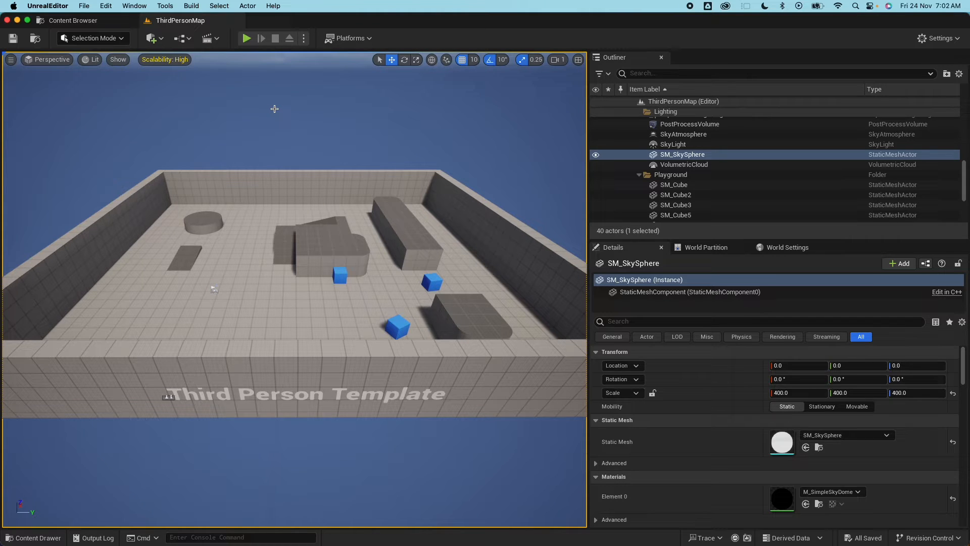
mouse_move(34, 538)
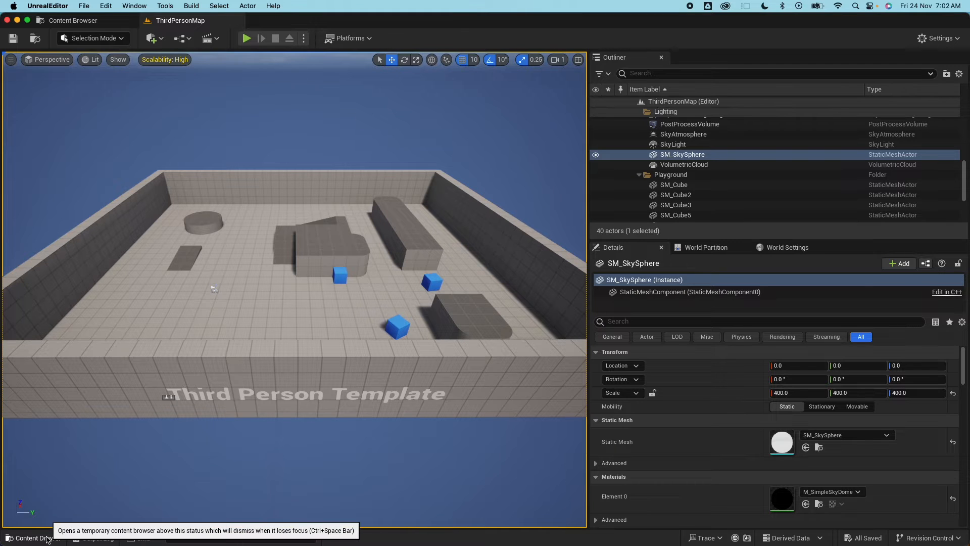
Step: Expand Characters > Mannequin_UE4 in the Content Browser and select its Meshes folder
click(30, 538)
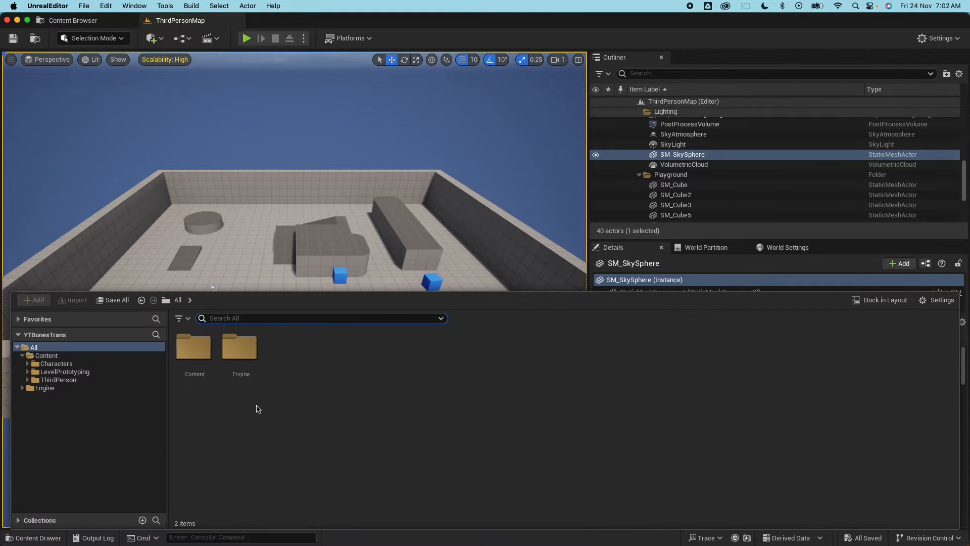
mouse_move(268, 410)
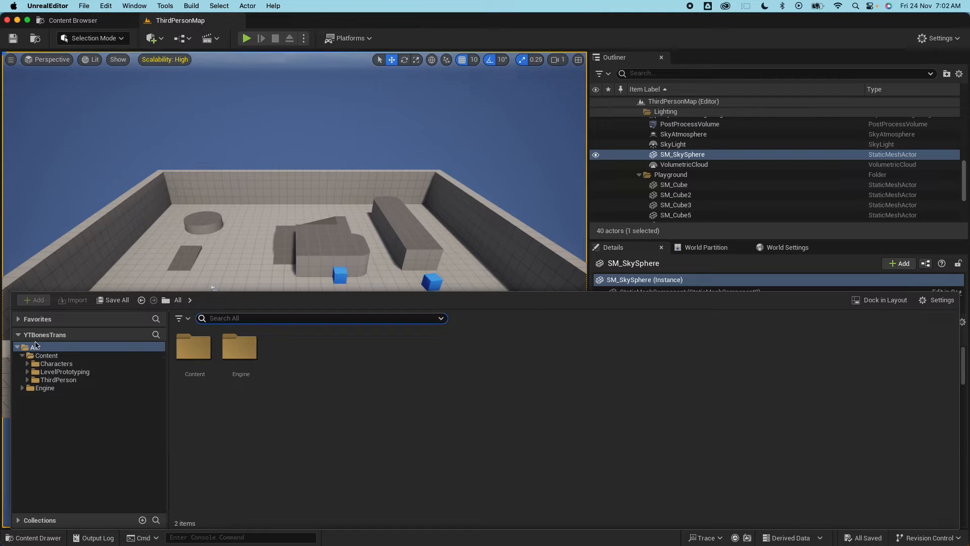
click(55, 363)
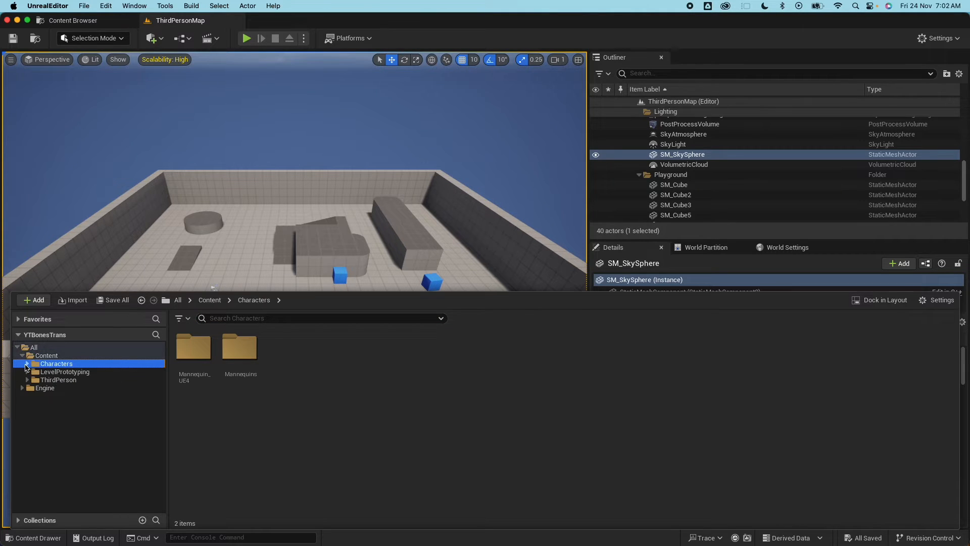
click(28, 364)
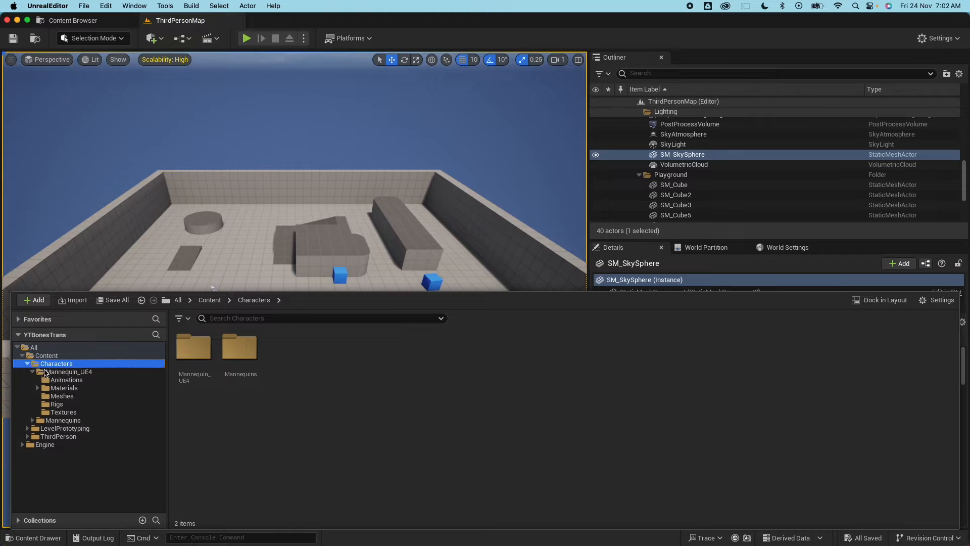
click(37, 372)
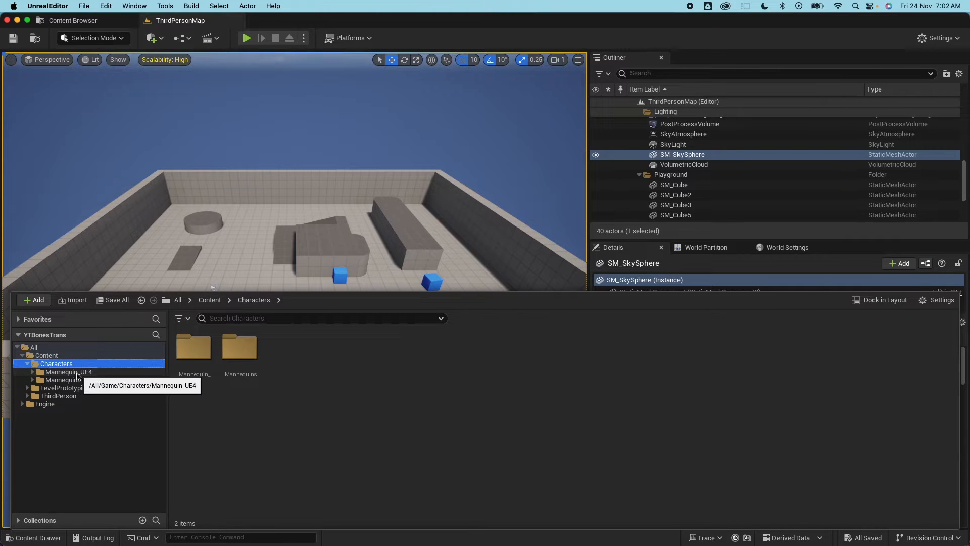
click(61, 380)
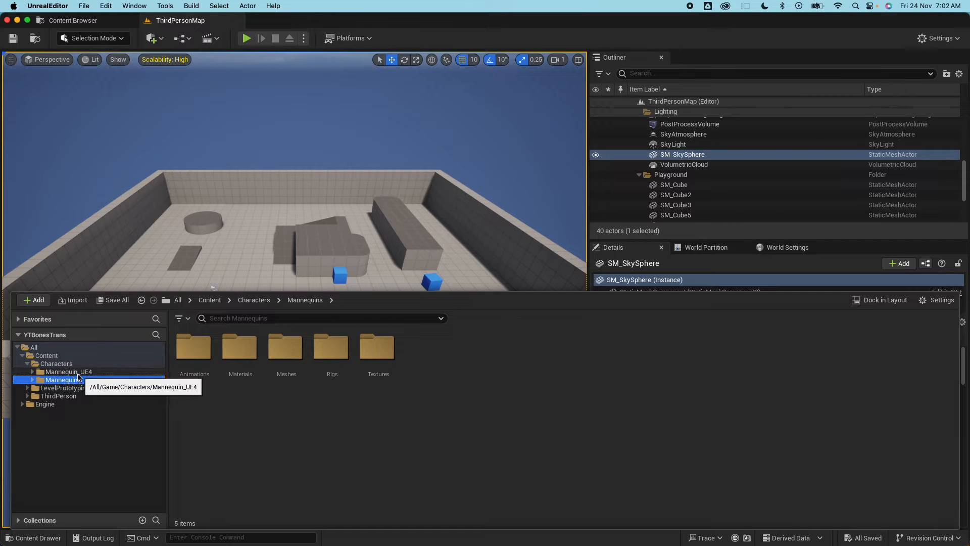
click(32, 372)
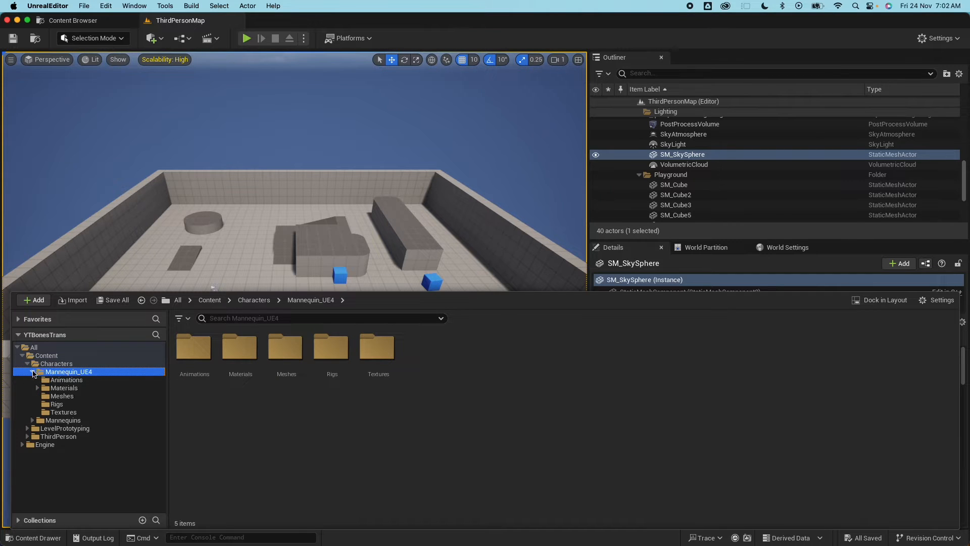
mouse_move(61, 396)
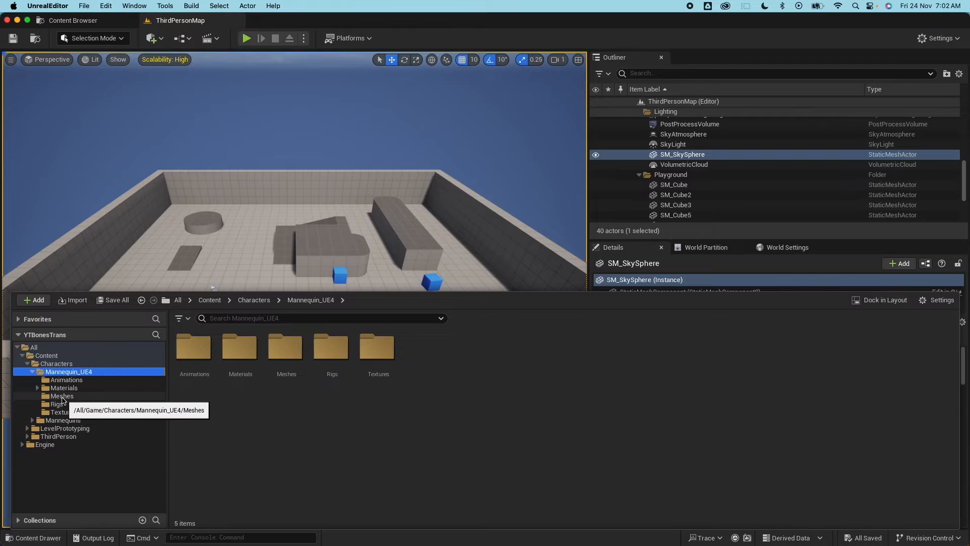
click(61, 397)
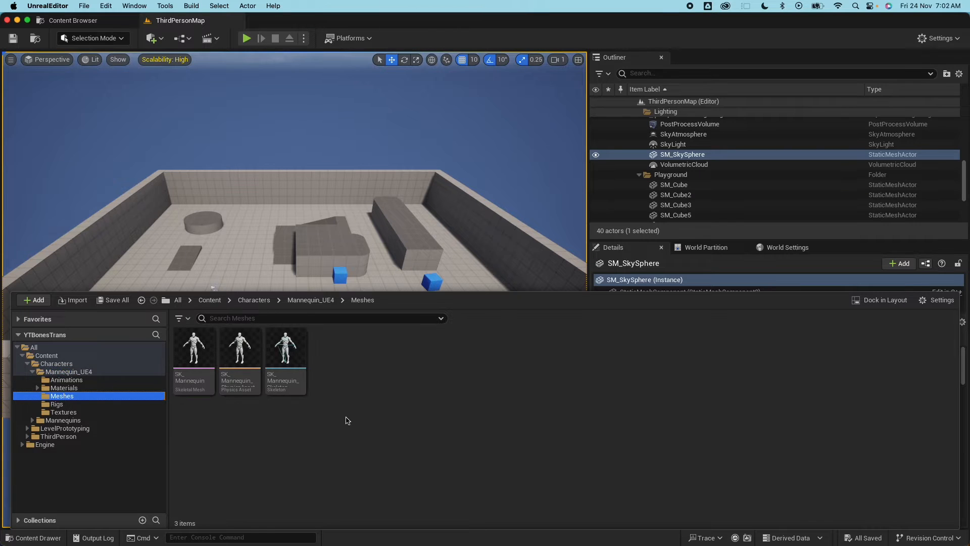
mouse_move(441, 416)
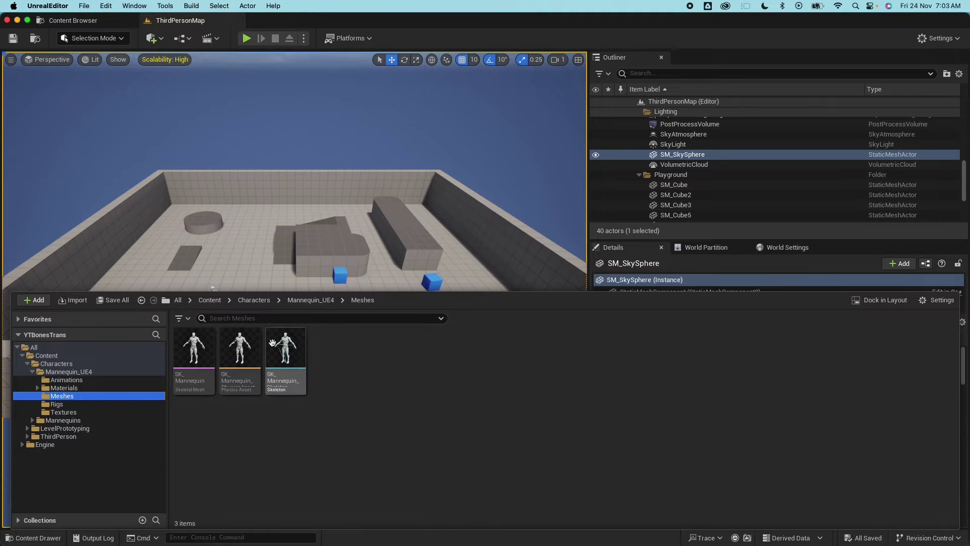
Step: Open SK_Mannequin_Skeleton and draw the All Hierarchy bones over the mesh
double_click(284, 345)
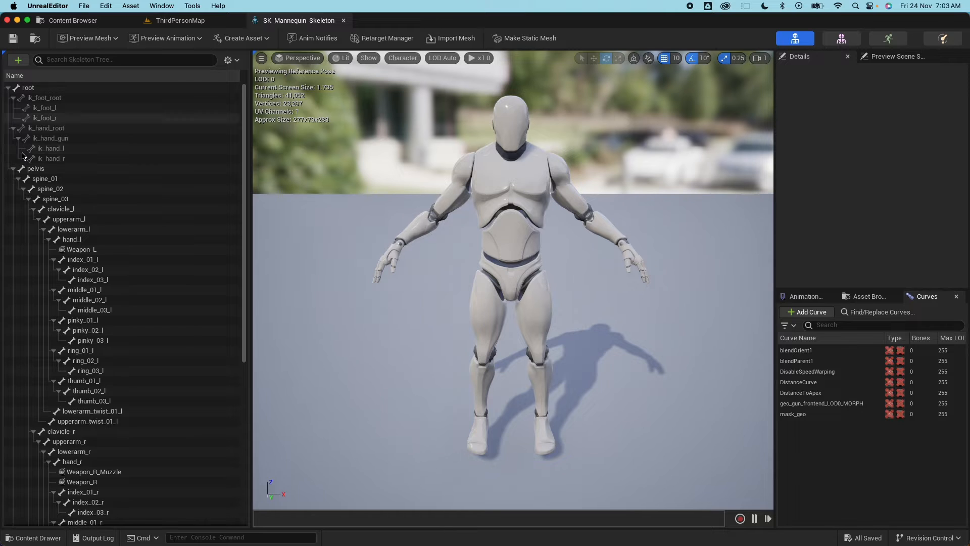
scroll(down, 3)
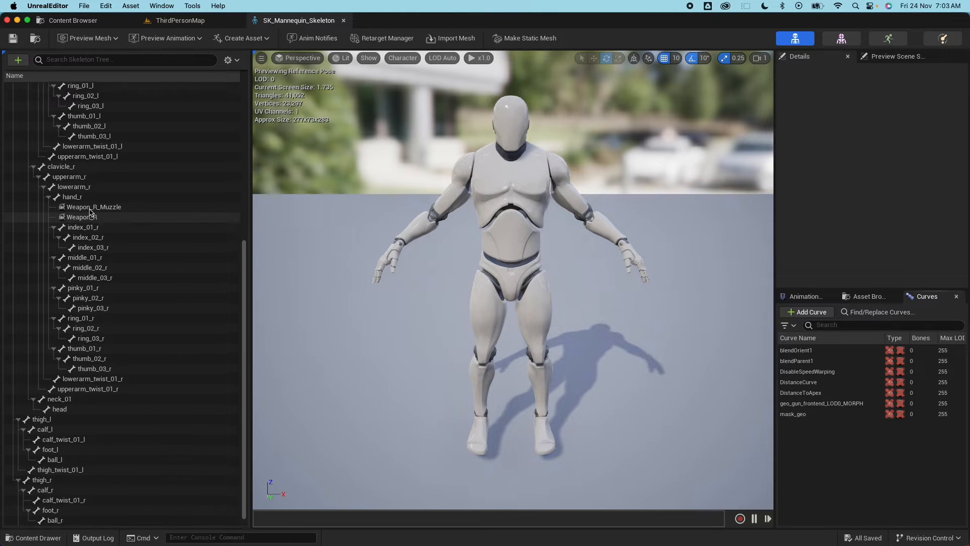
scroll(up, 3)
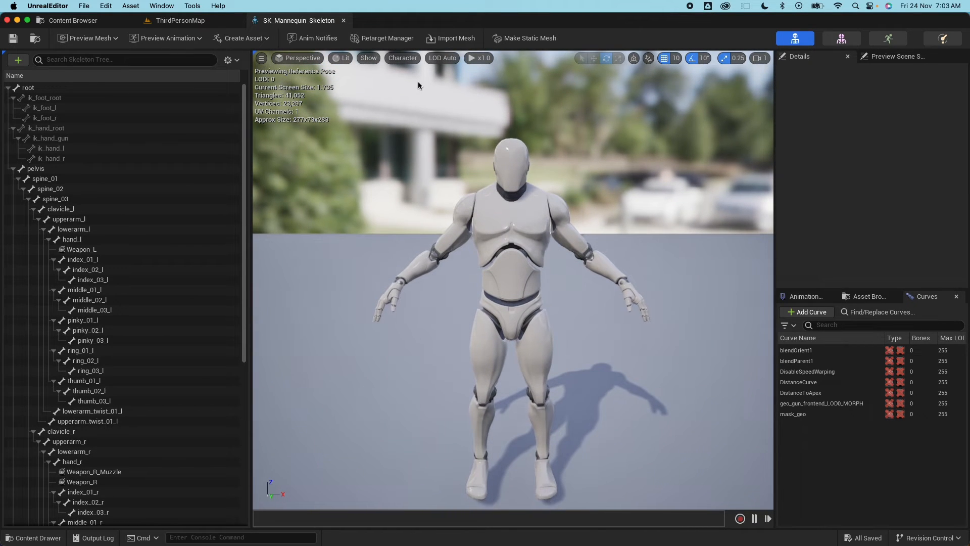
click(402, 57)
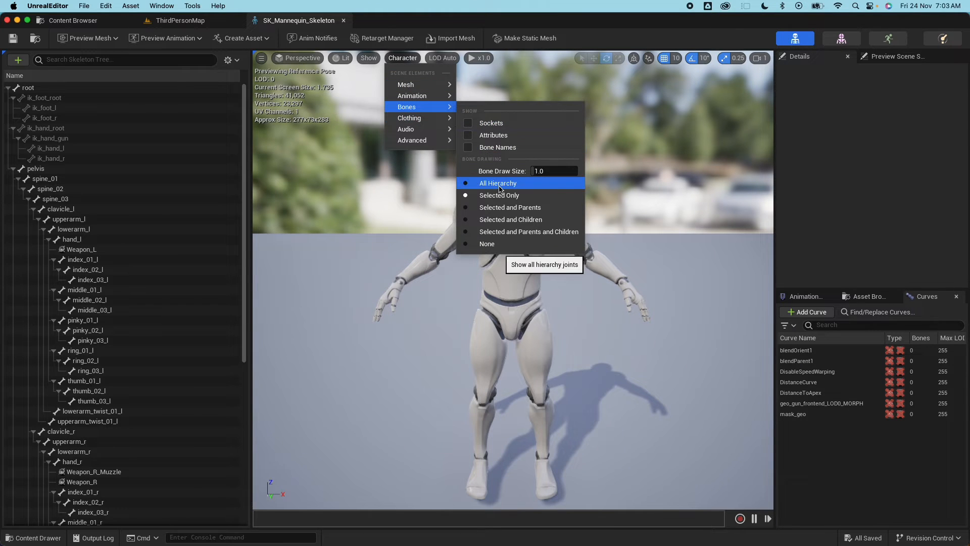
click(497, 182)
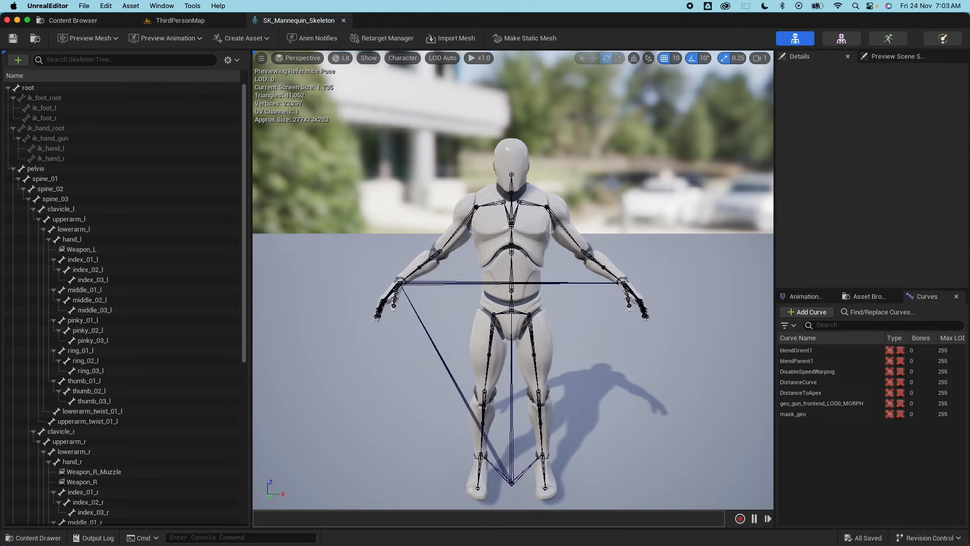
mouse_move(526, 170)
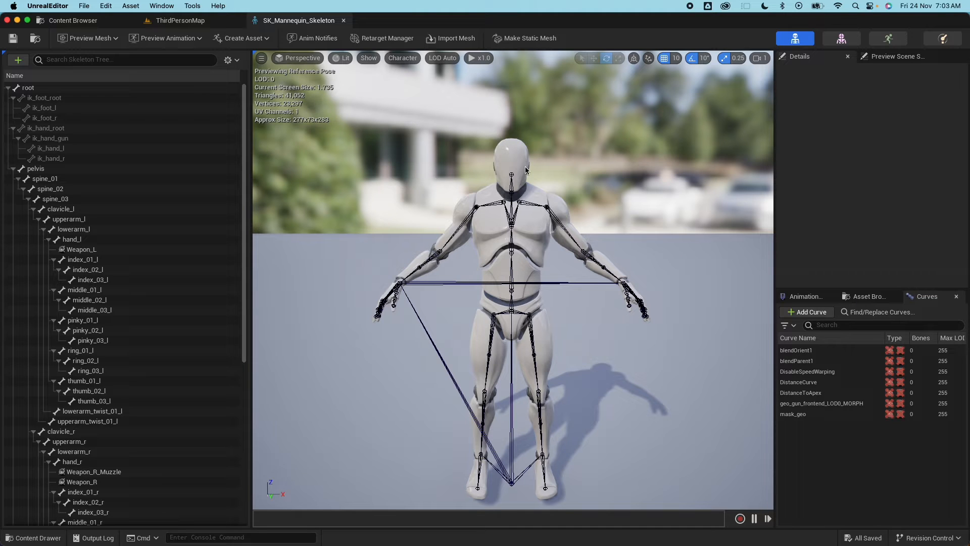
mouse_move(477, 167)
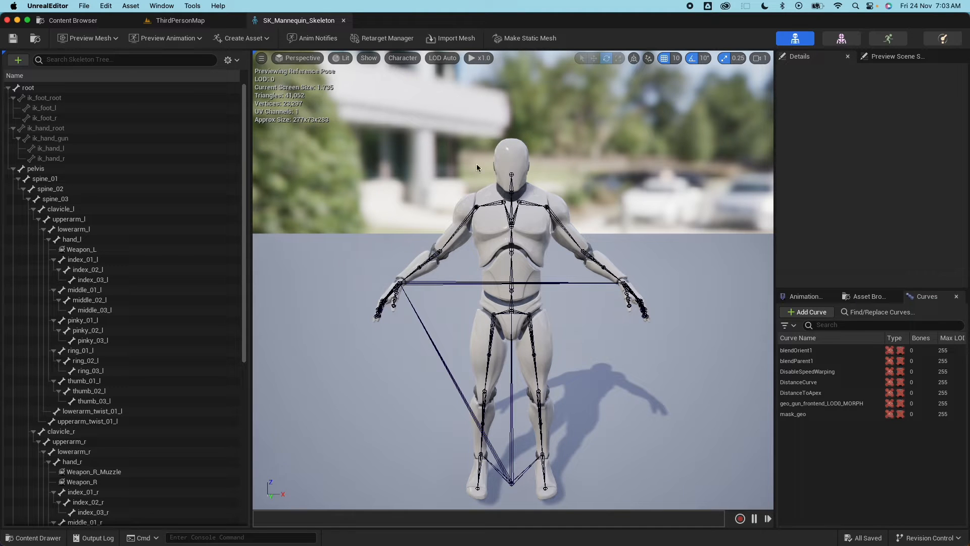
mouse_move(498, 226)
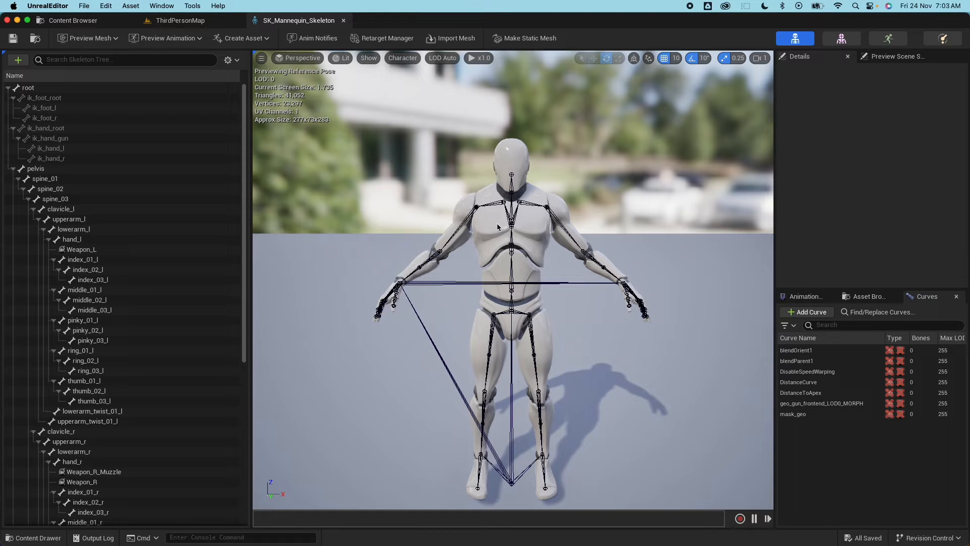
mouse_move(557, 190)
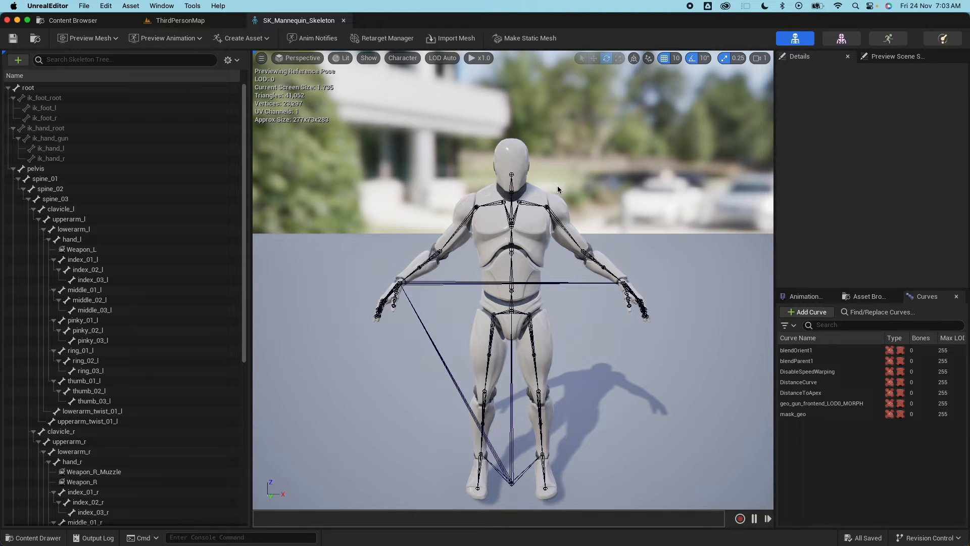
mouse_move(452, 229)
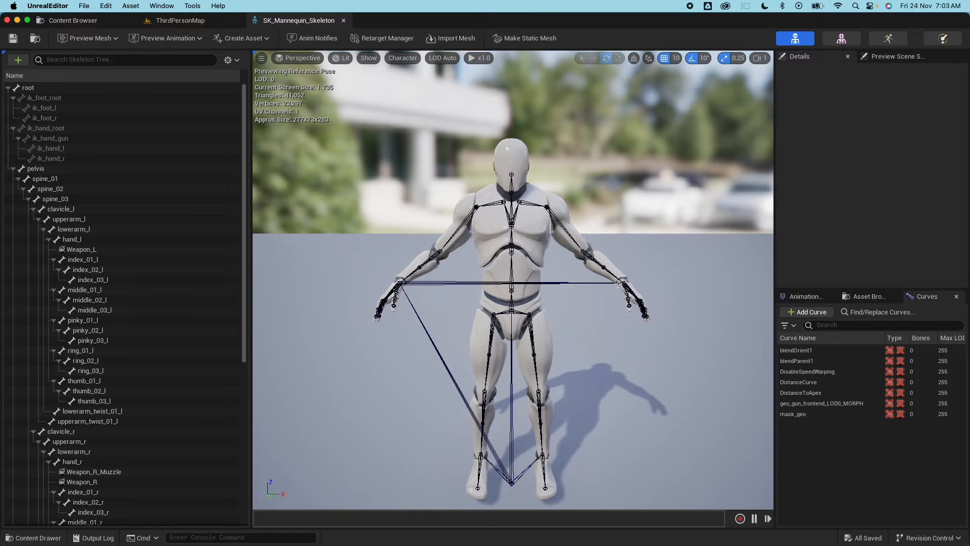
click(69, 218)
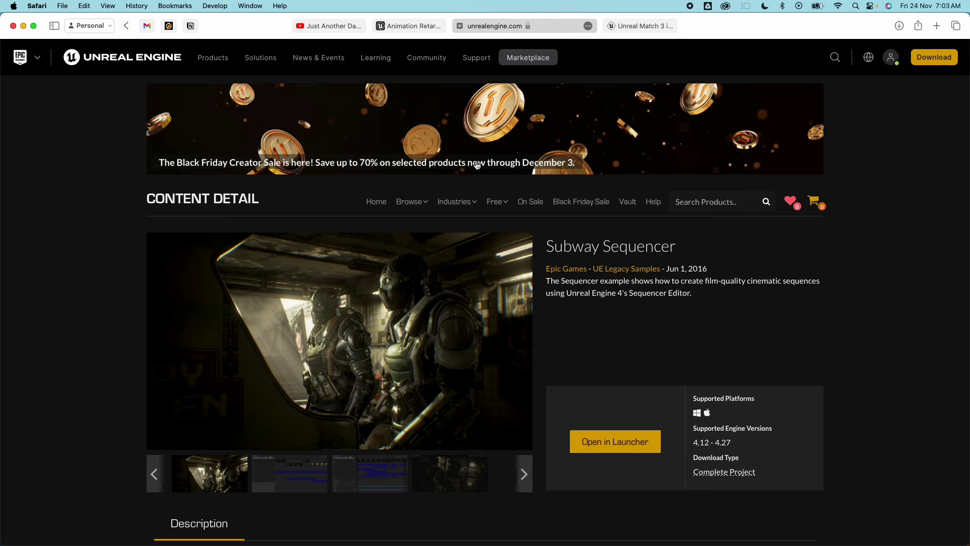
mouse_move(729, 262)
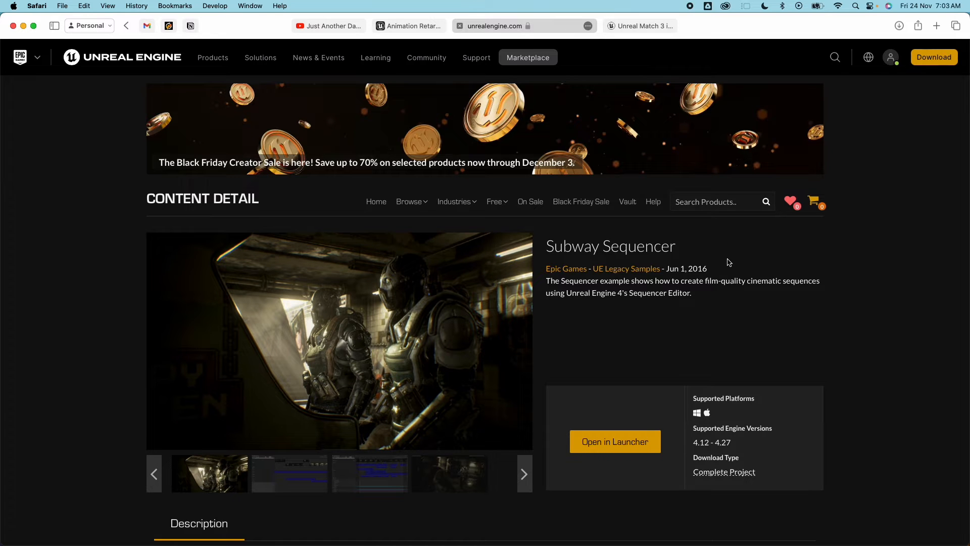
mouse_move(609, 249)
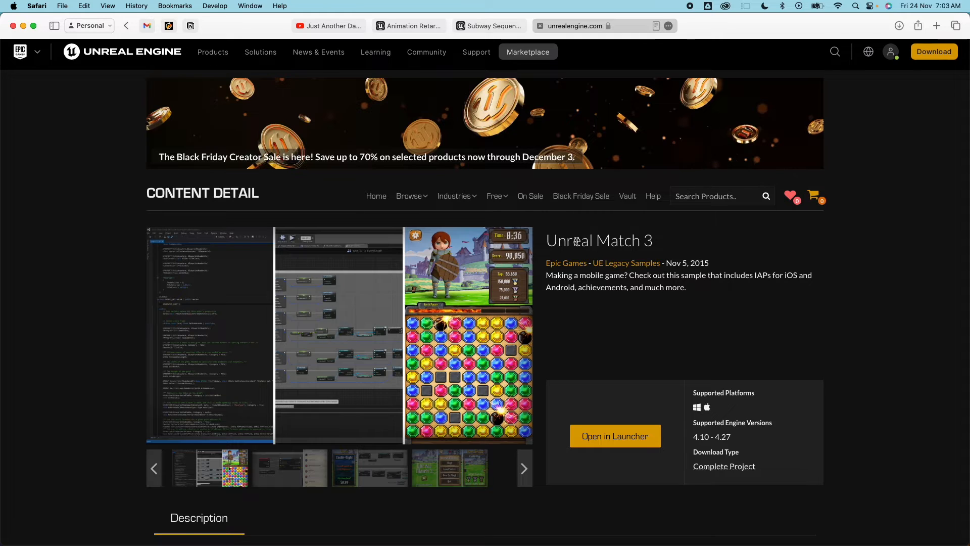
mouse_move(729, 451)
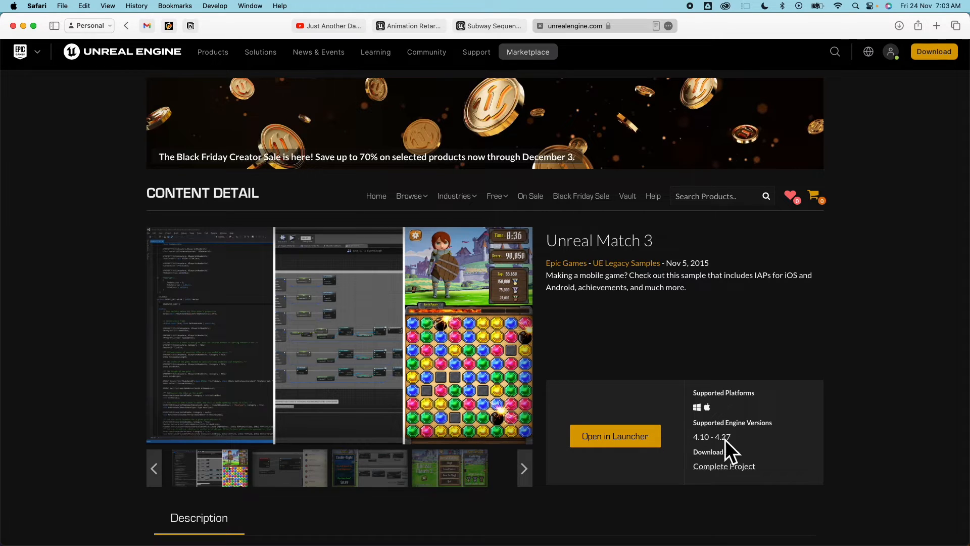
mouse_move(738, 435)
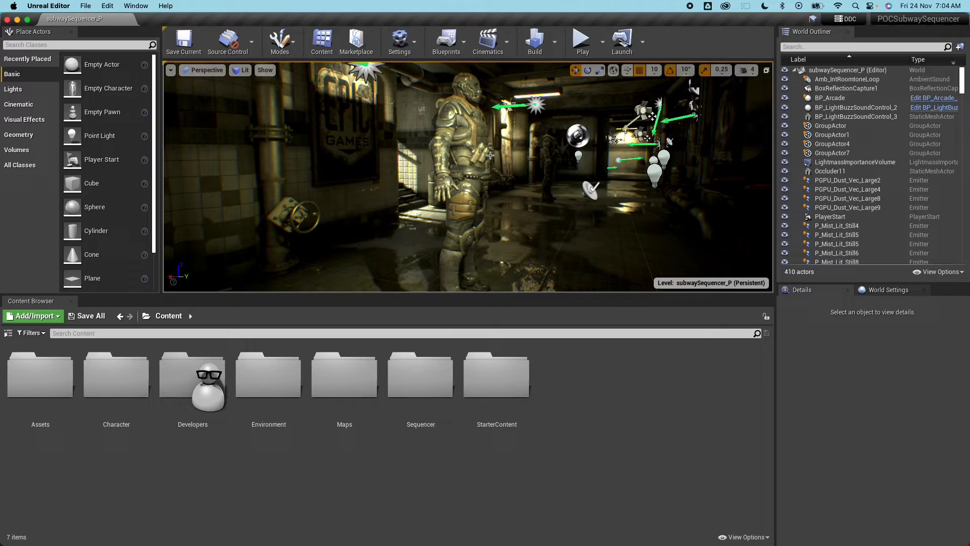
mouse_move(116, 375)
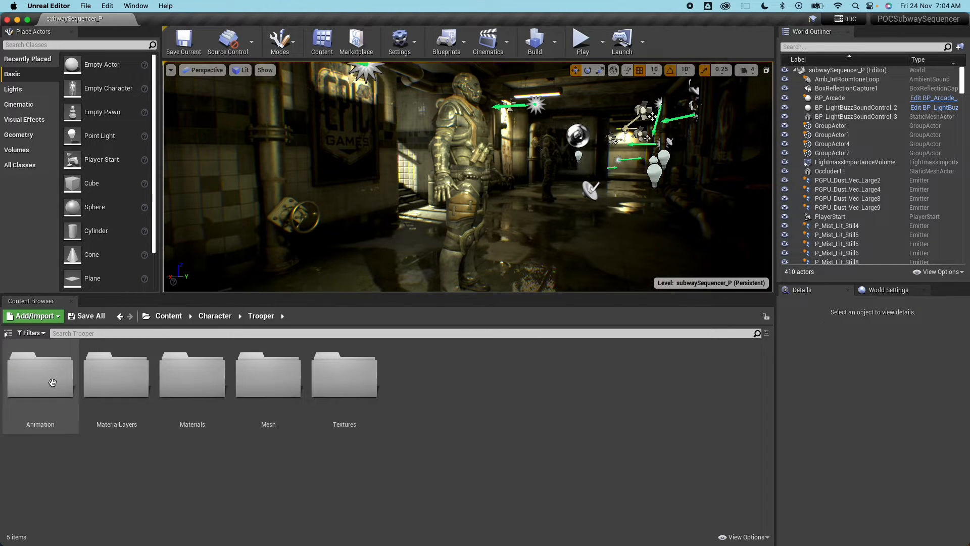
Step: Open the Trooper Mesh folder and load Trooper_Full_NoKnife
double_click(268, 371)
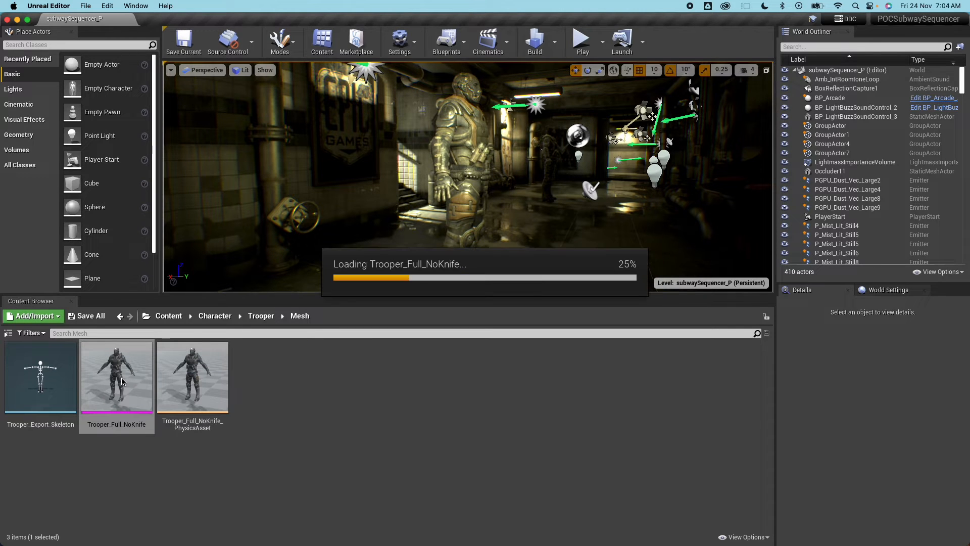
double_click(116, 377)
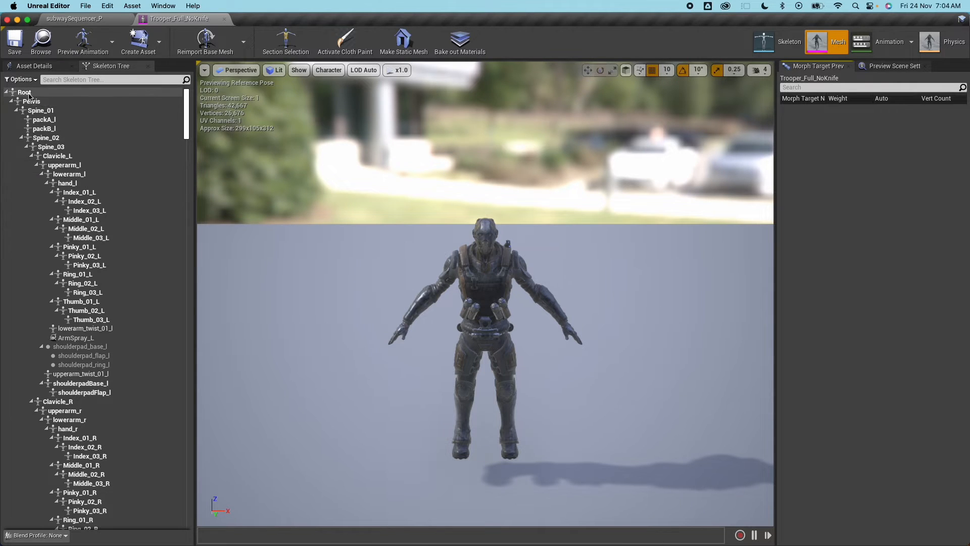
mouse_move(25, 91)
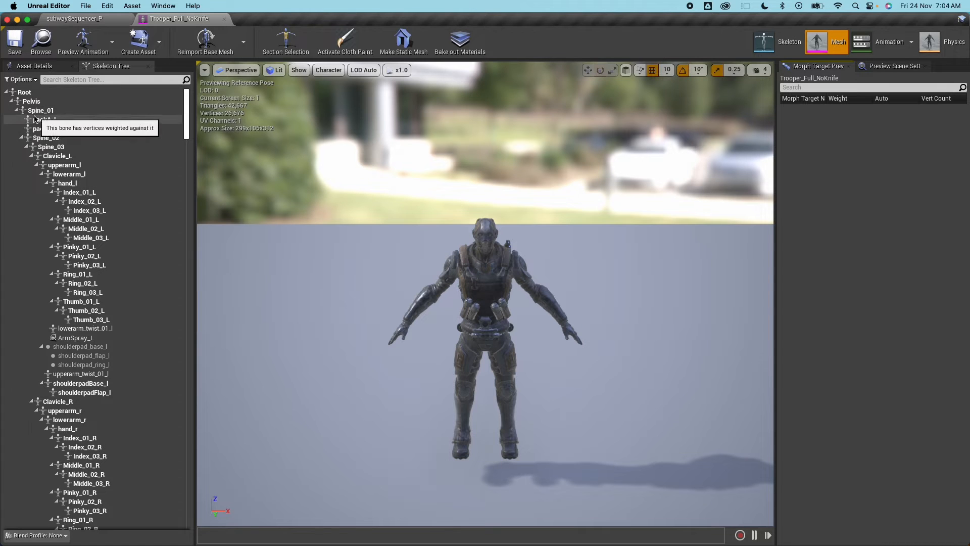
Step: Inspect Trooper bones like packA_l and Root, then return to subwaySequencer_P
click(43, 120)
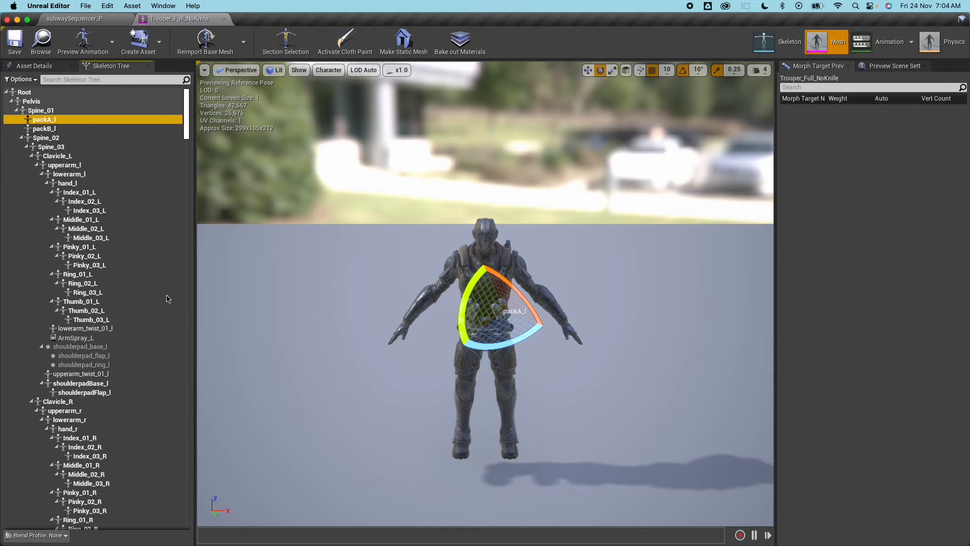
scroll(down, 3)
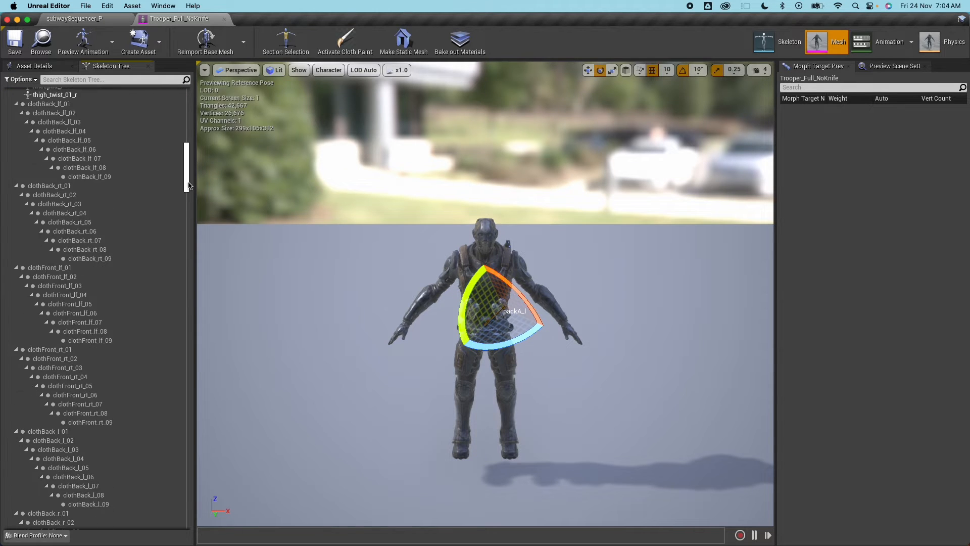
scroll(down, 3)
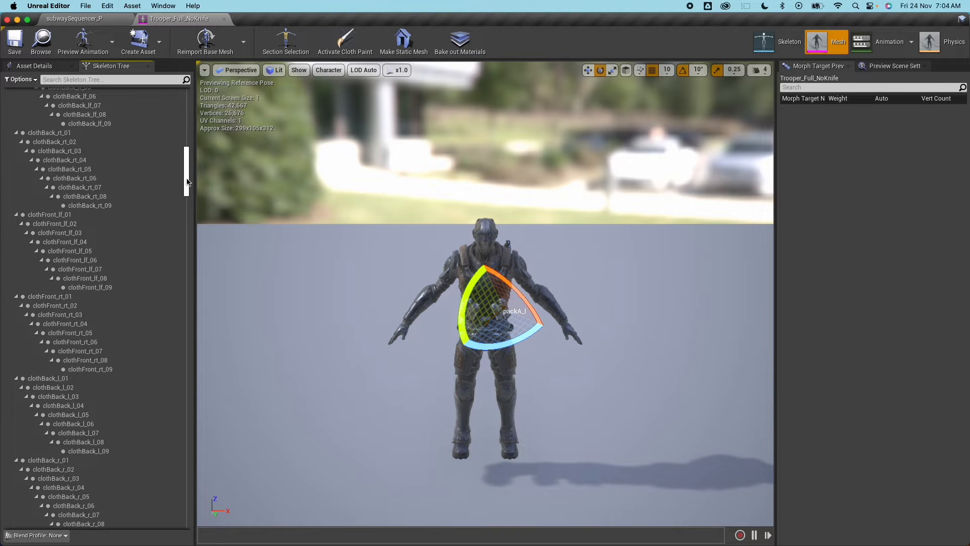
scroll(up, 3)
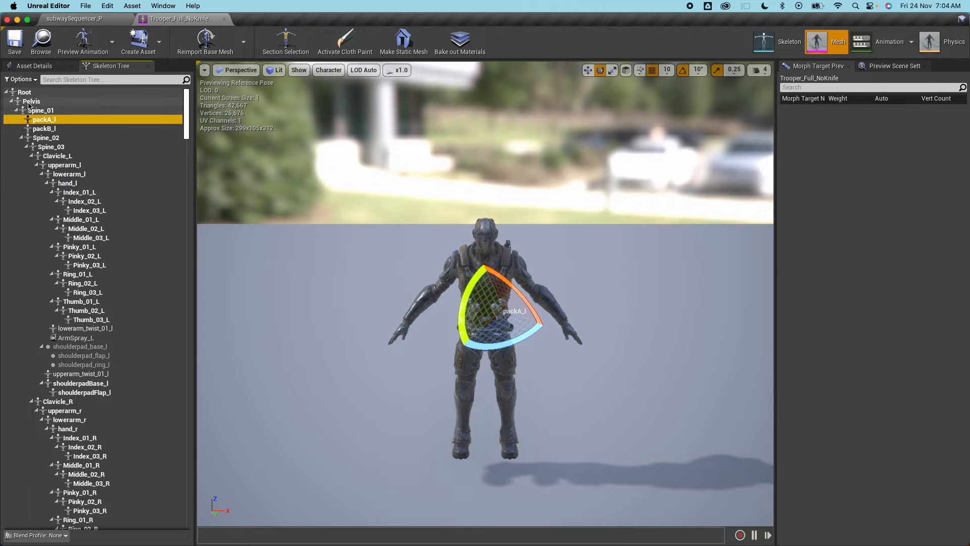
click(25, 92)
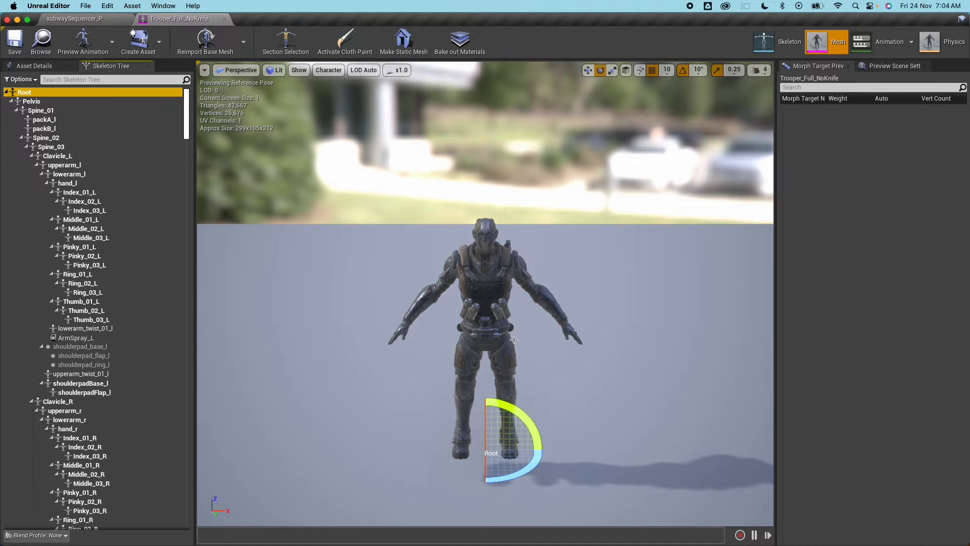
mouse_move(463, 298)
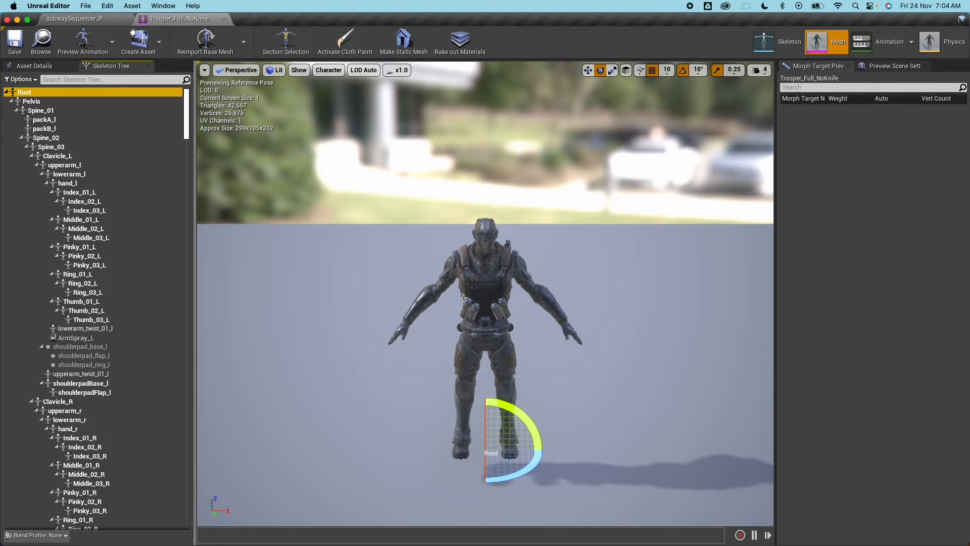
click(73, 19)
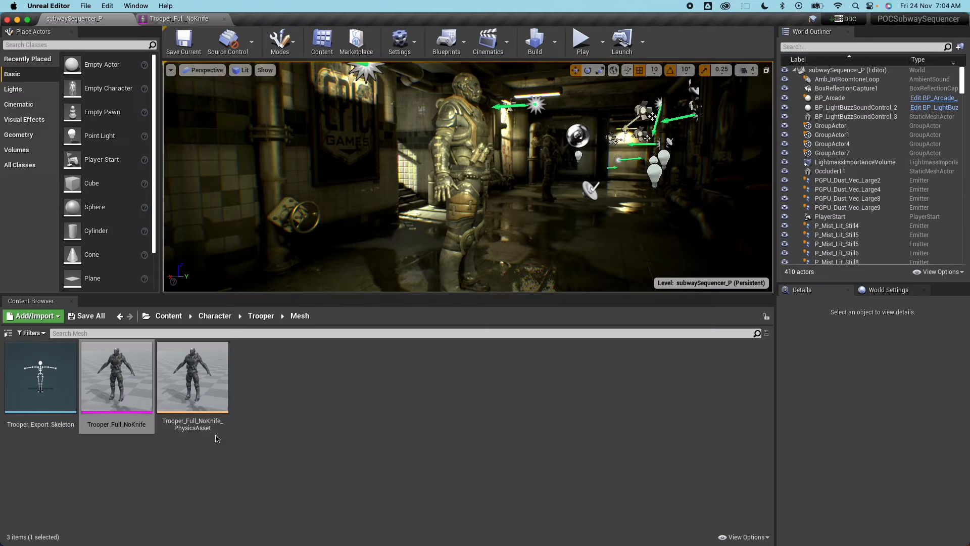
mouse_move(117, 384)
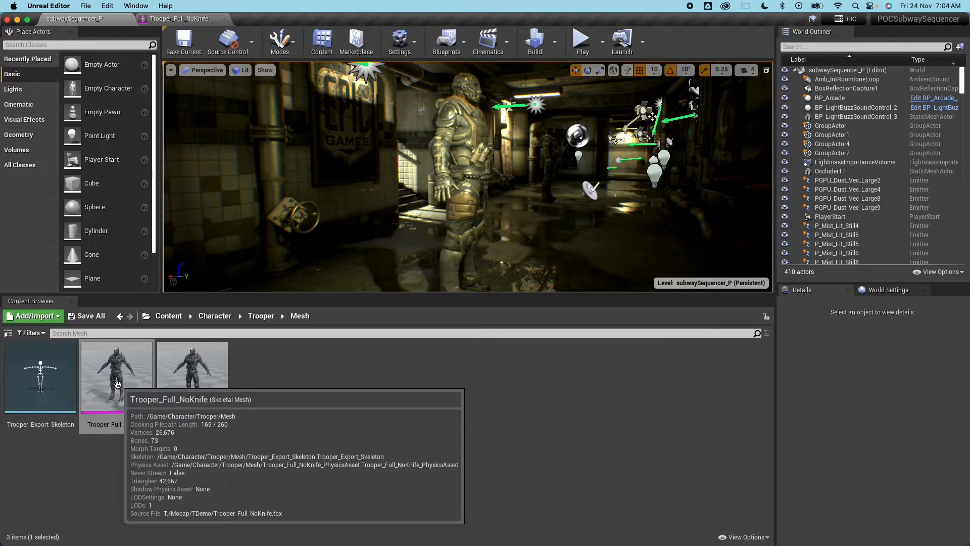
Step: Export Trooper_Full_NoKnife as an FBX to the Desktop with default options
right_click(116, 378)
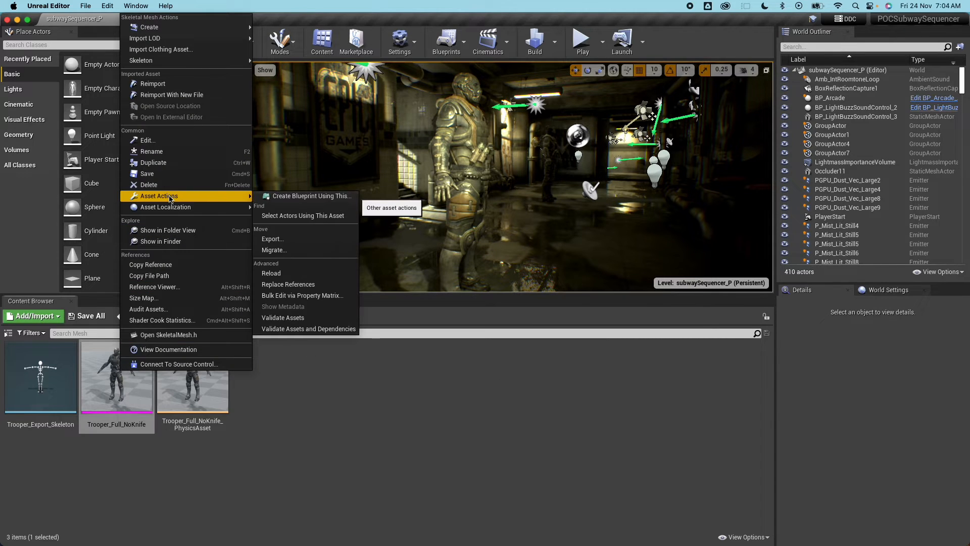
click(273, 239)
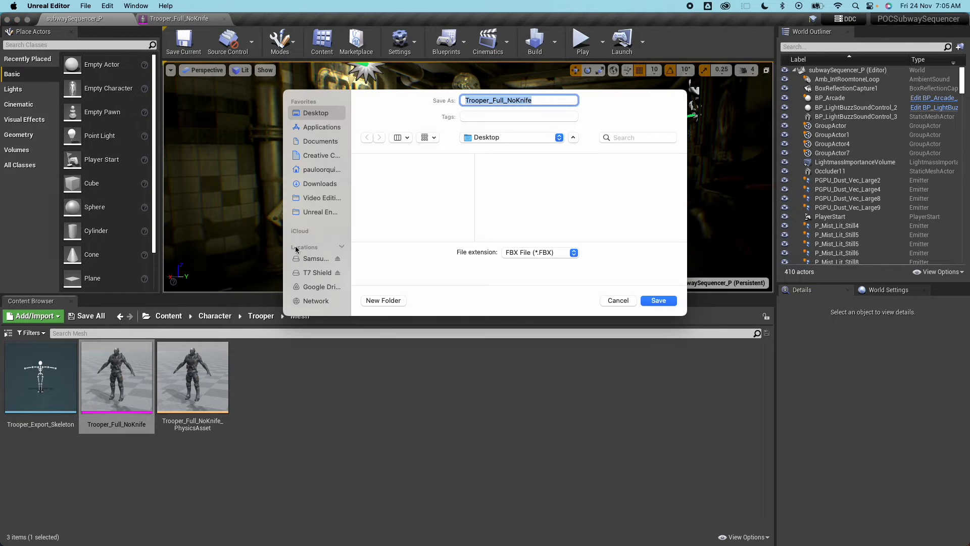
click(658, 300)
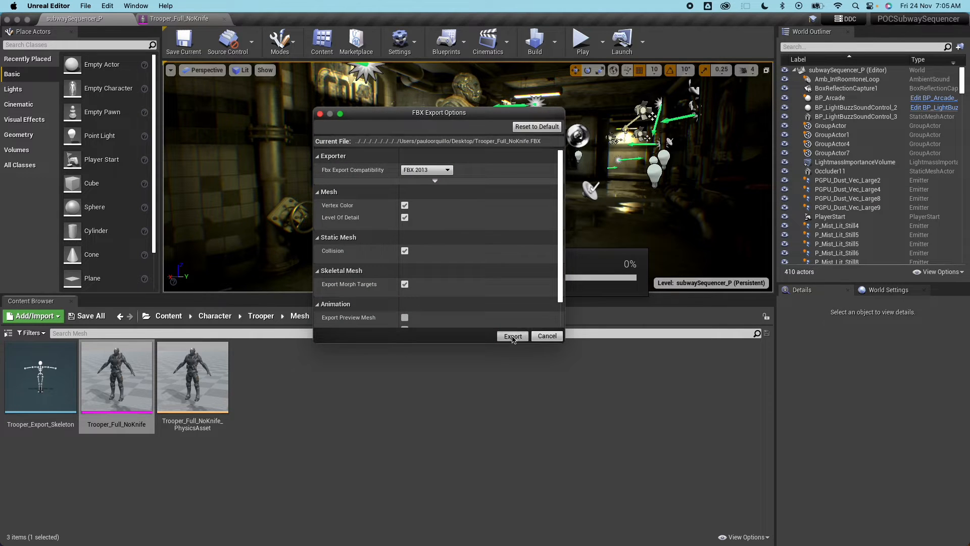
click(512, 336)
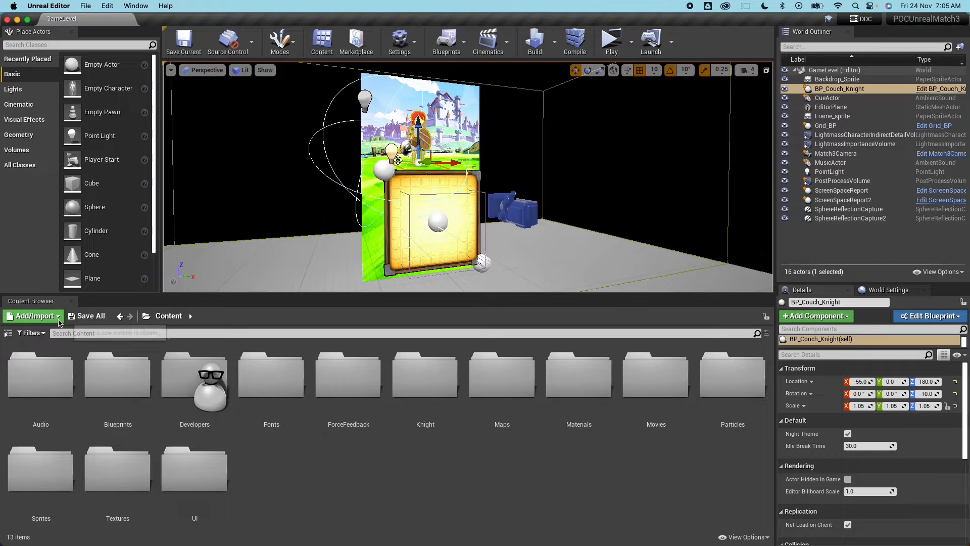
Step: Open the Knight folder and load SKM_Couch_Knight in the mesh editor
click(425, 375)
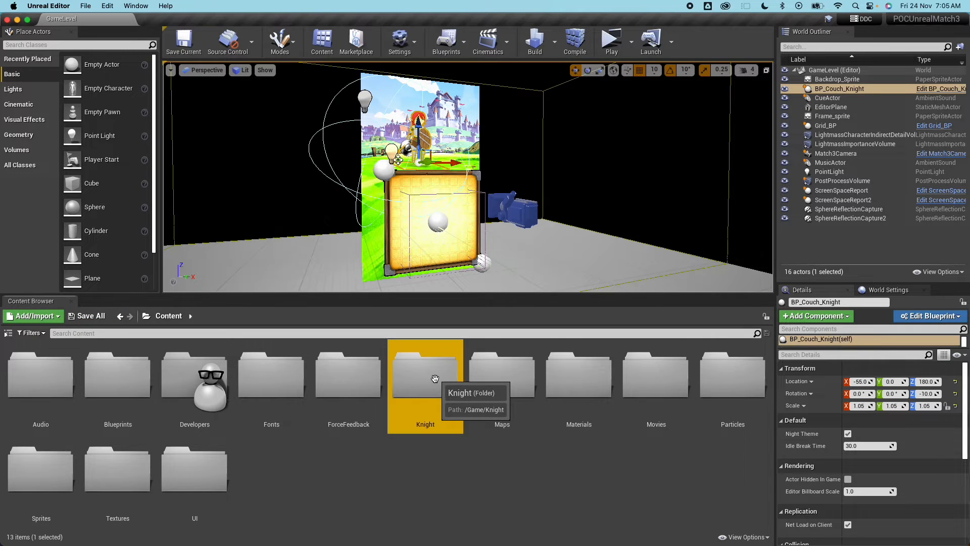
double_click(425, 375)
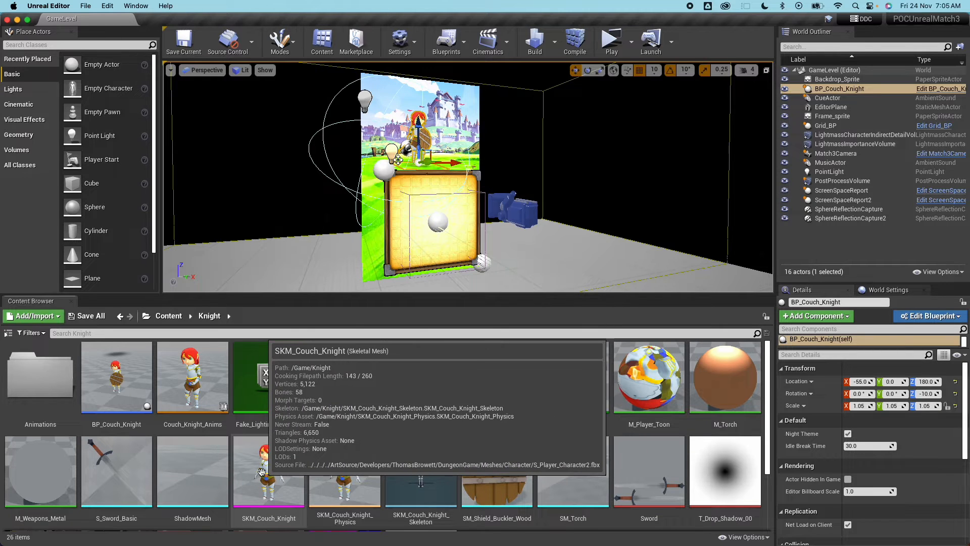
double_click(267, 471)
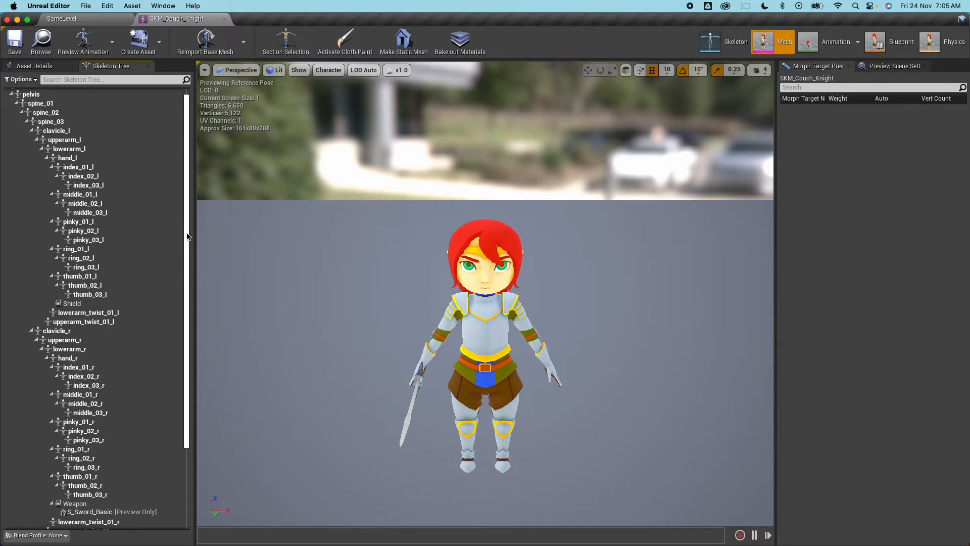
scroll(down, 3)
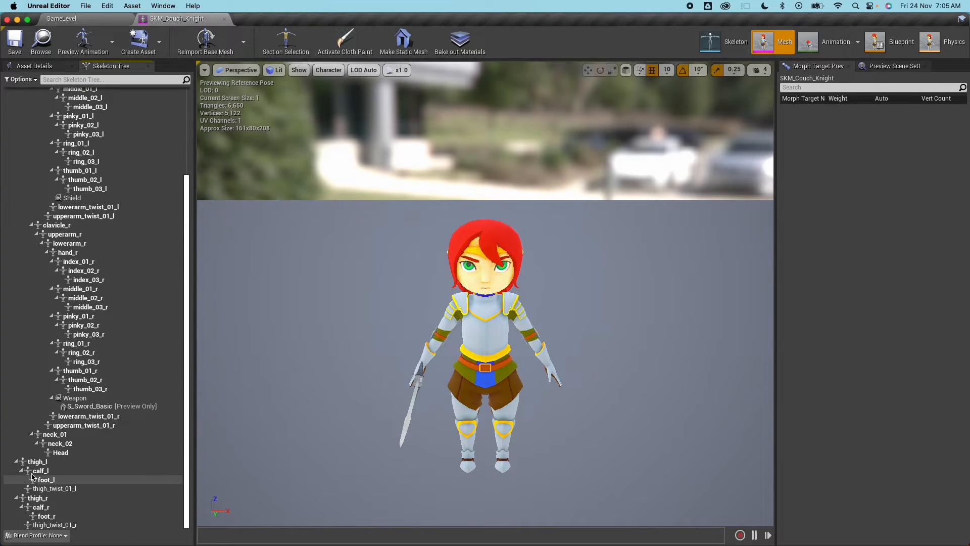
click(36, 461)
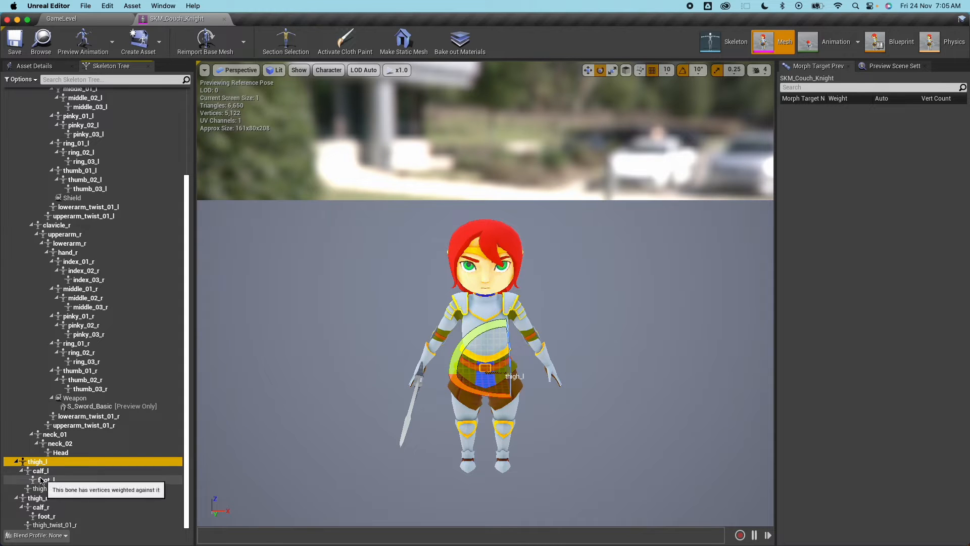
click(46, 480)
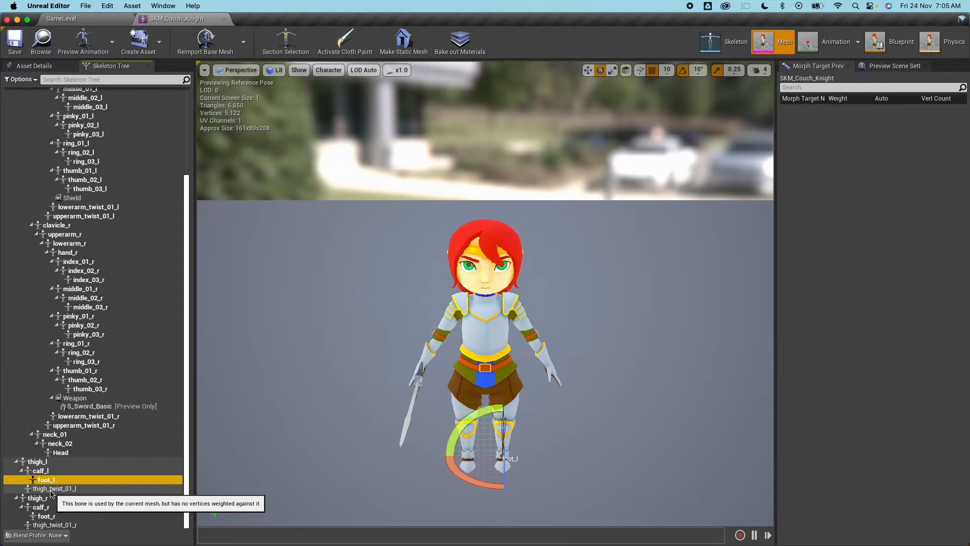
click(41, 471)
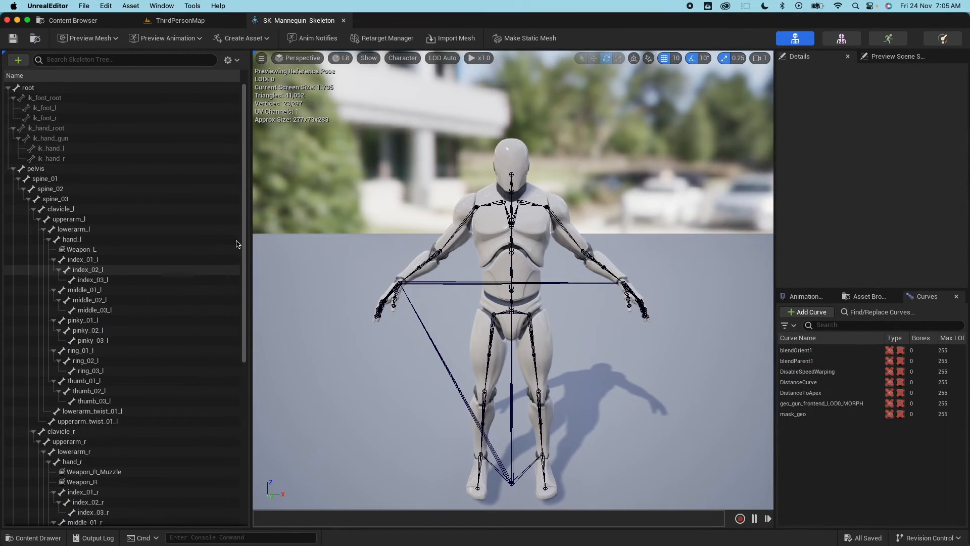
scroll(down, 3)
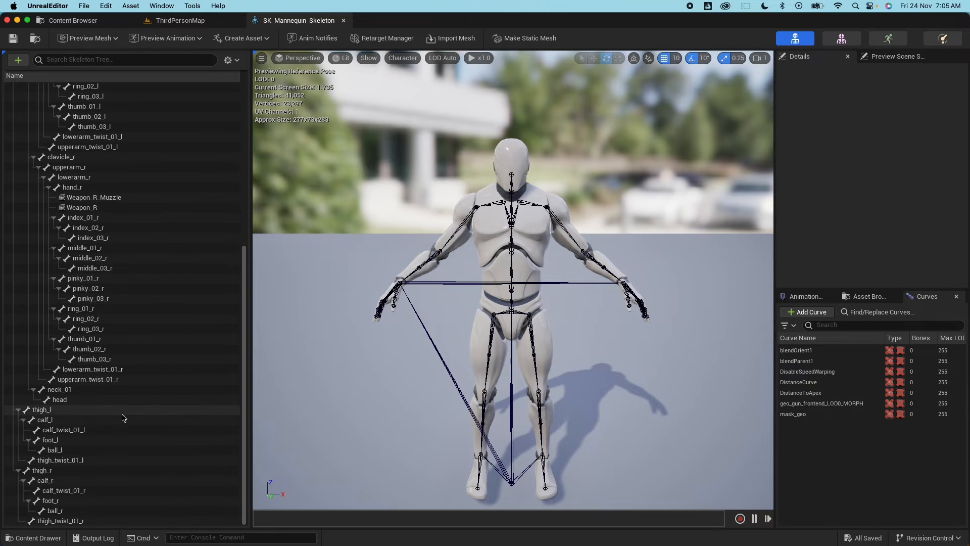
click(44, 420)
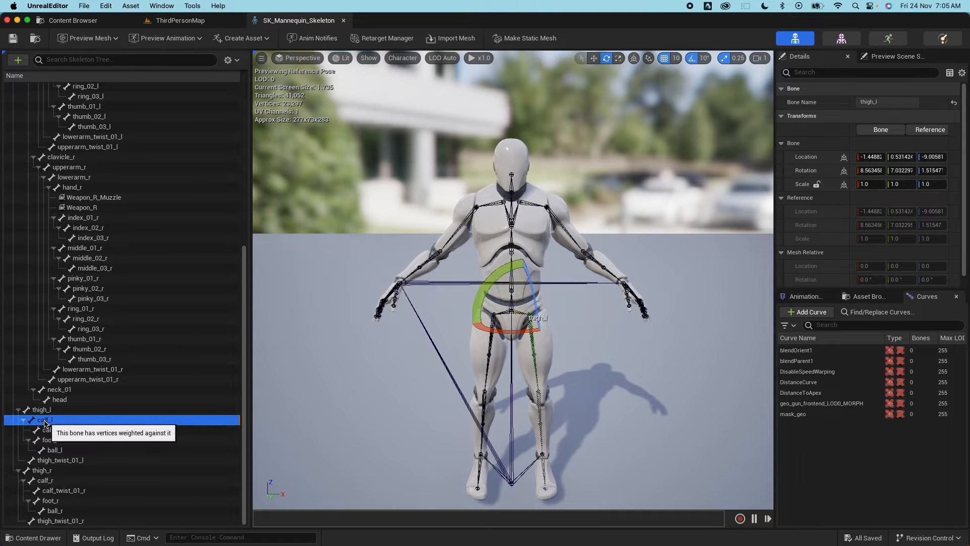
click(64, 429)
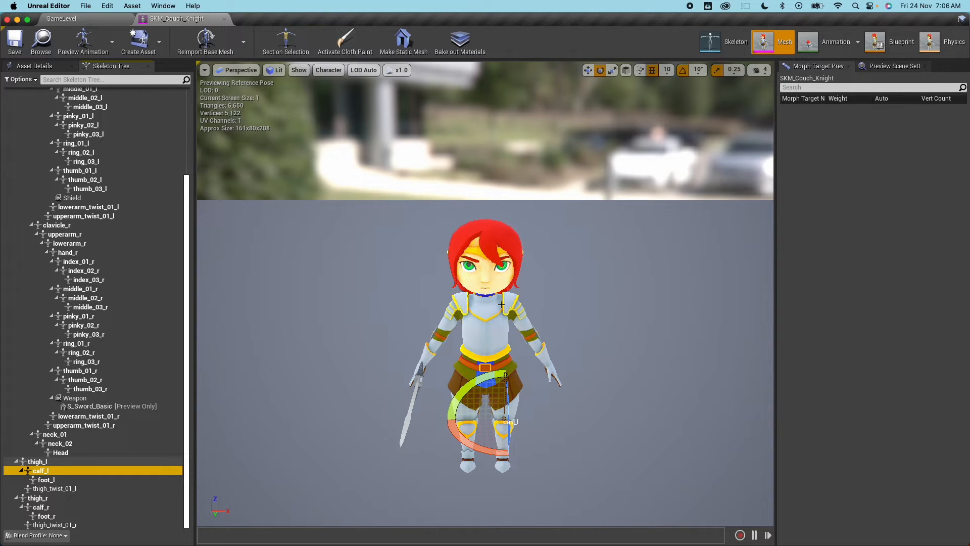
mouse_move(537, 311)
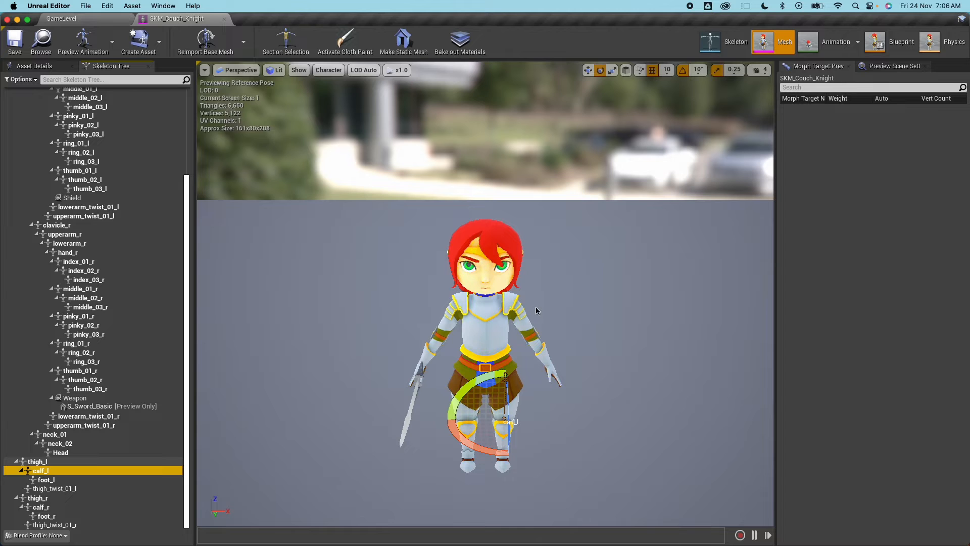
click(61, 19)
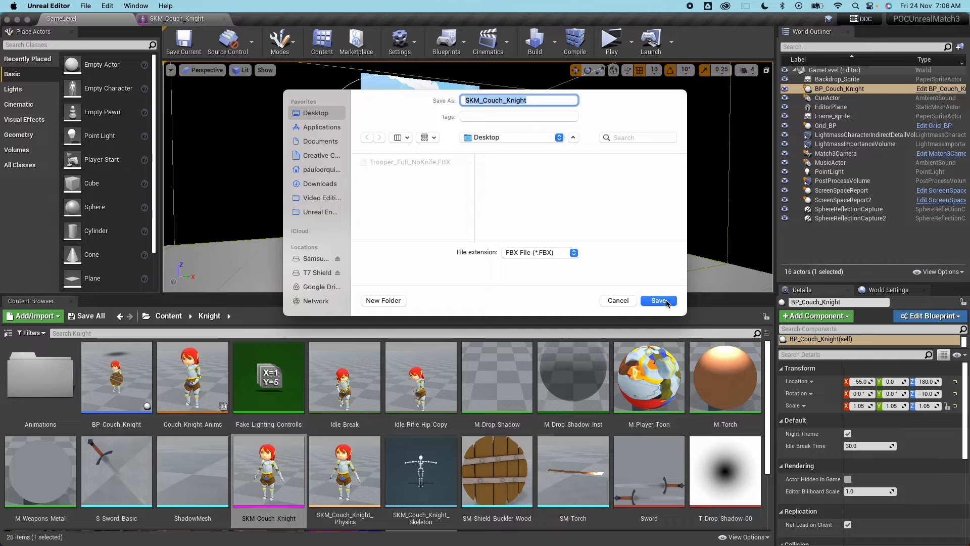
Step: Save the SKM_Couch_Knight FBX to the Desktop
click(659, 301)
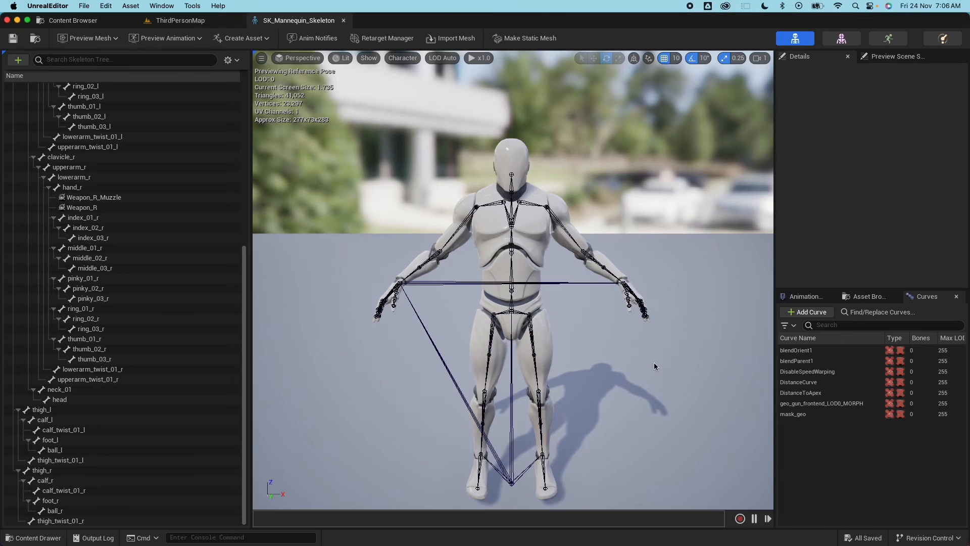
mouse_move(449, 192)
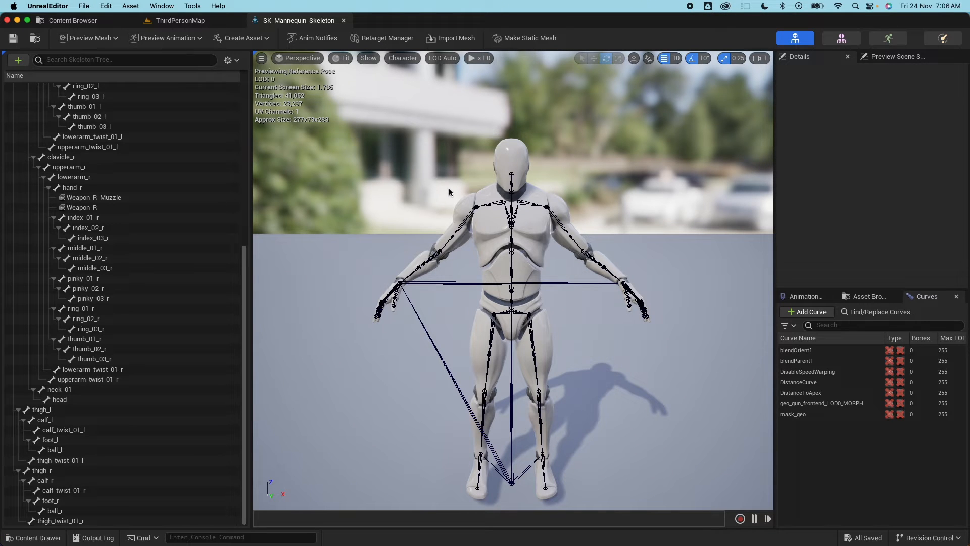
mouse_move(667, 337)
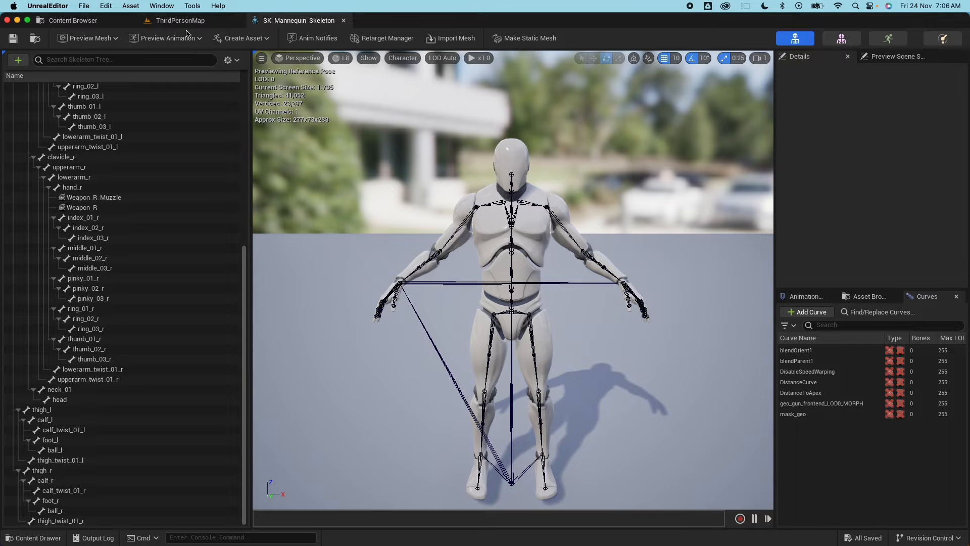
Step: Preview and pause Jog_Fwd on the mannequin skeleton, then return to ThirdPersonMap
click(169, 38)
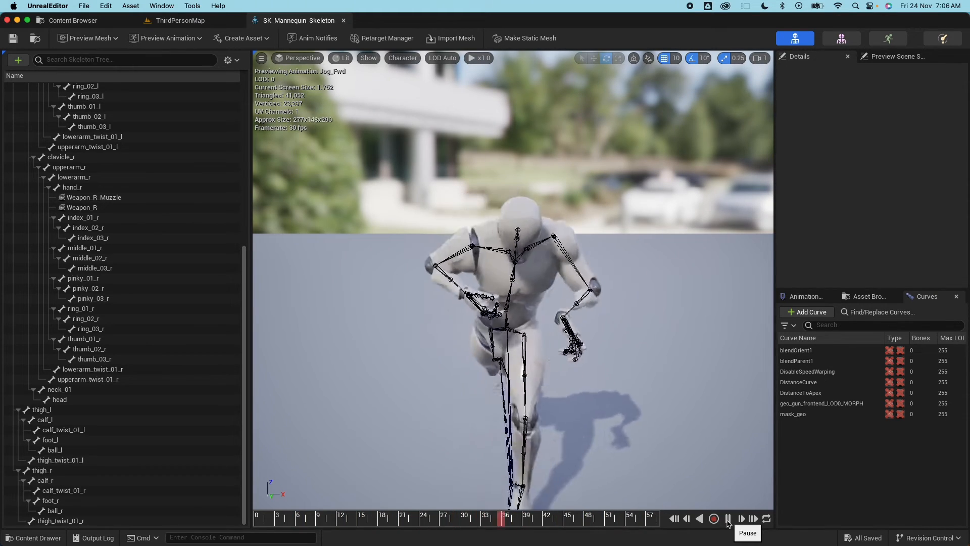
click(728, 518)
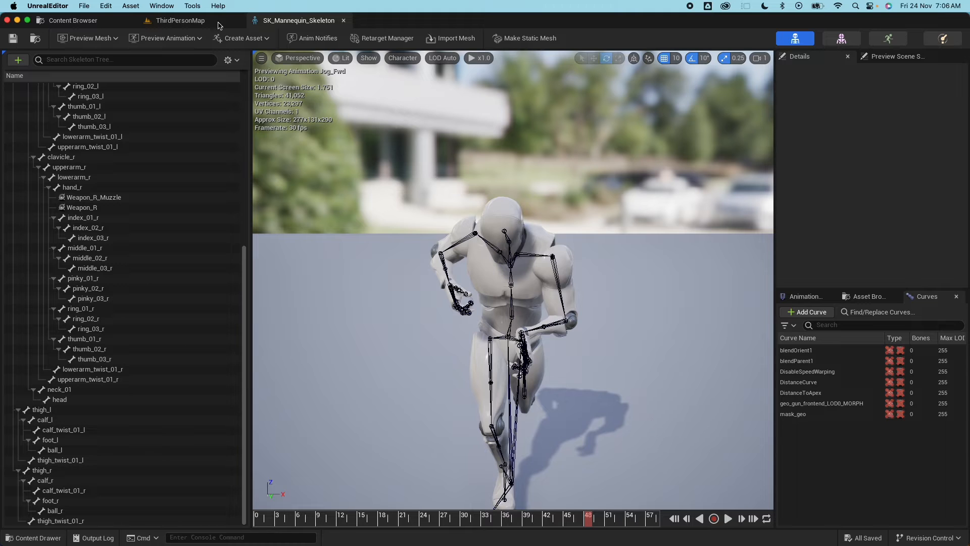
click(180, 21)
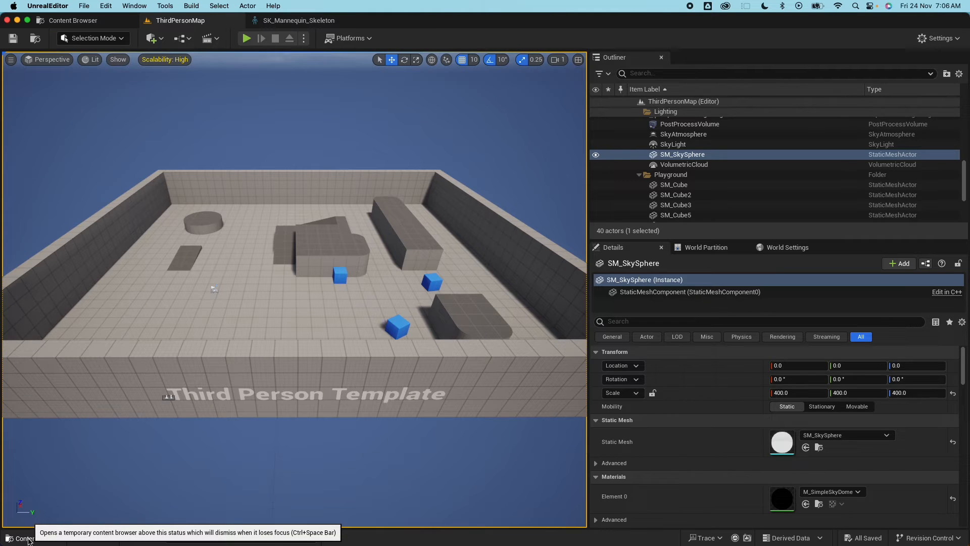
Step: Place SK_Mannequin in ThirdPersonMap and rotate it 90° about Z
click(31, 537)
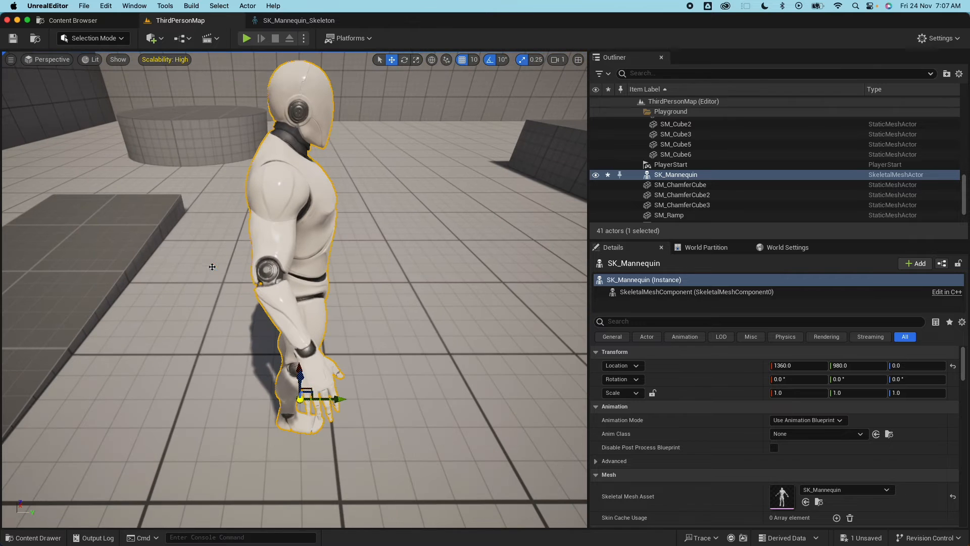
click(404, 60)
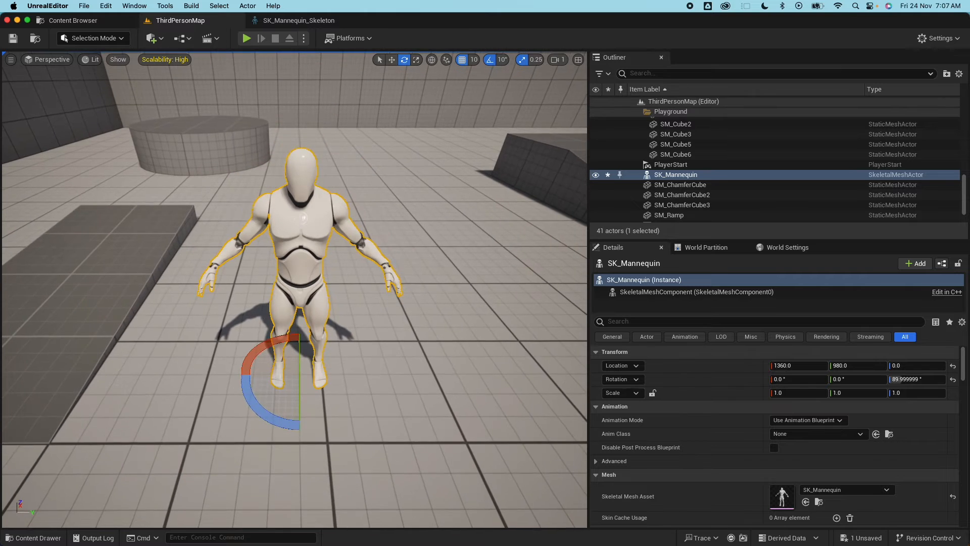
click(34, 537)
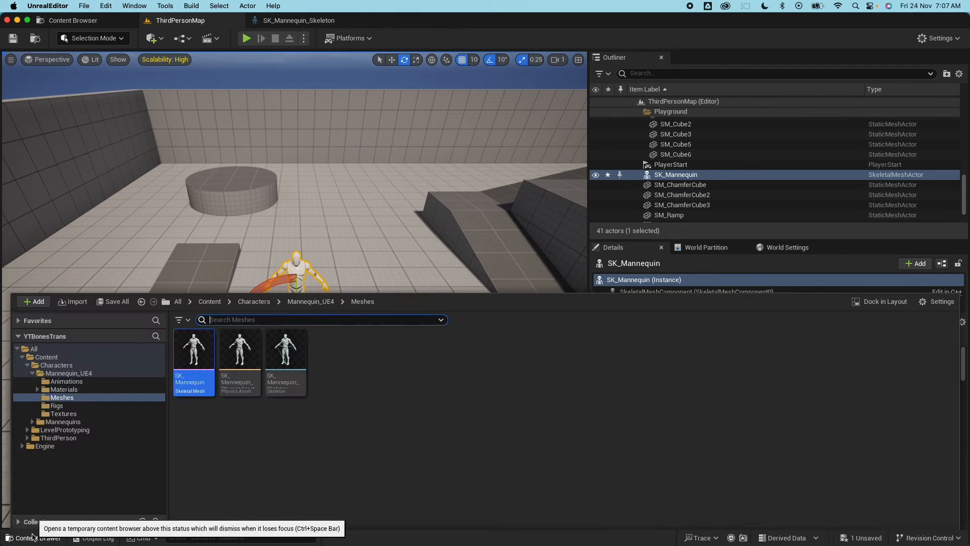
Step: Browse to the Characters folder in the Content Drawer and open the Knight folder
click(56, 364)
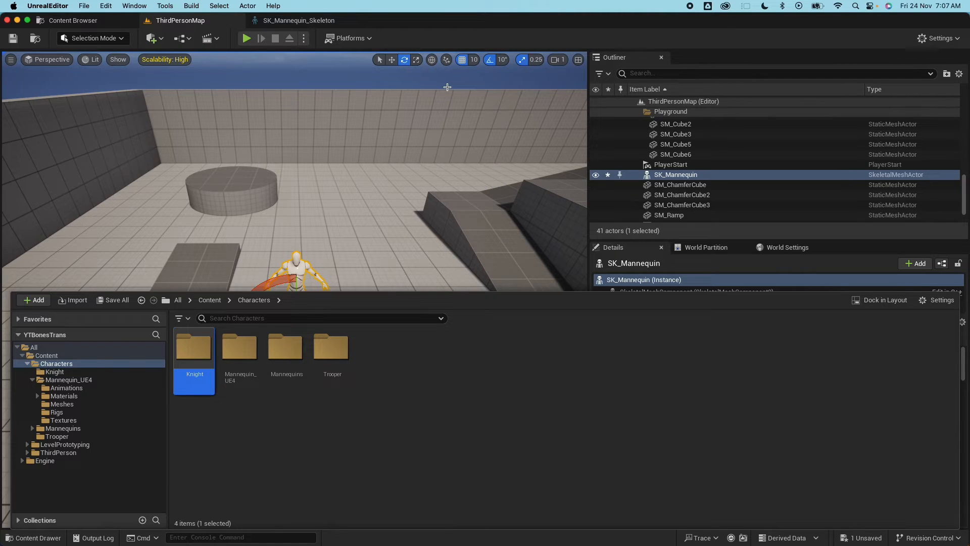
double_click(331, 347)
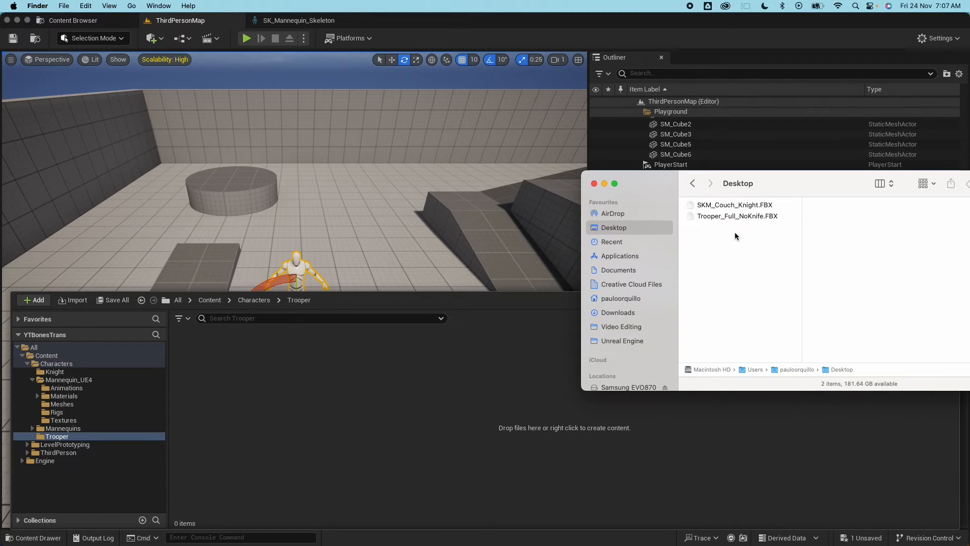
Step: Import Trooper_Full_NoKnife.FBX into the Trooper folder using SK_Mannequin_Skeleton
click(738, 215)
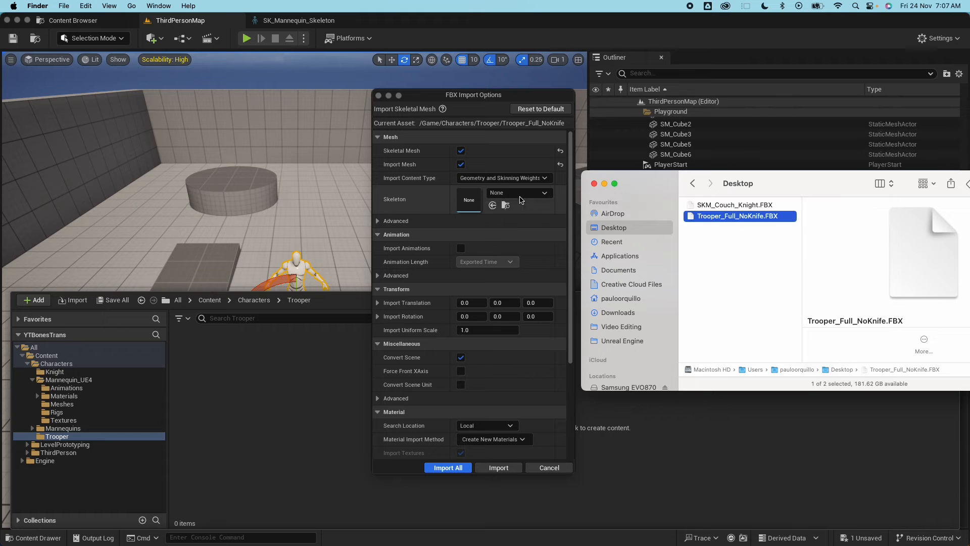
click(544, 192)
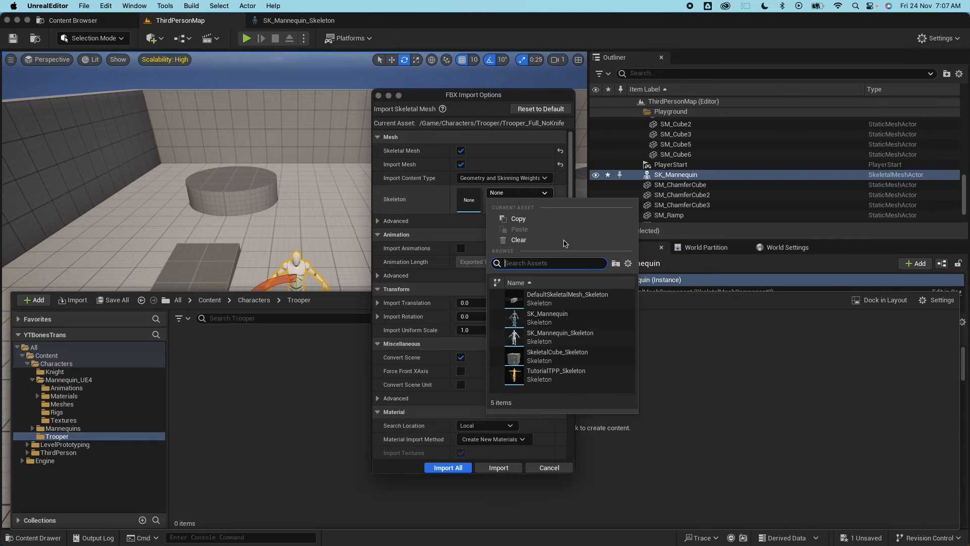
mouse_move(527, 196)
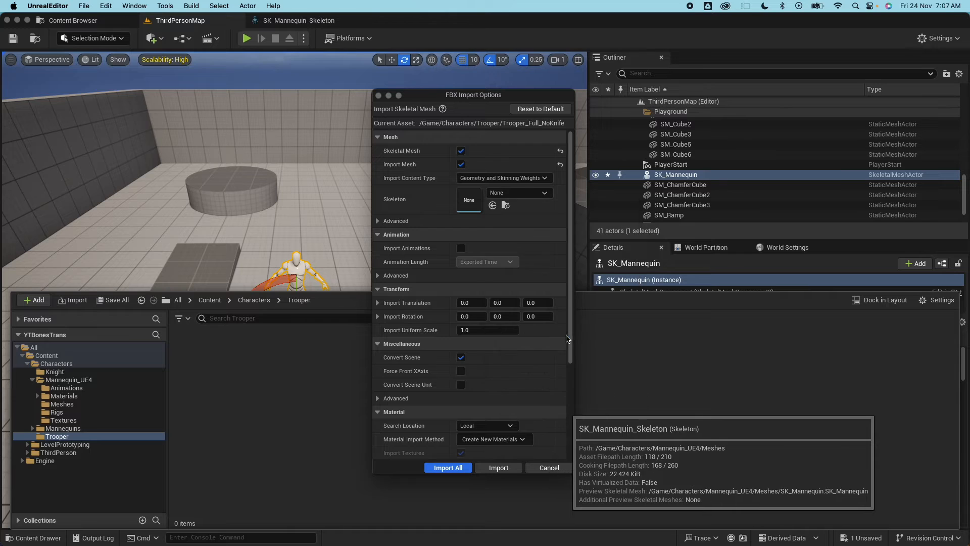
click(447, 467)
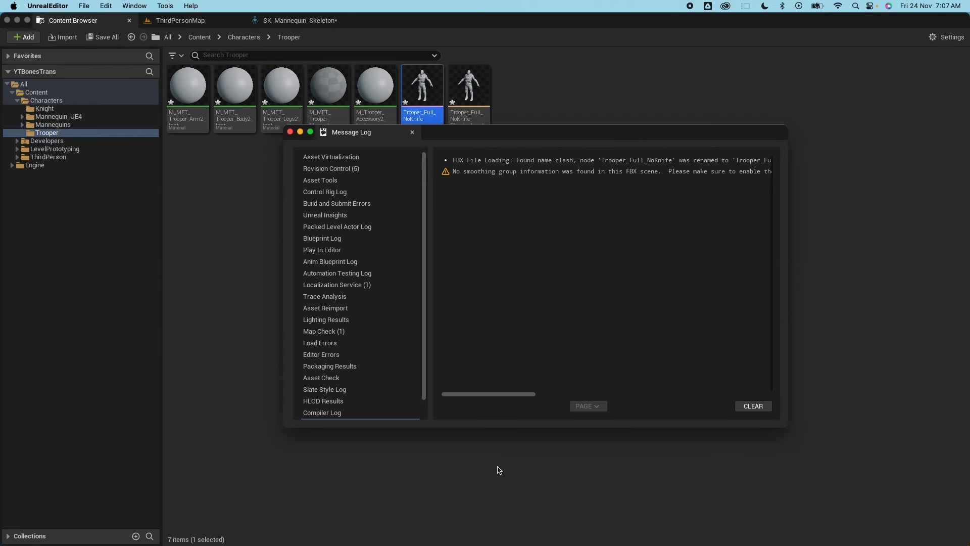
mouse_move(742, 449)
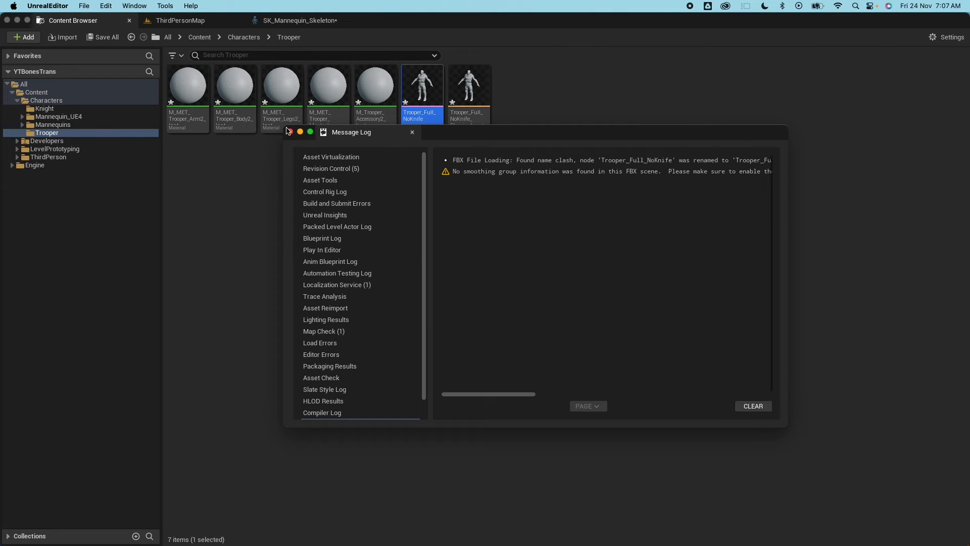
Step: Close the message log, open Trooper_Full_NoKnife and its mannequin skeleton, then Save All
click(411, 131)
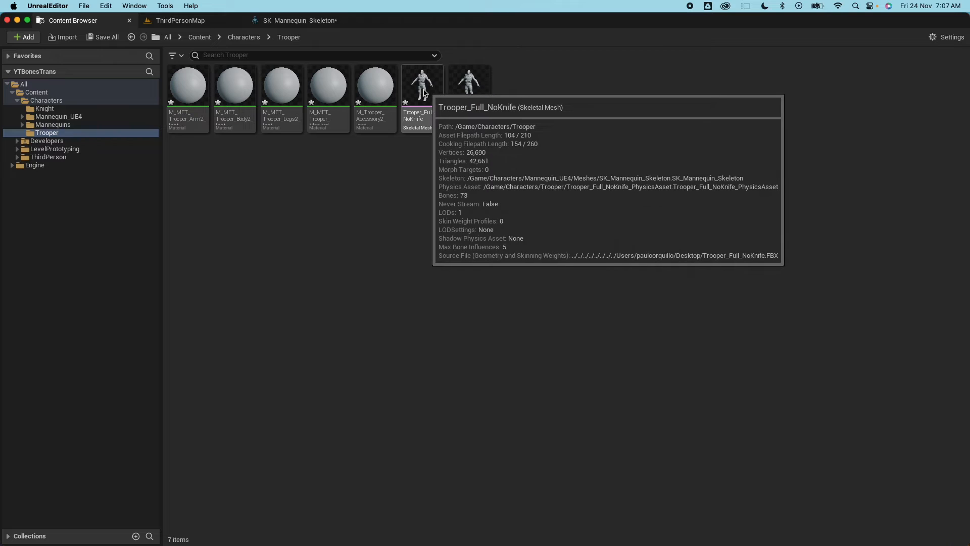
double_click(422, 83)
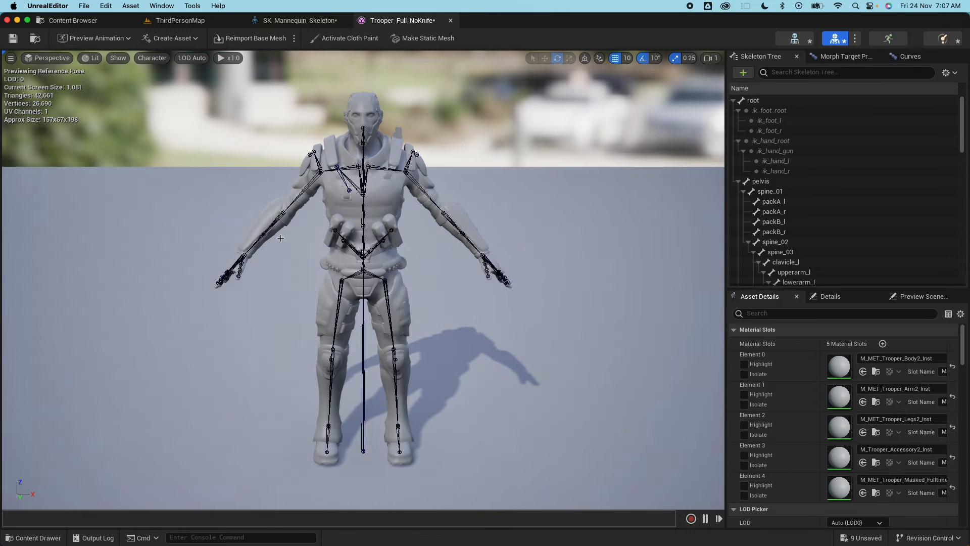
mouse_move(392, 186)
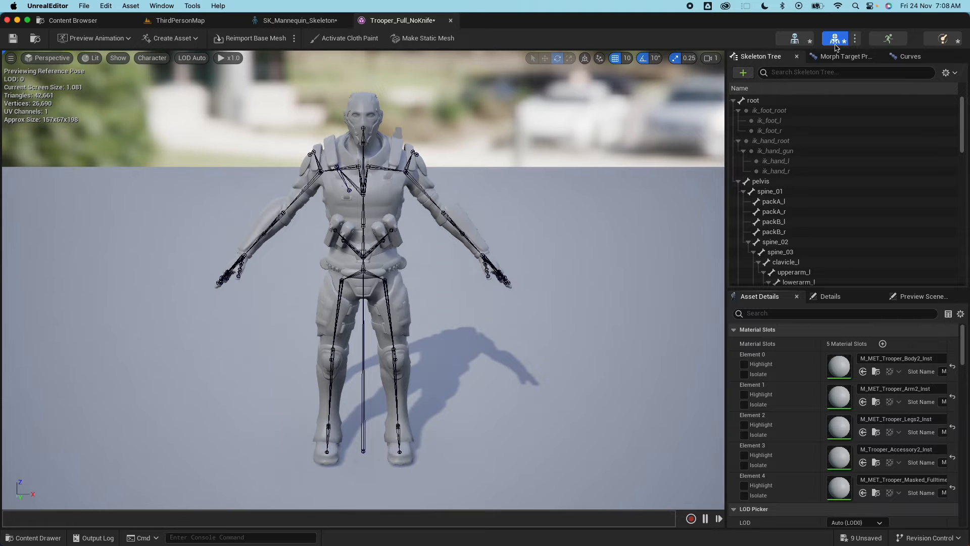
mouse_move(796, 39)
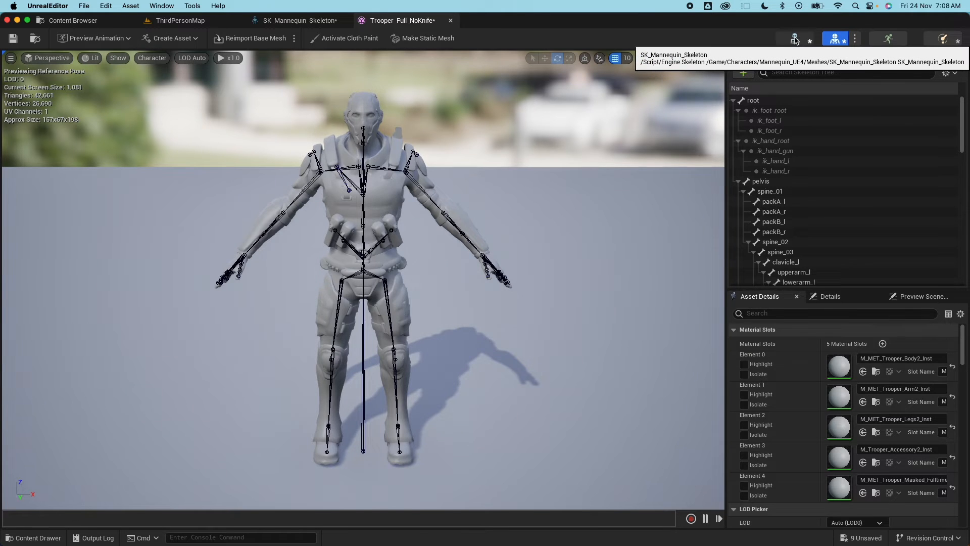
click(297, 20)
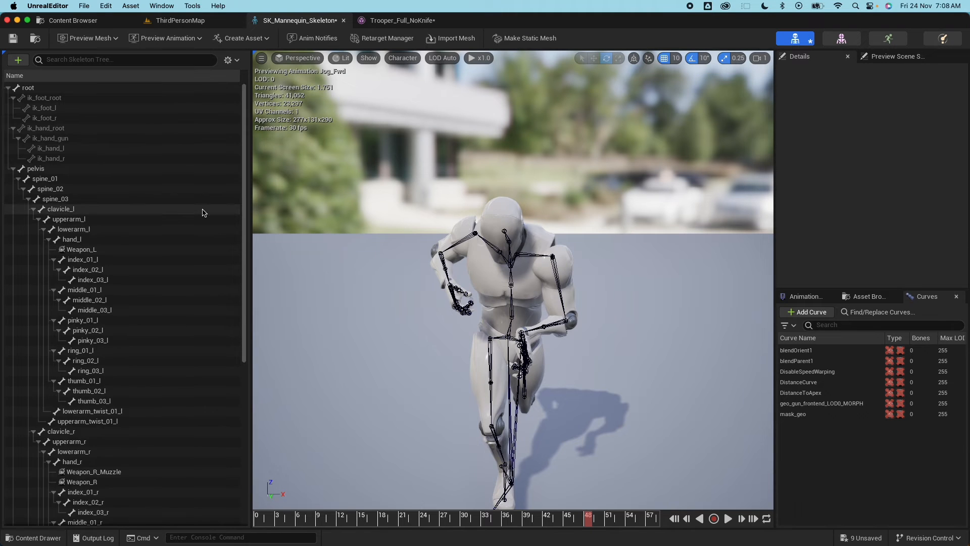
mouse_move(842, 39)
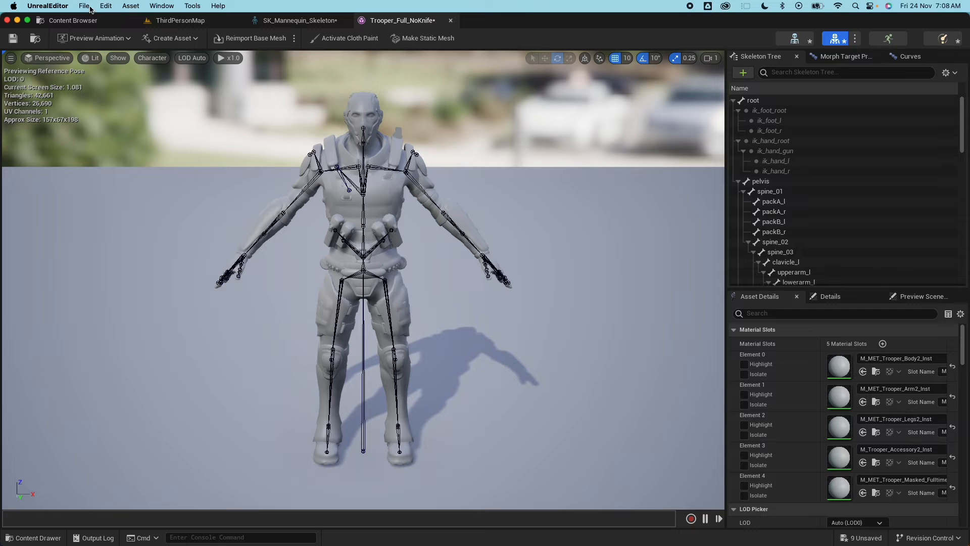
click(84, 6)
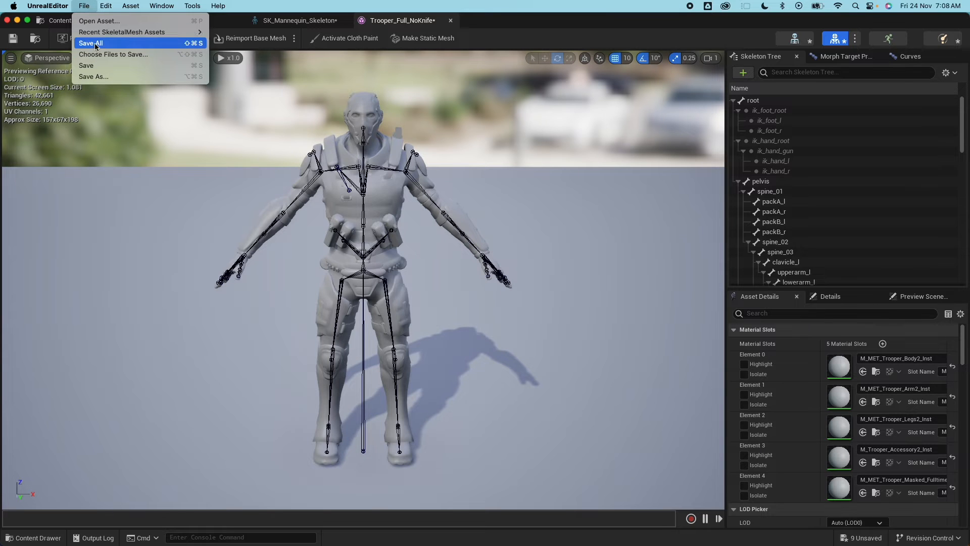
click(90, 42)
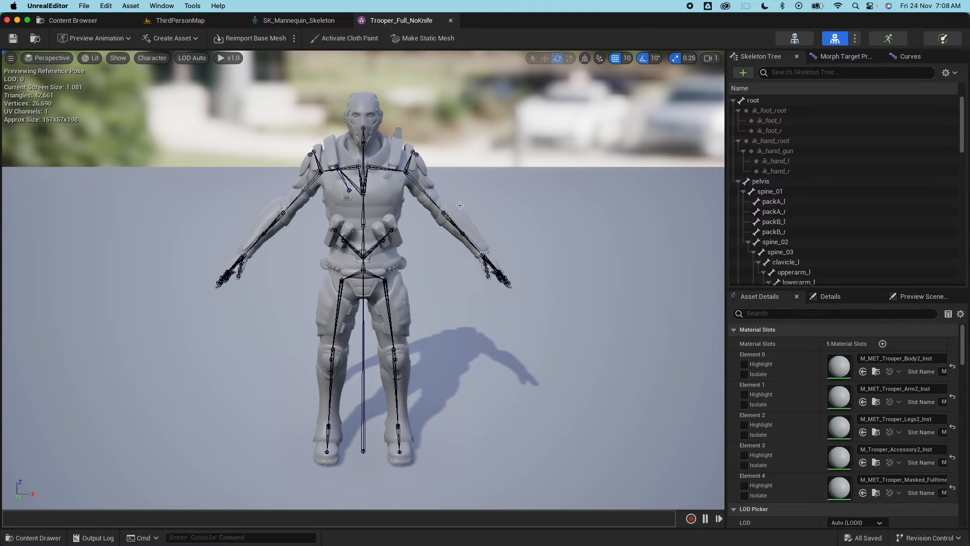
Step: Inspect the packA_l, packA_r and other pack bones, then return to ThirdPersonMap
click(774, 201)
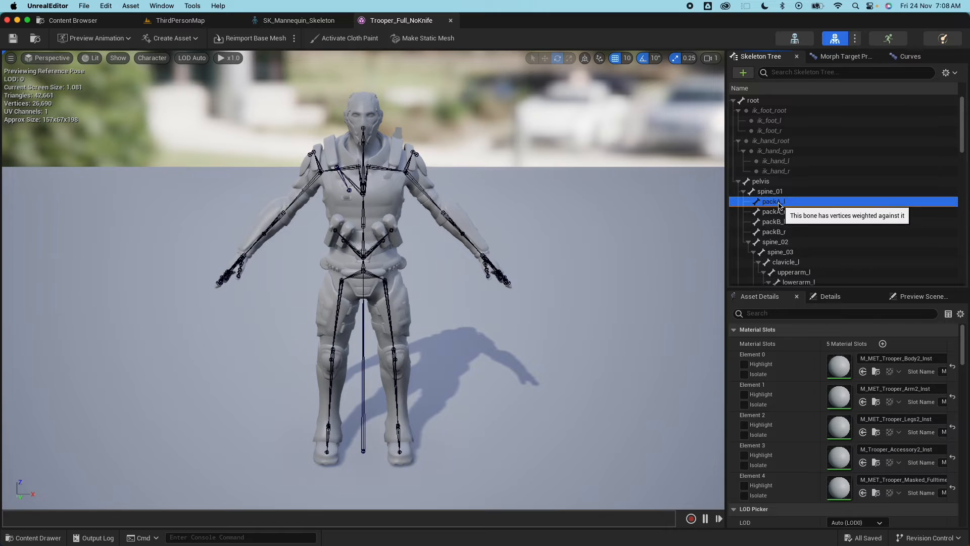
click(774, 212)
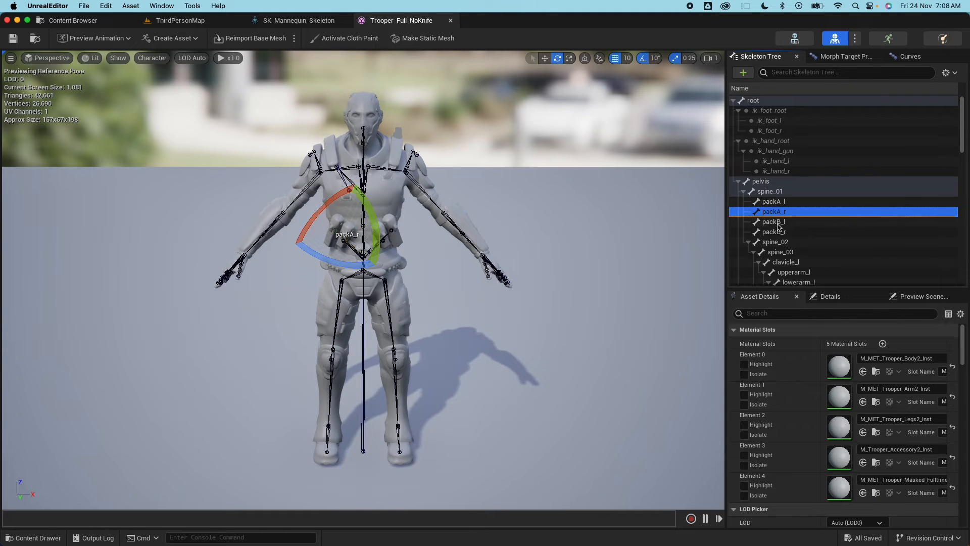
mouse_move(775, 225)
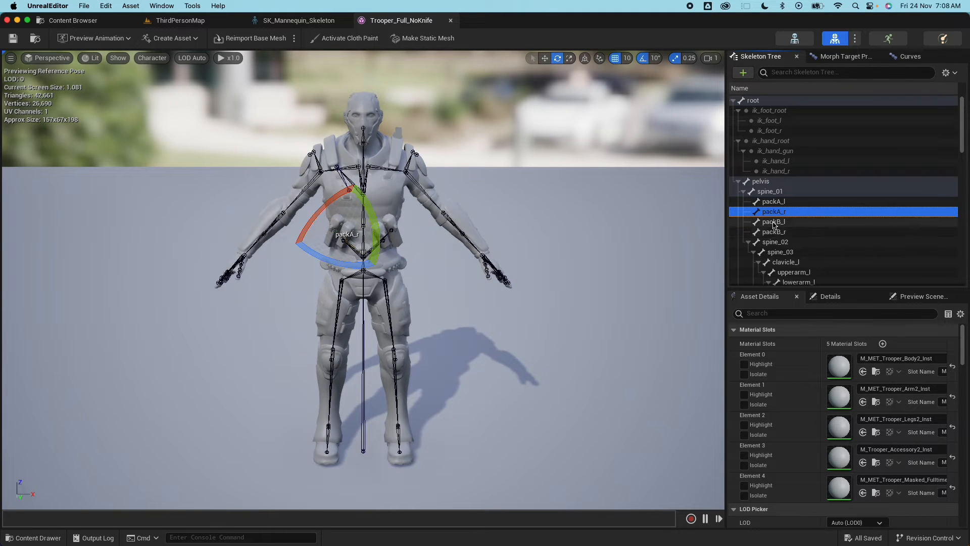
click(772, 232)
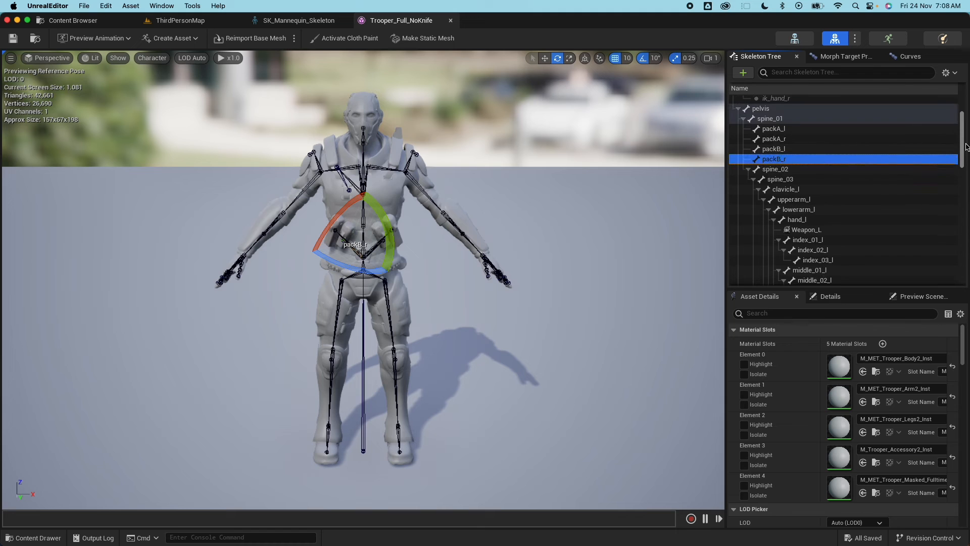
click(180, 20)
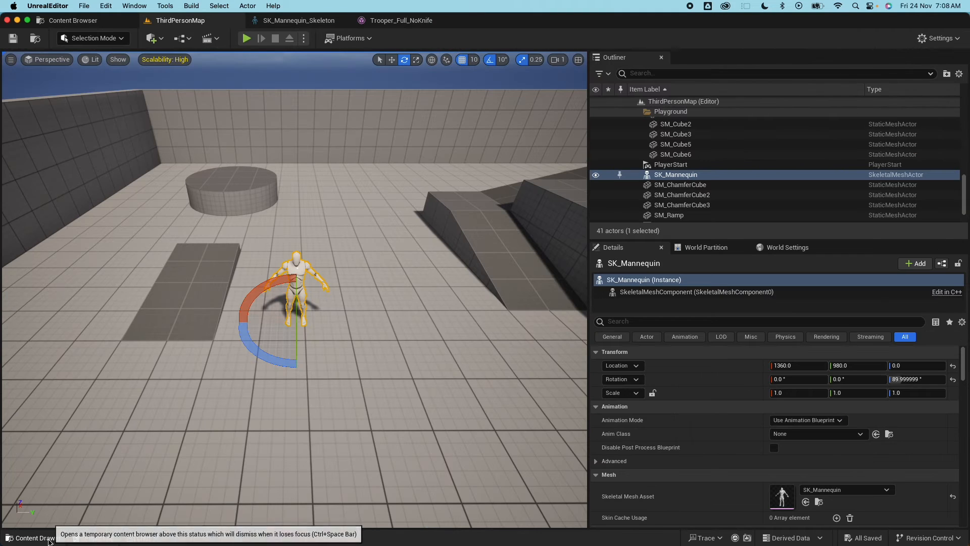
Step: Set the mannequin and Trooper to play Jog_Fwd, then preview the level with Play and Stop
click(31, 537)
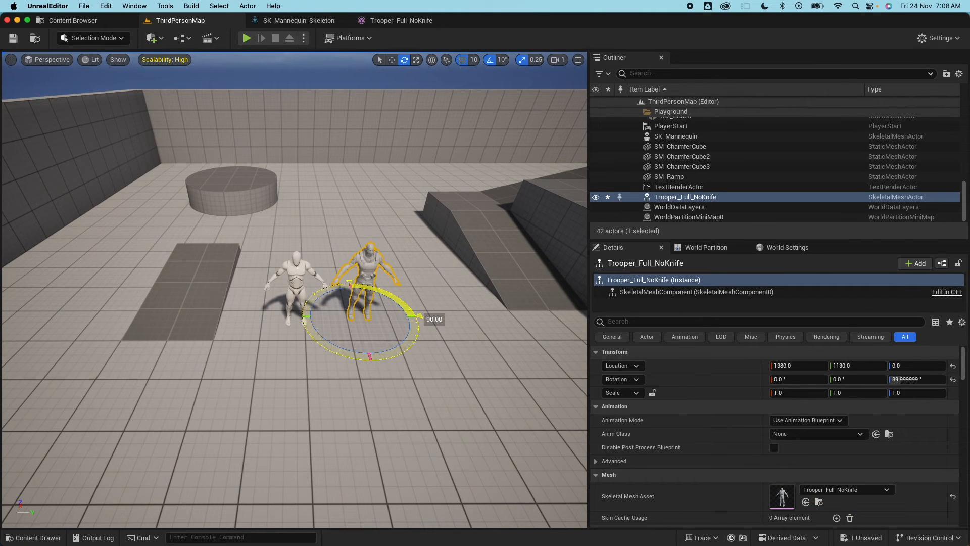
click(674, 174)
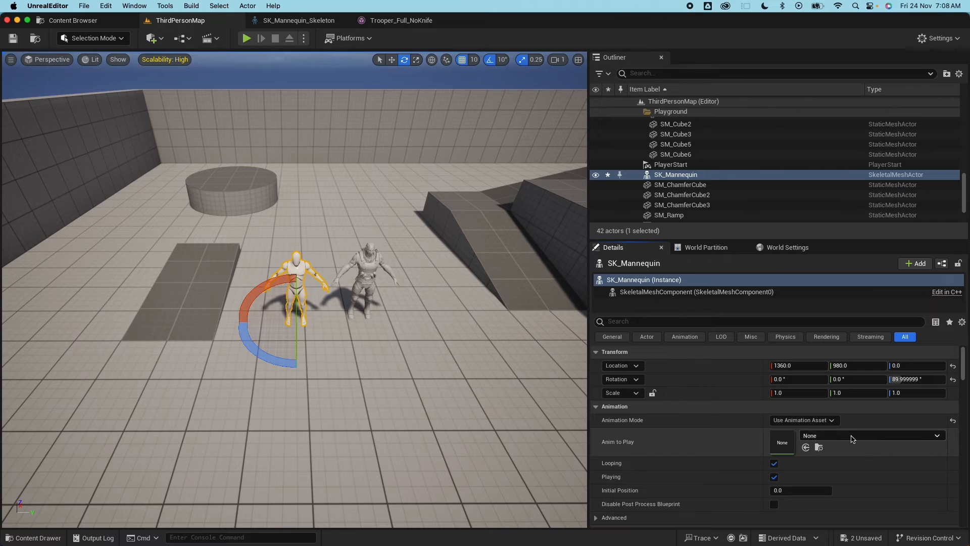
click(871, 435)
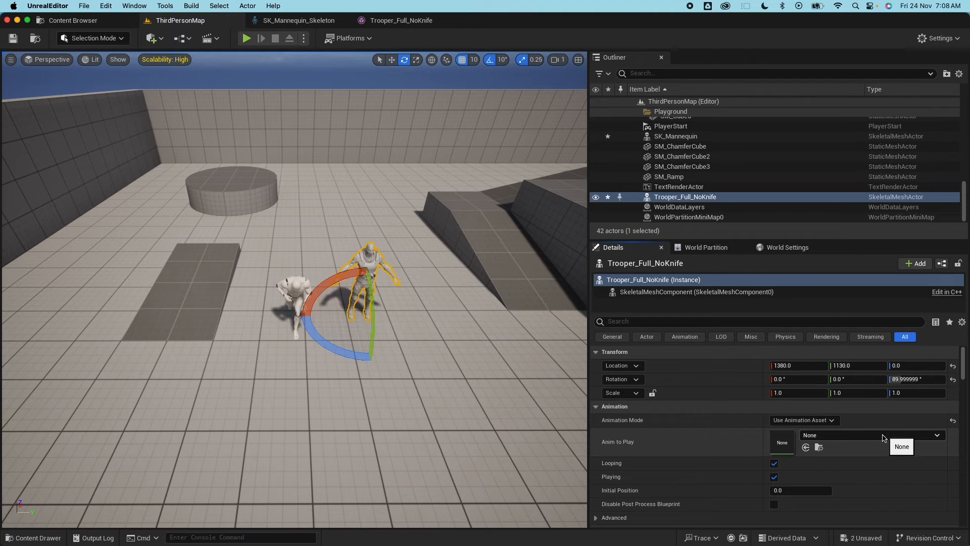
click(902, 446)
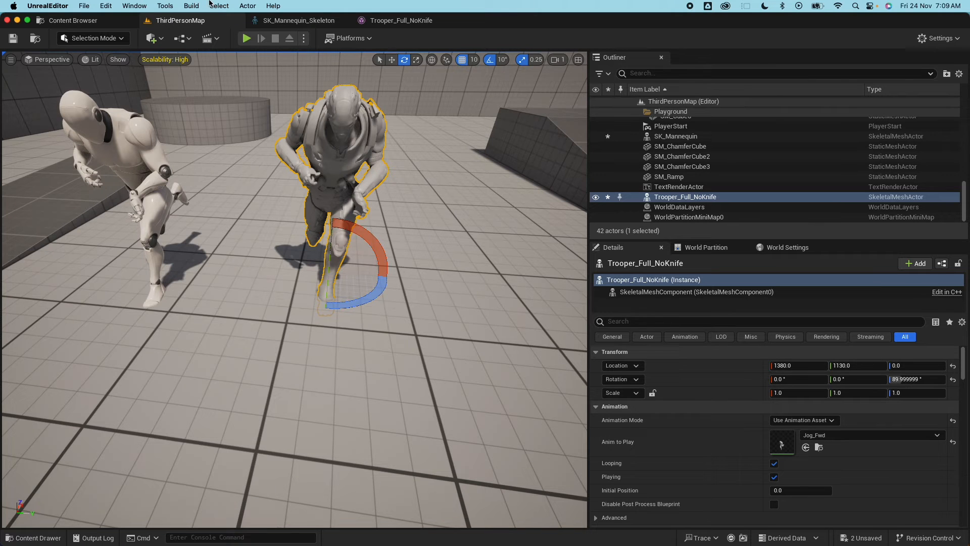
click(246, 38)
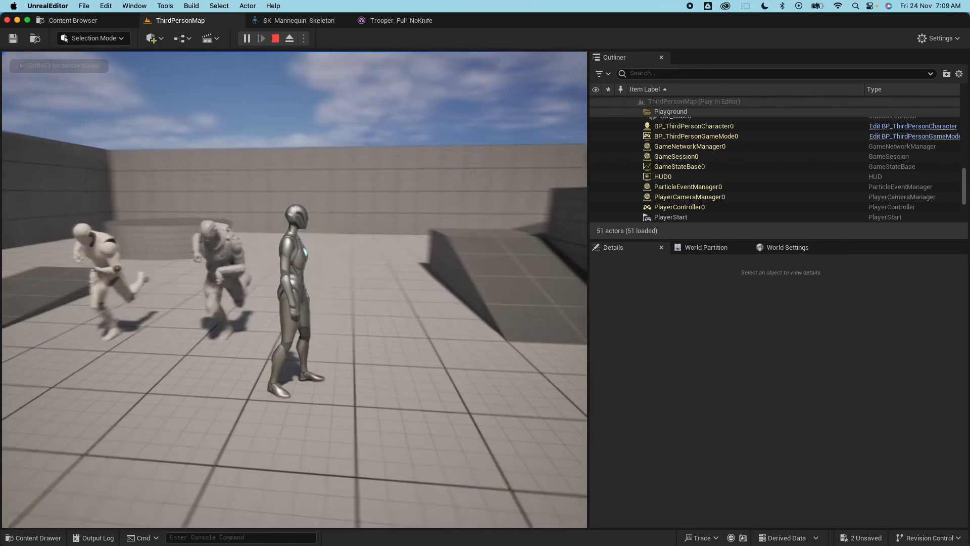
click(288, 38)
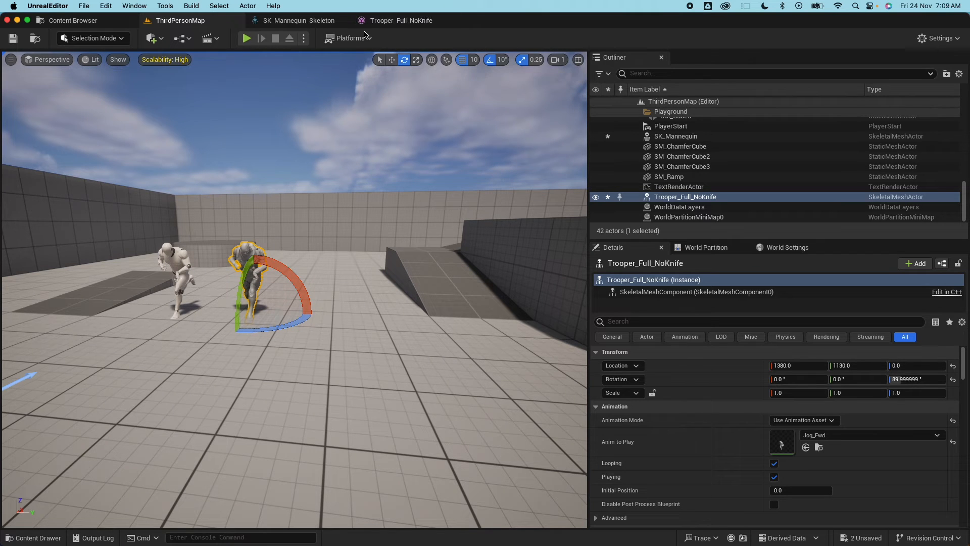
mouse_move(33, 537)
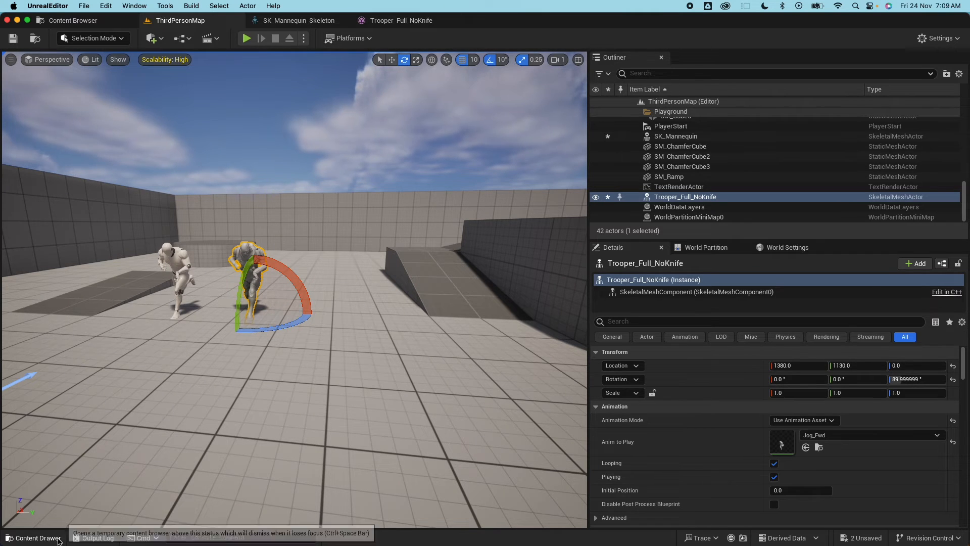
Step: Import the Couch Knight FBX into Characters > Knight on the mannequin skeleton, regenerating the skeleton
click(34, 537)
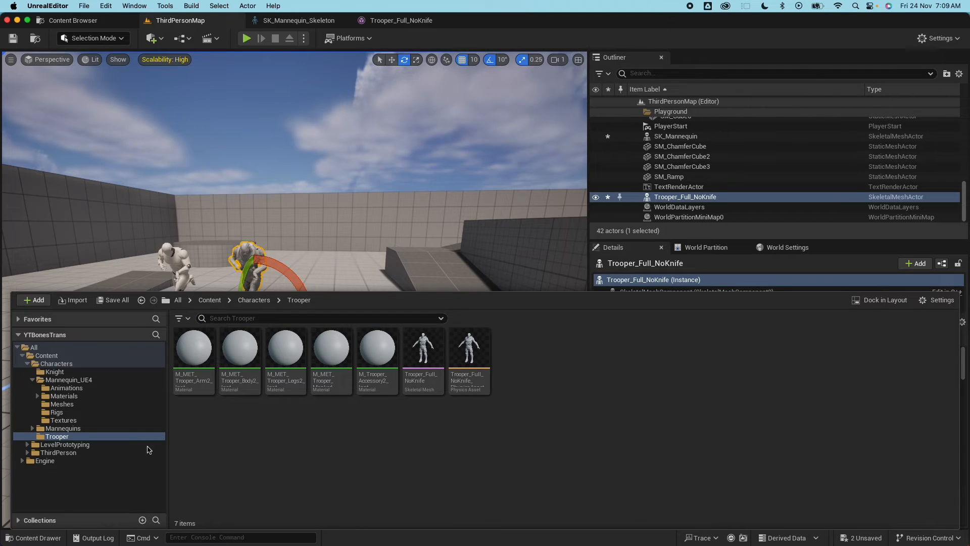
click(56, 364)
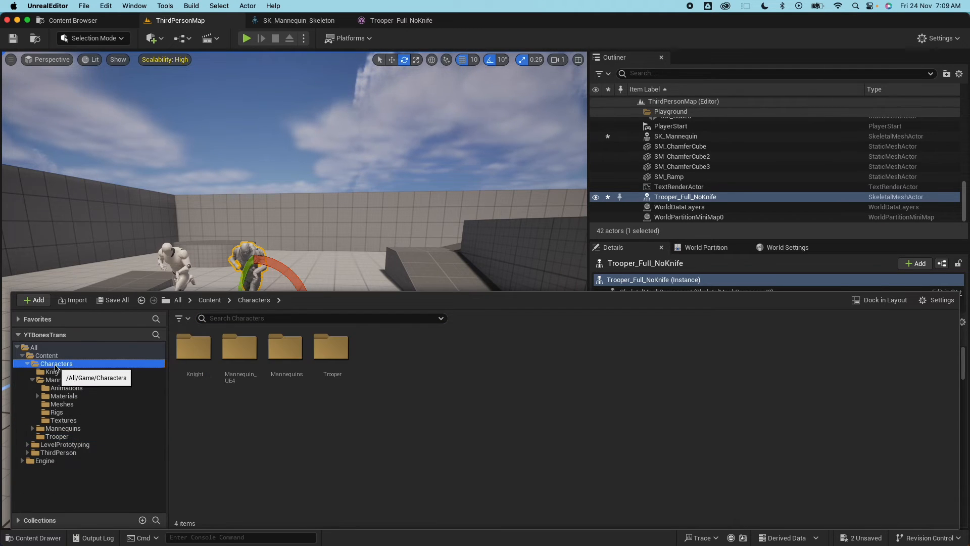
click(55, 371)
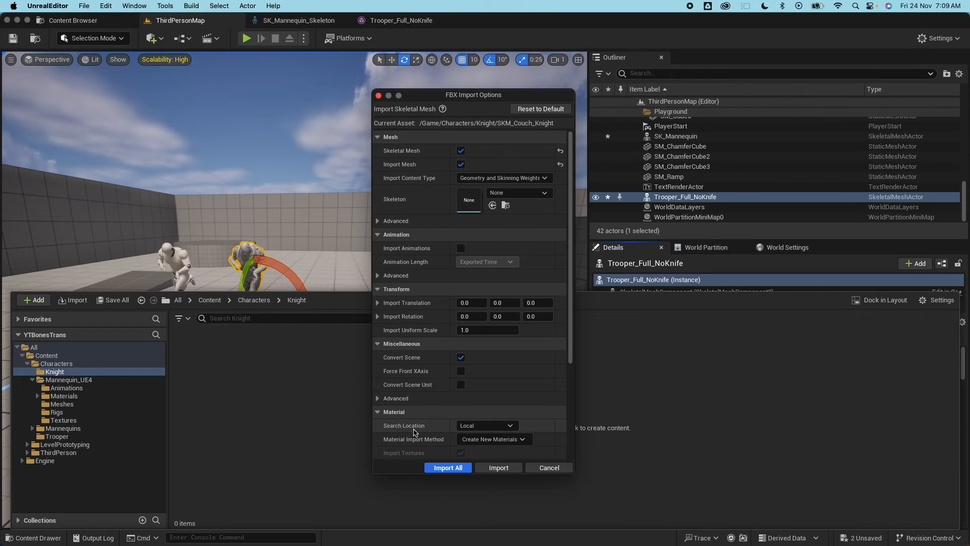
click(544, 193)
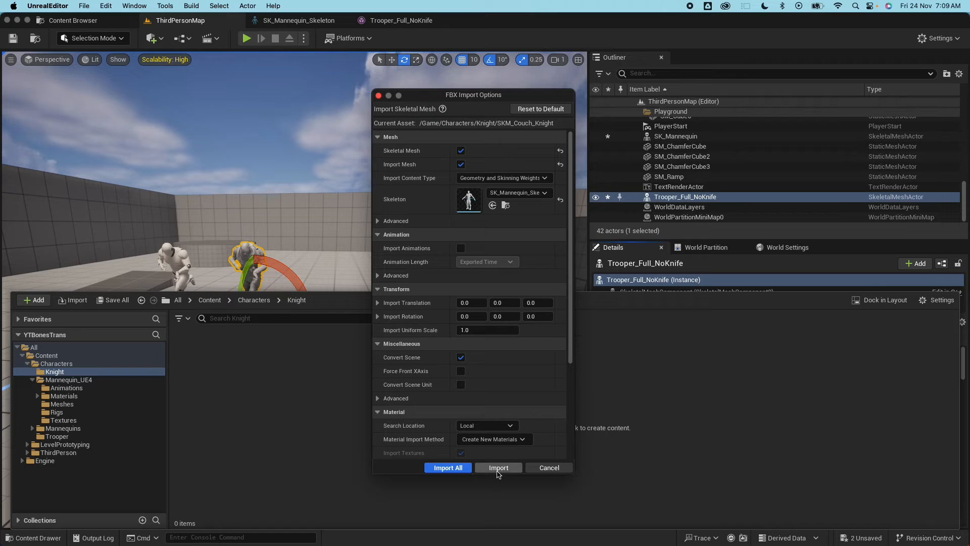
click(499, 467)
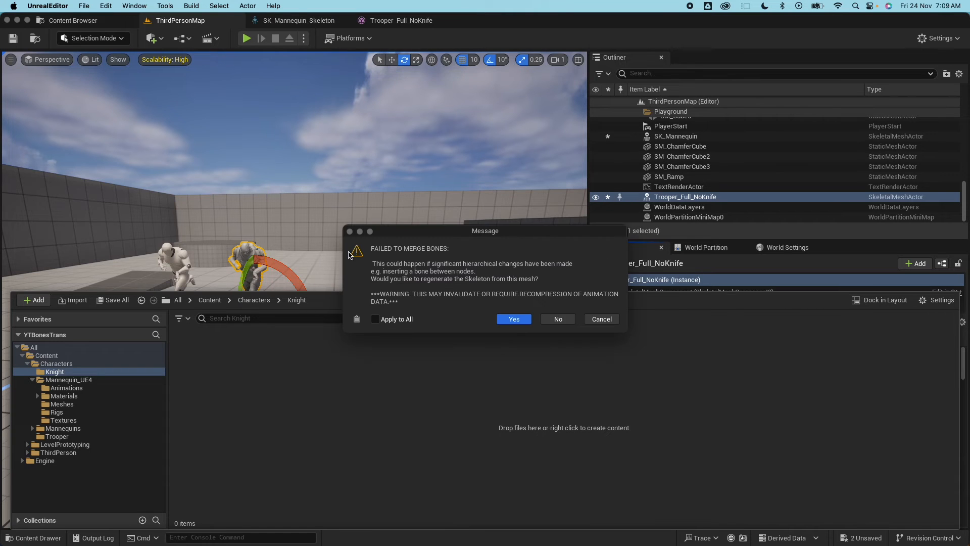
mouse_move(483, 261)
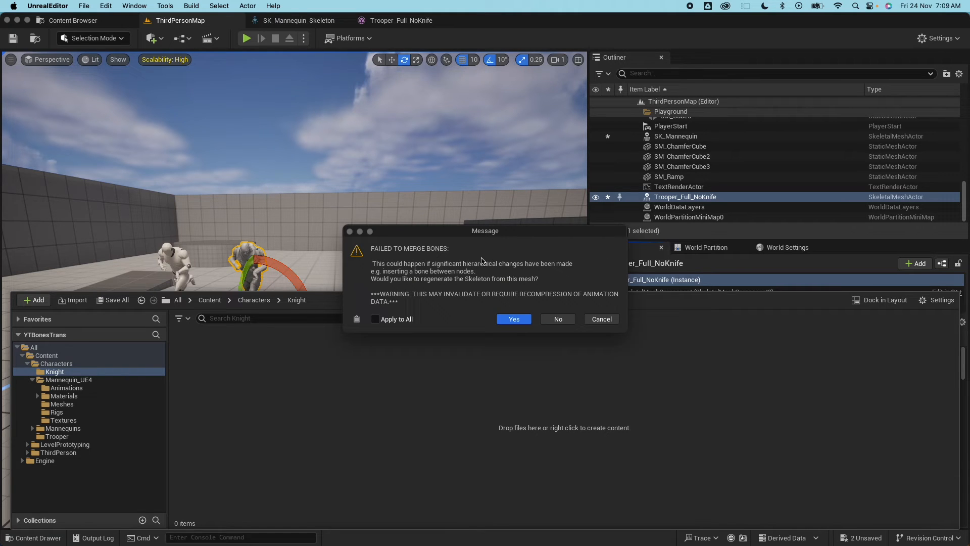
mouse_move(443, 255)
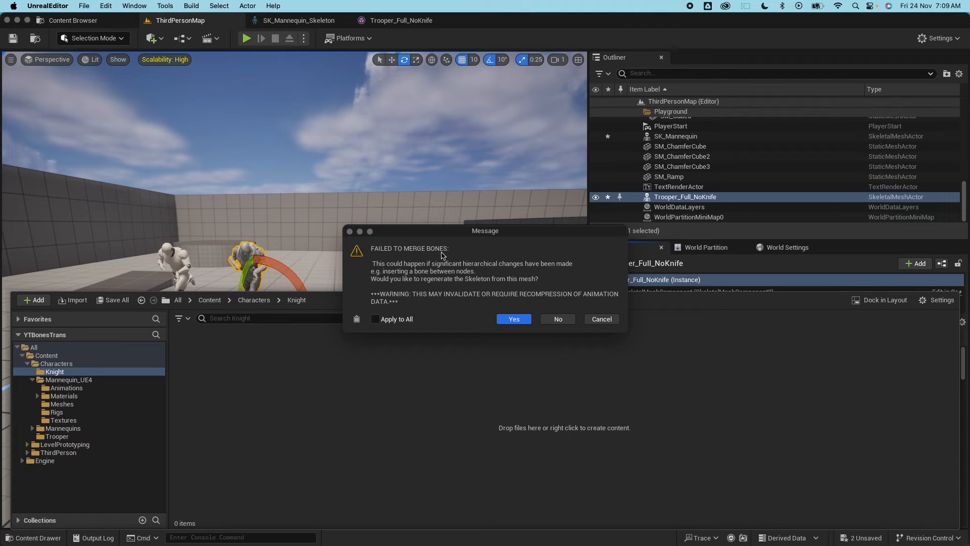
mouse_move(513, 319)
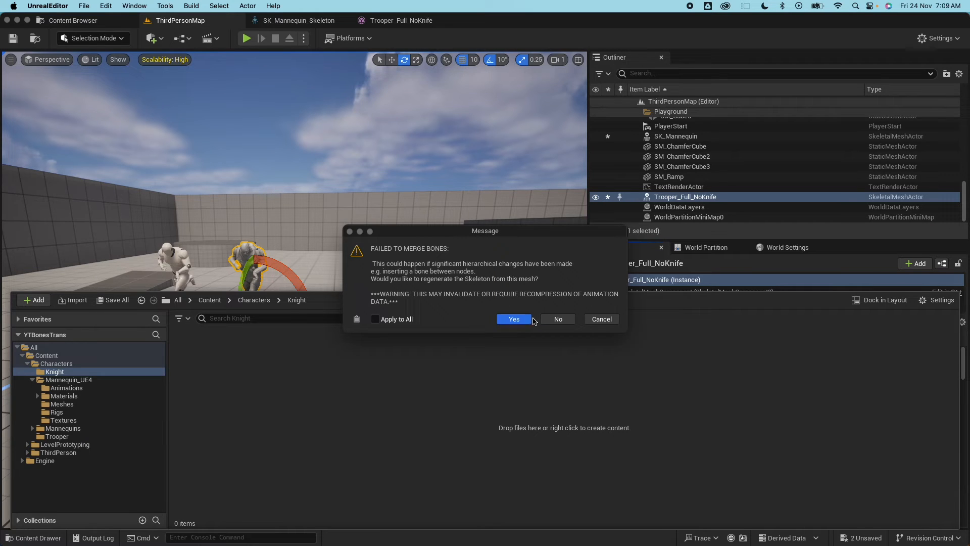
click(513, 319)
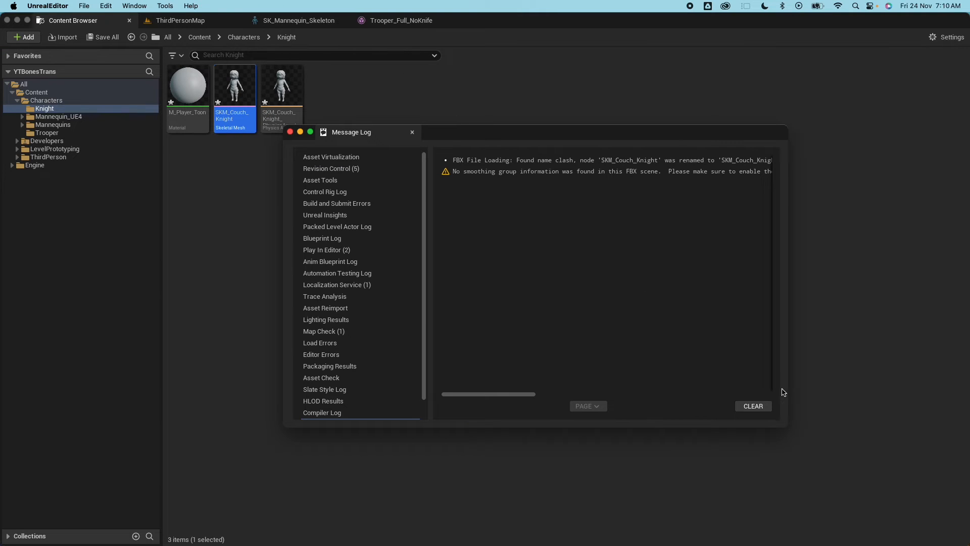
Step: Dismiss both message logs, check SKM_Couch_Knight's skeleton, and open it in the mesh editor
click(753, 405)
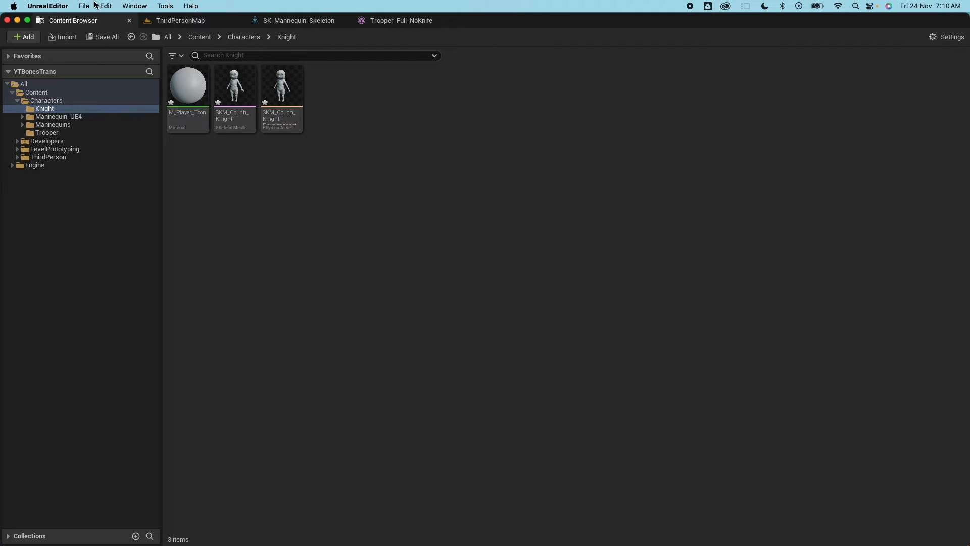
mouse_move(473, 286)
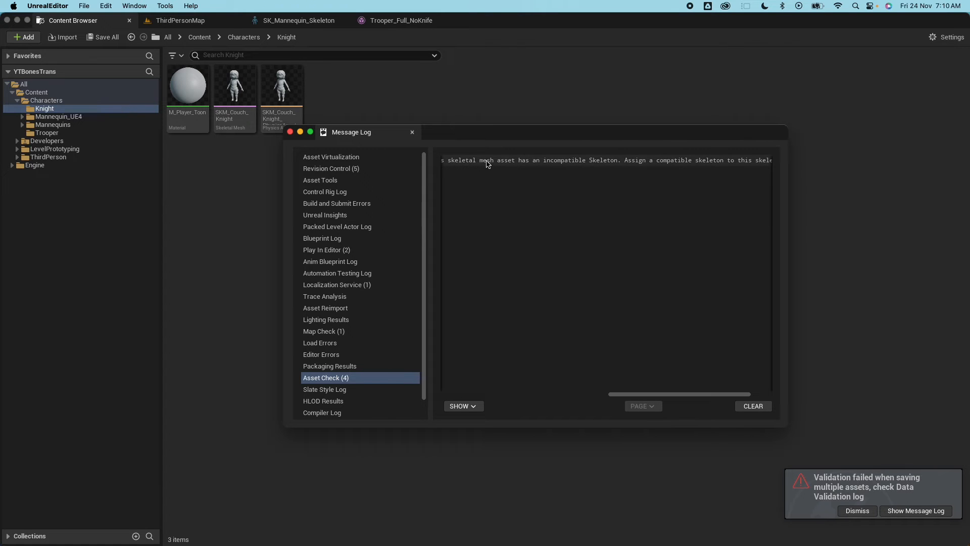
mouse_move(579, 164)
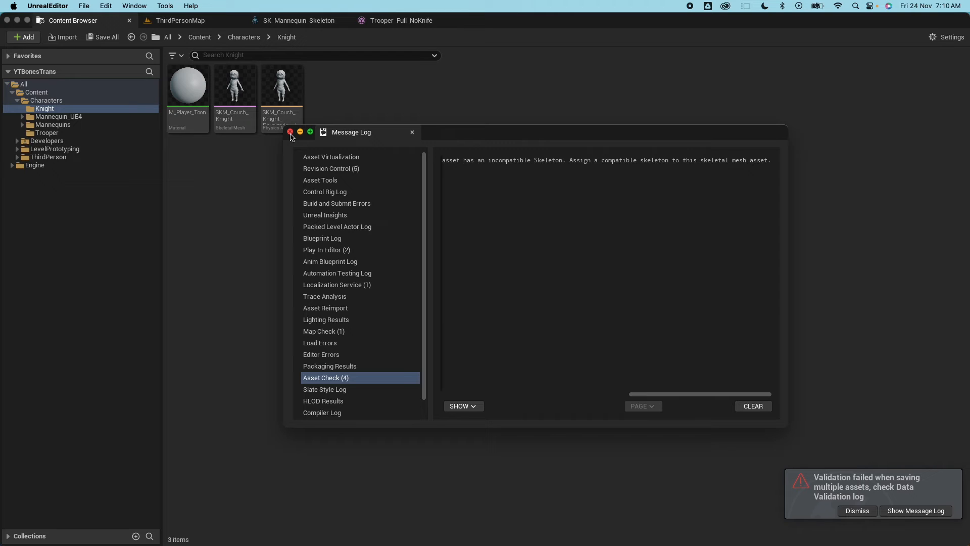
click(289, 132)
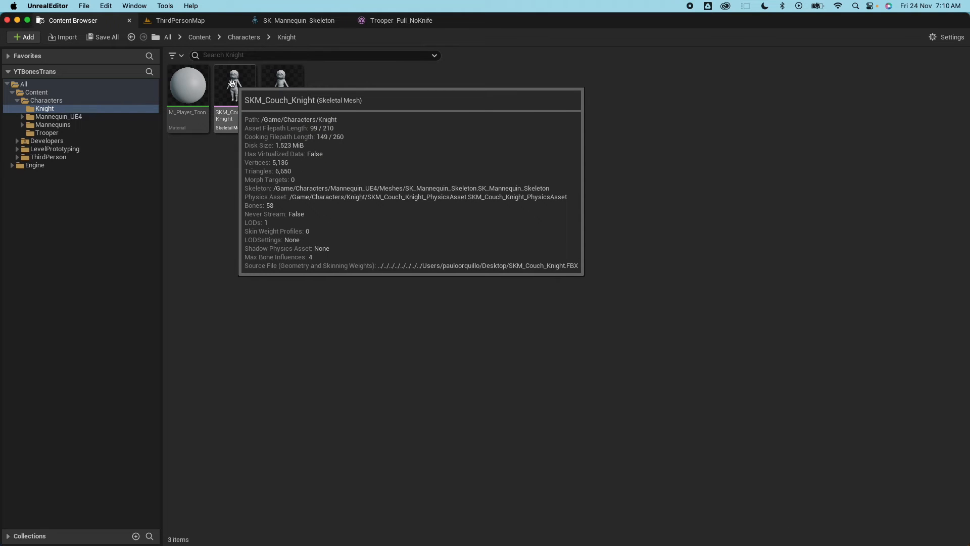
click(234, 85)
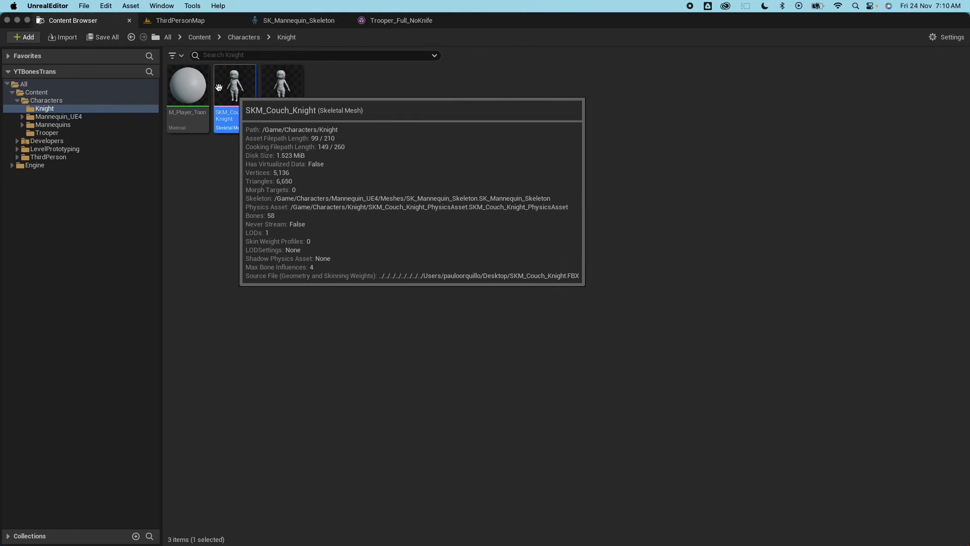
double_click(234, 83)
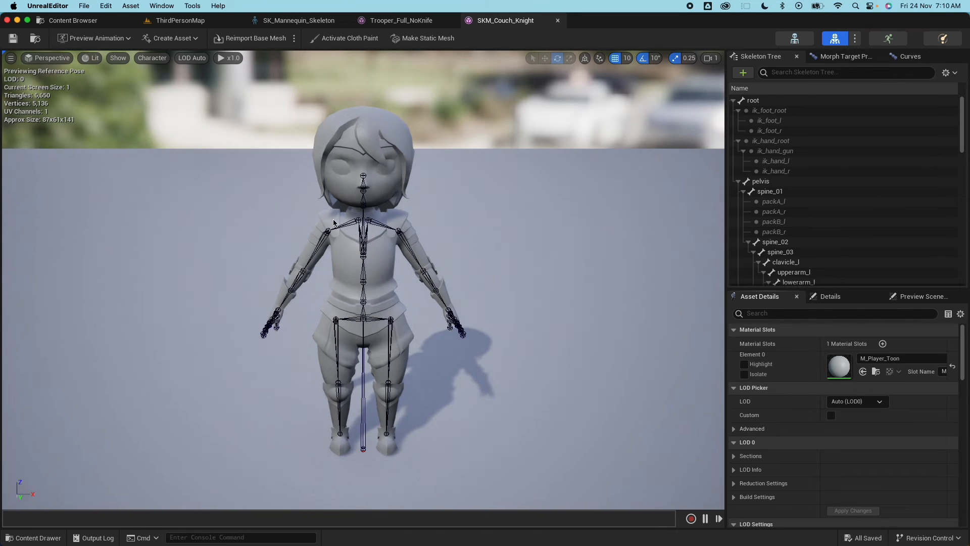
mouse_move(529, 241)
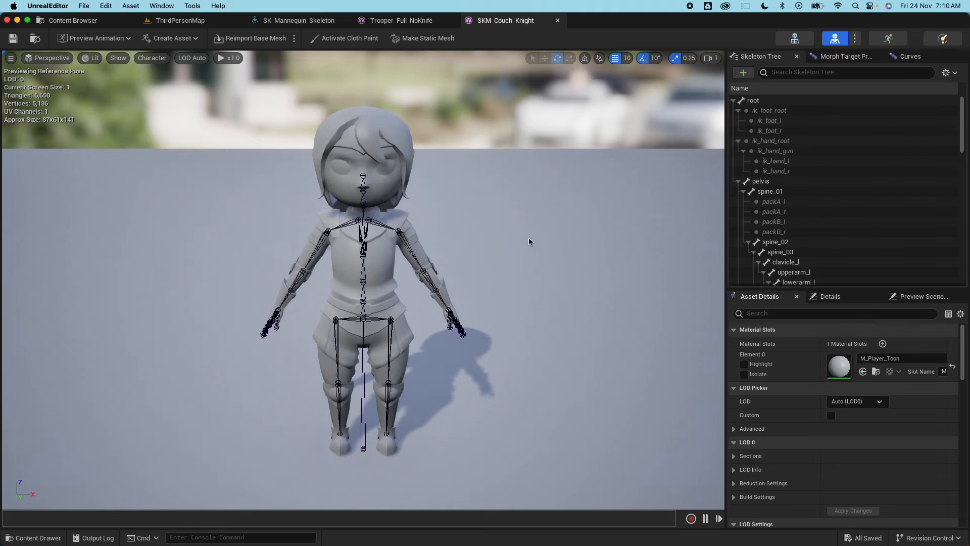
mouse_move(794, 39)
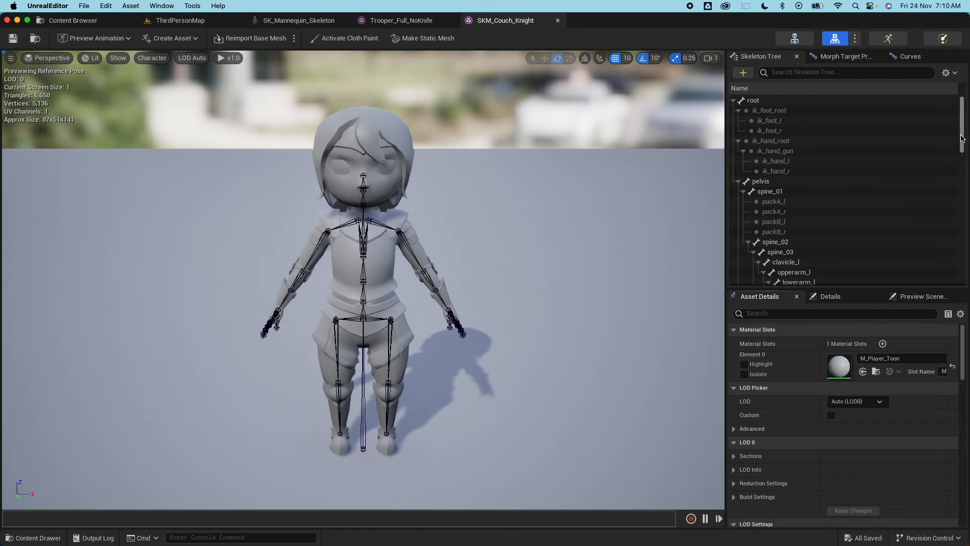
scroll(down, 3)
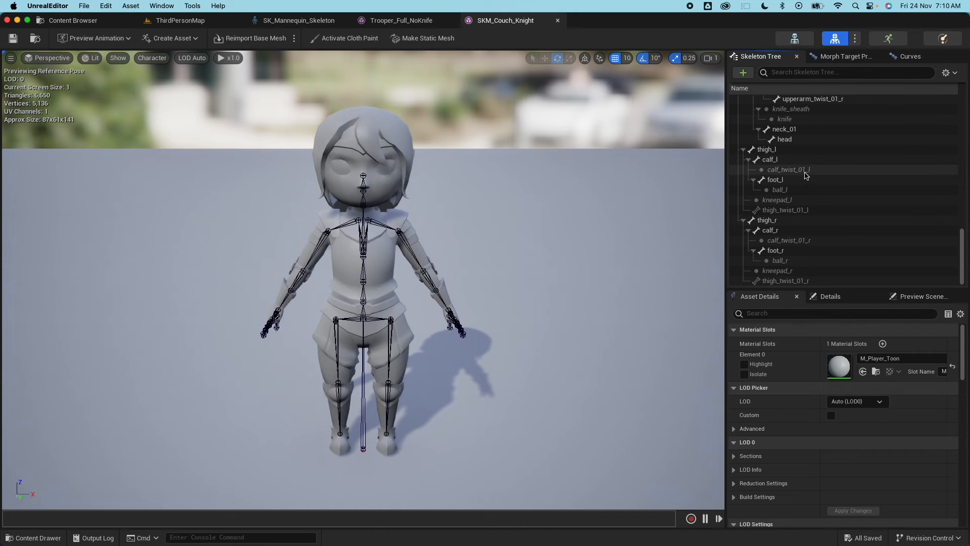
click(789, 169)
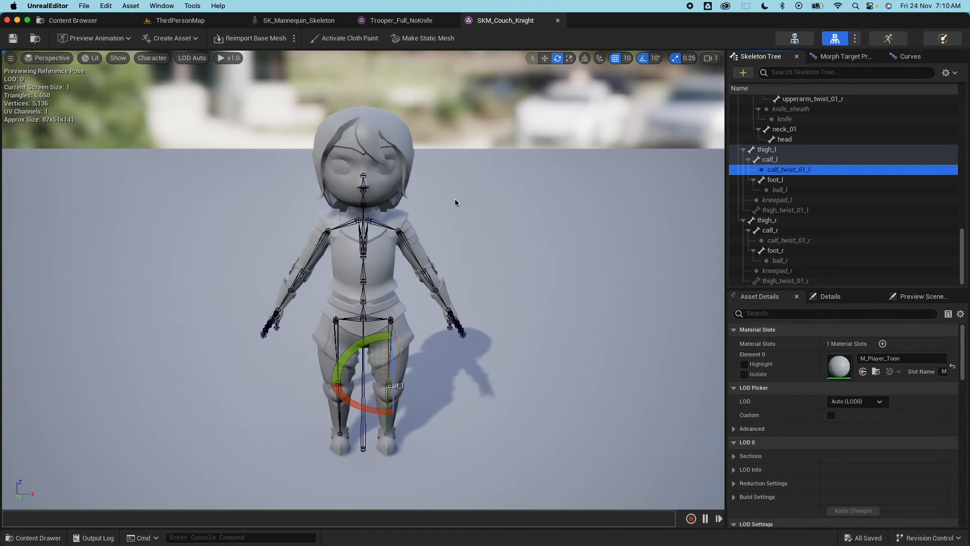
mouse_move(387, 230)
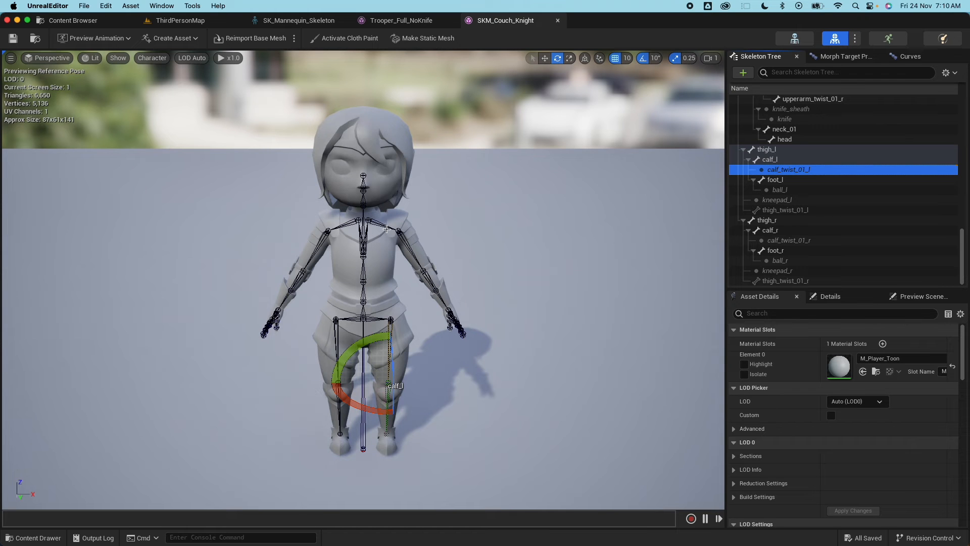
mouse_move(794, 38)
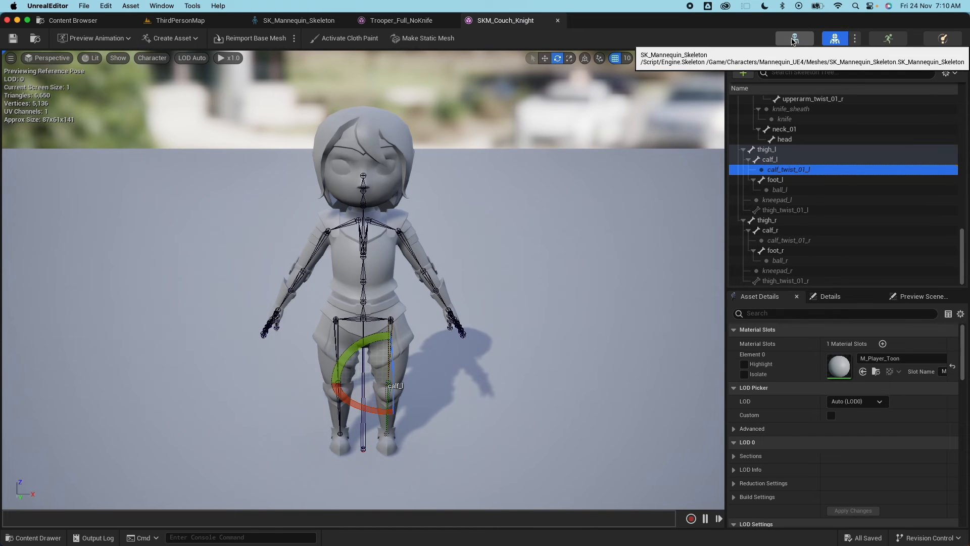
Step: Set the placed SKM_Couch_Knight to Use Animation Asset with Jog_Fwd, then test with Play and Stop
click(298, 20)
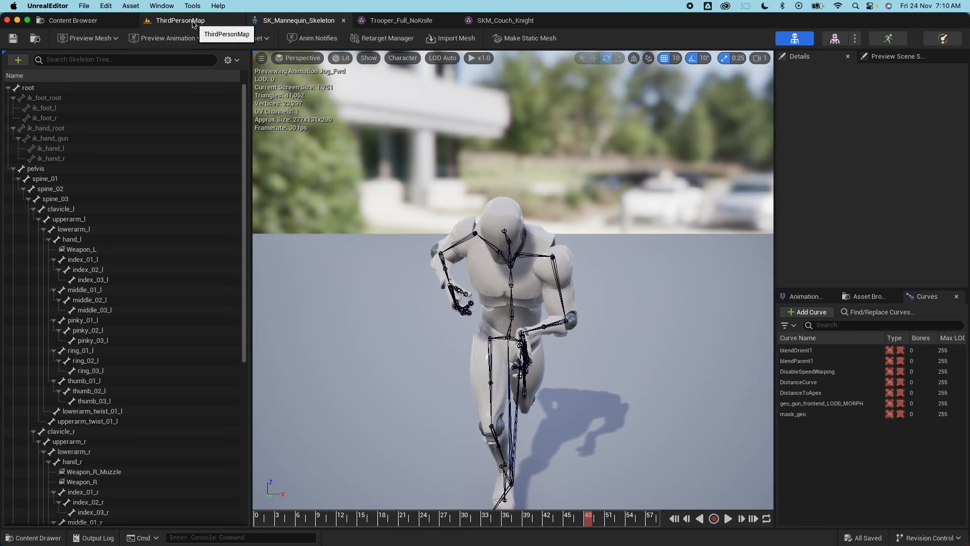
click(180, 20)
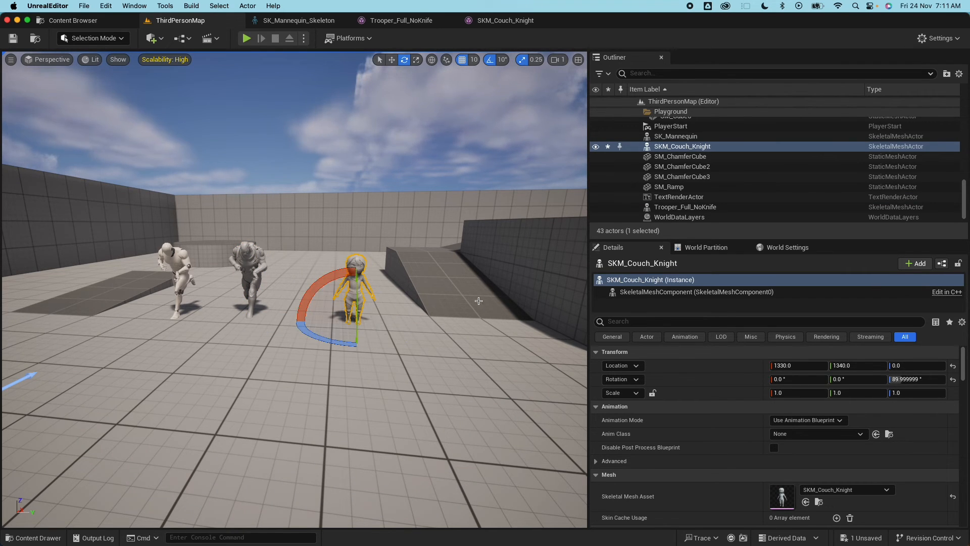
click(808, 420)
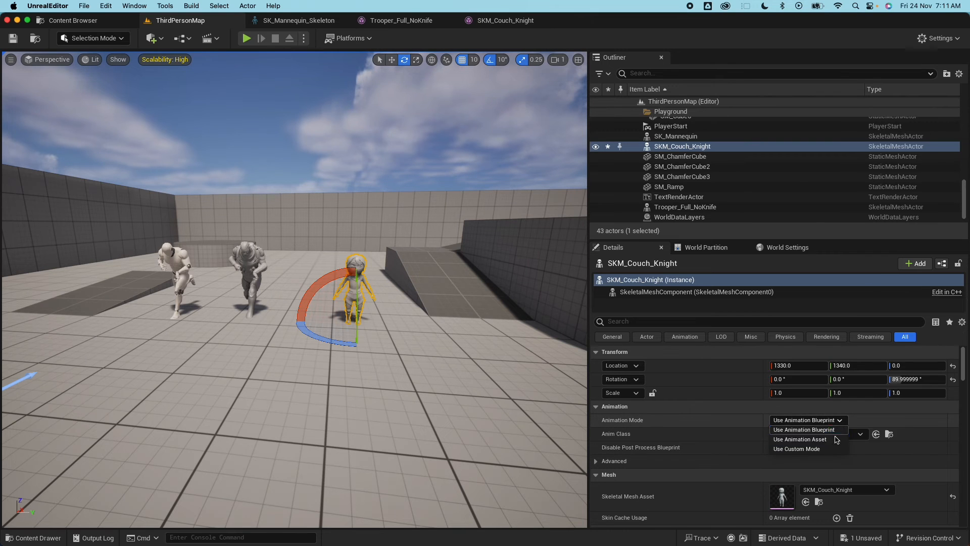
click(799, 438)
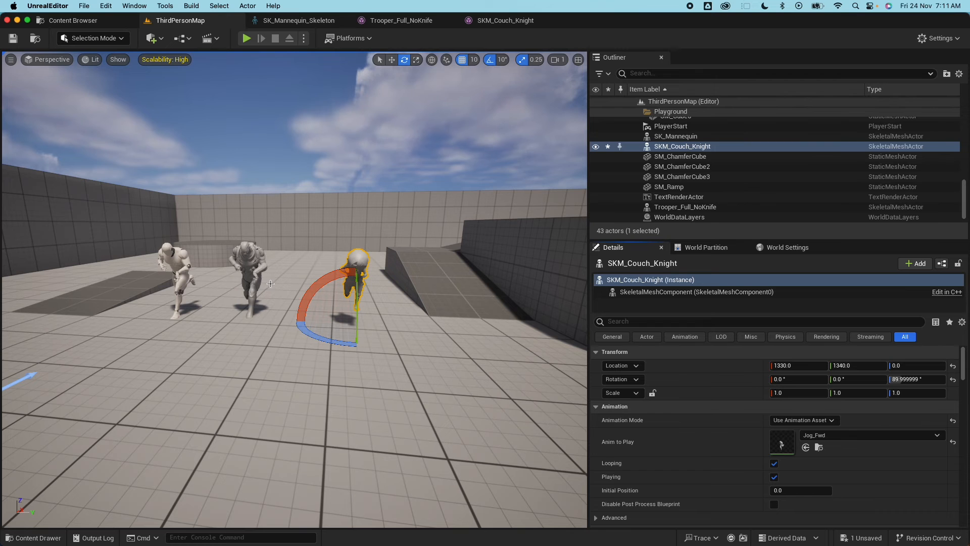
mouse_move(209, 12)
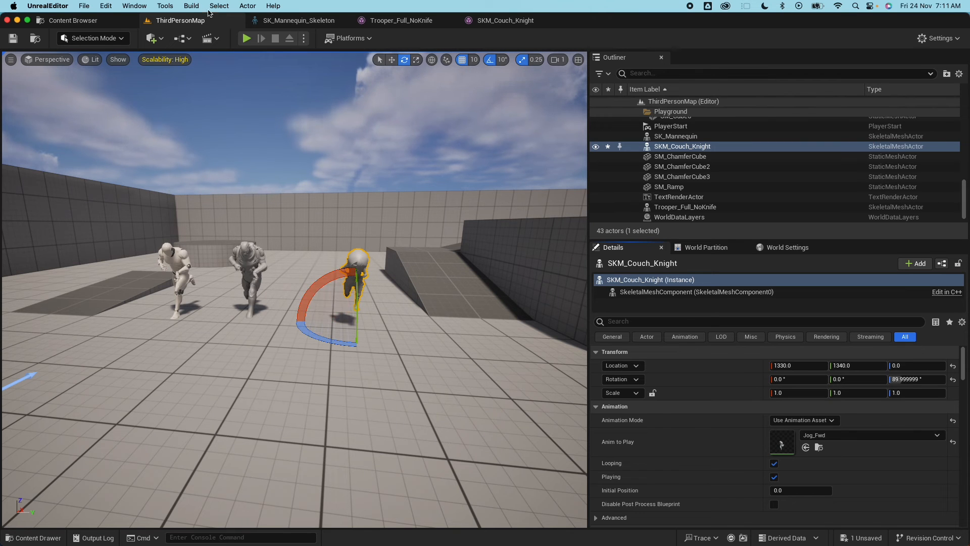
click(246, 39)
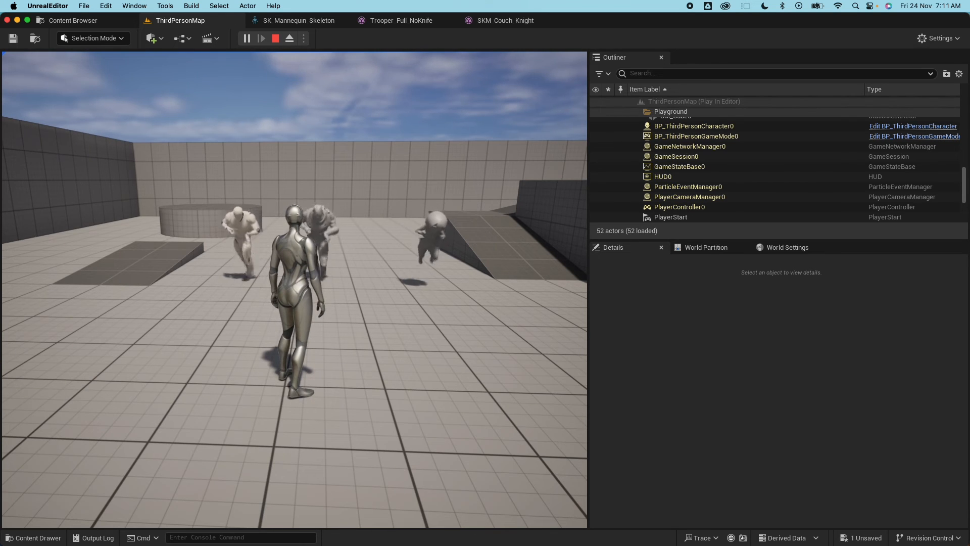
click(275, 38)
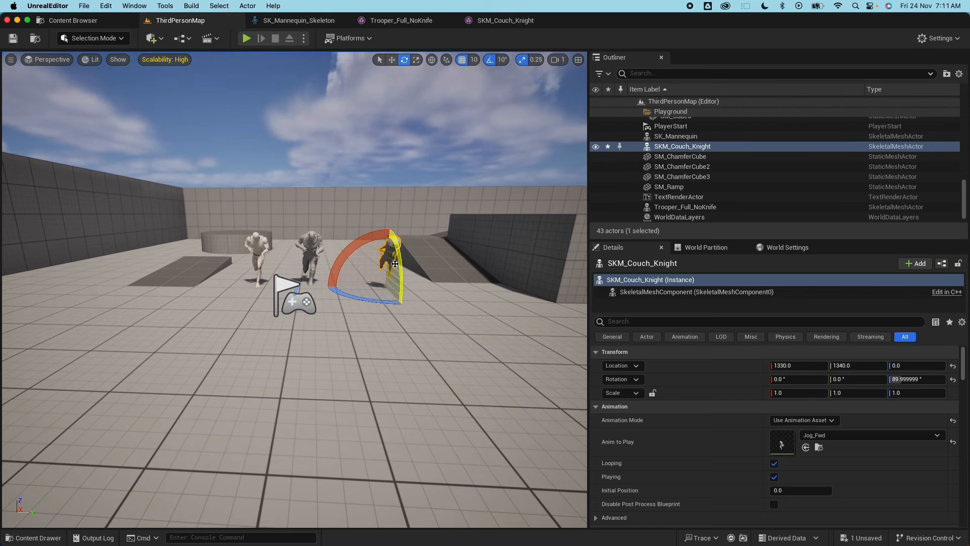
mouse_move(299, 21)
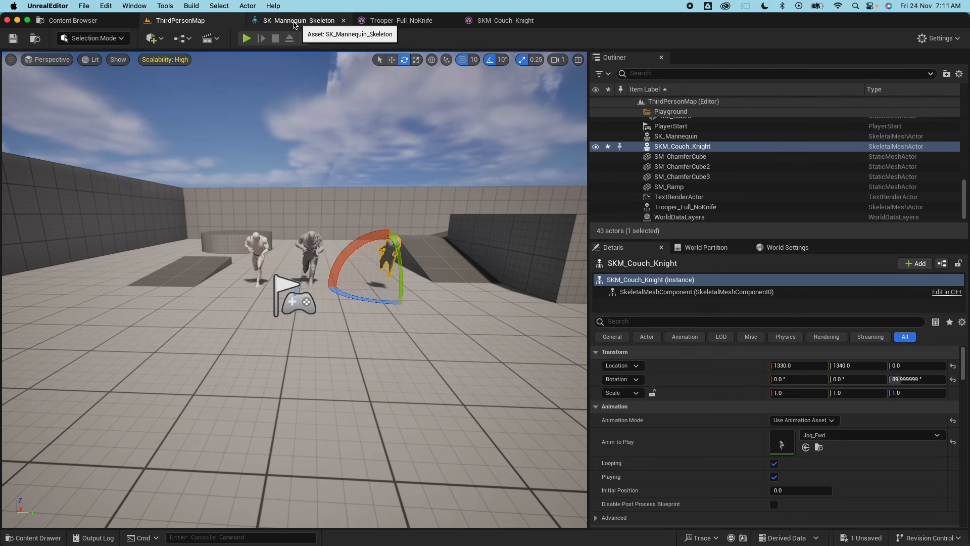
click(299, 20)
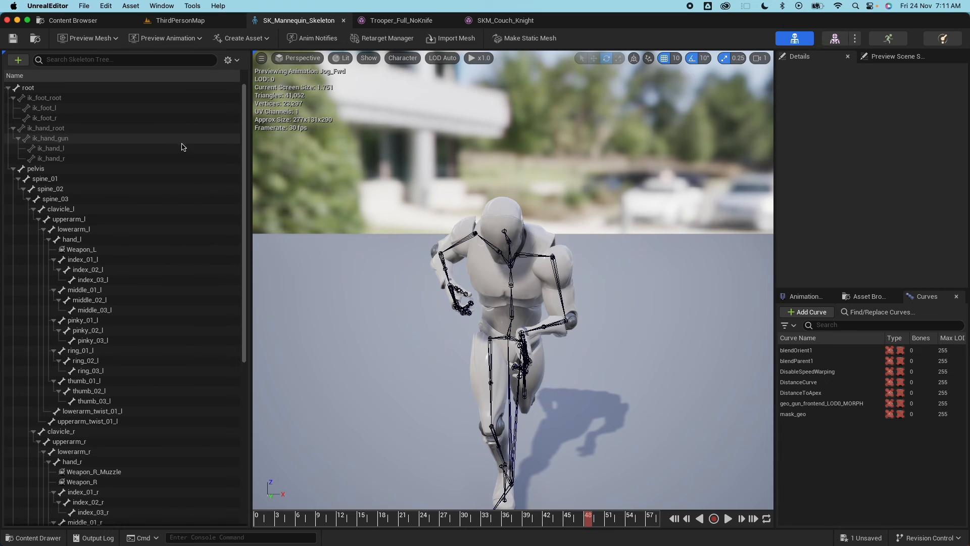
mouse_move(228, 60)
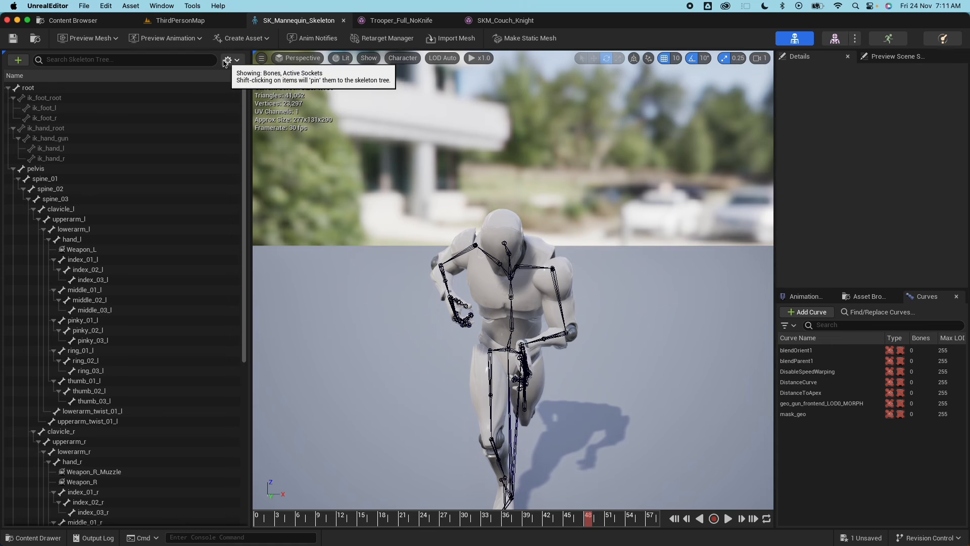
click(228, 60)
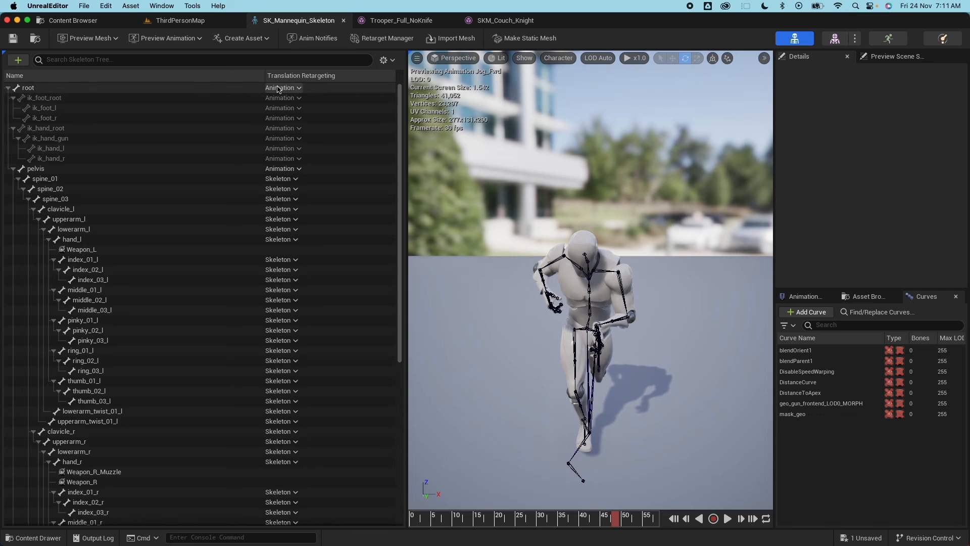
mouse_move(283, 87)
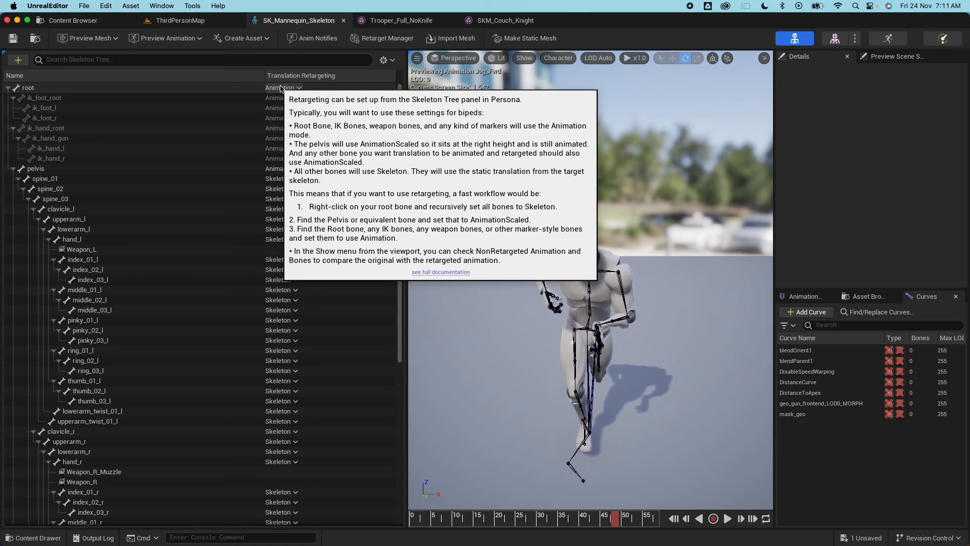
mouse_move(500, 112)
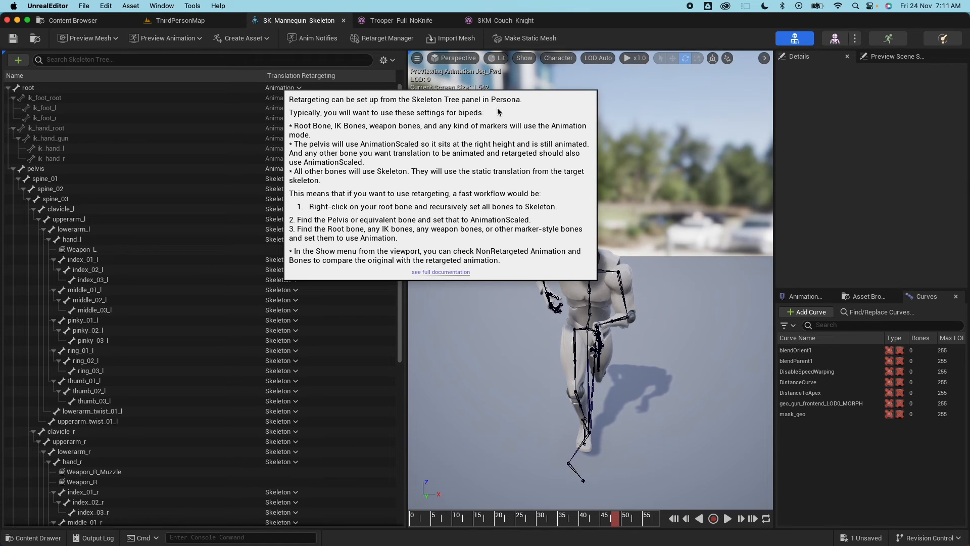
mouse_move(342, 120)
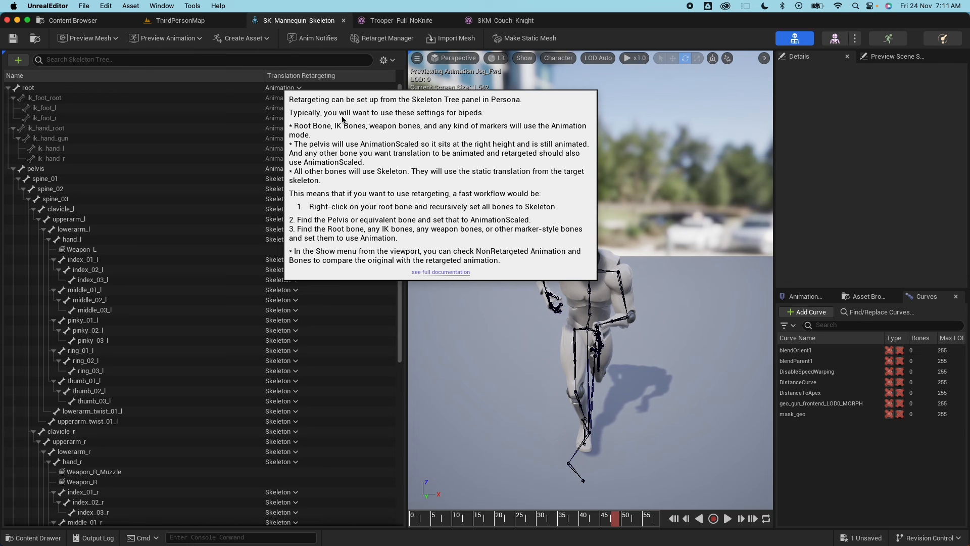
mouse_move(432, 130)
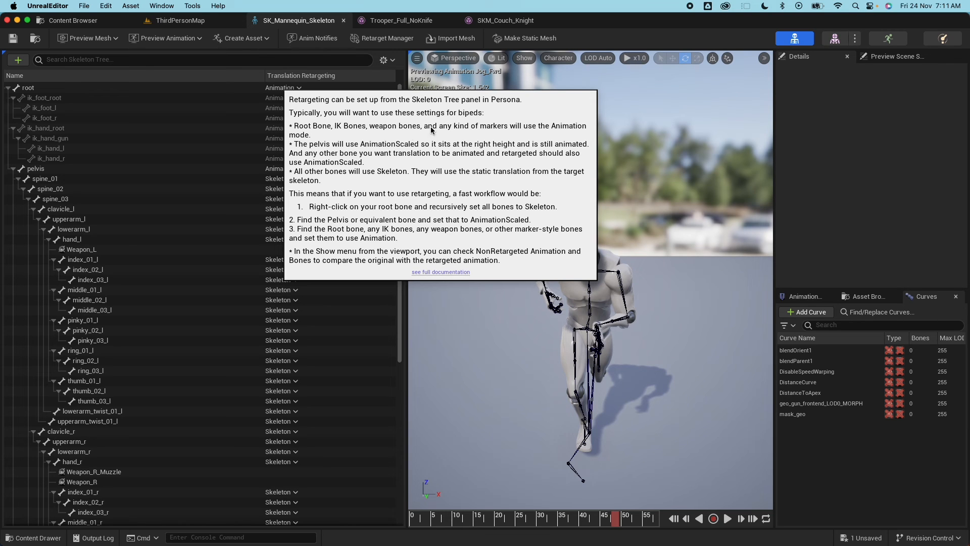
mouse_move(414, 130)
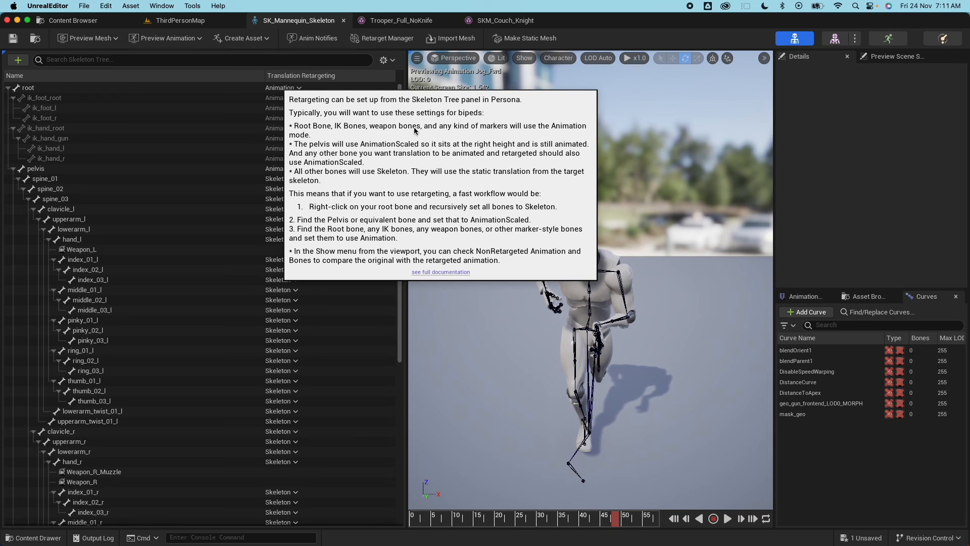
mouse_move(511, 131)
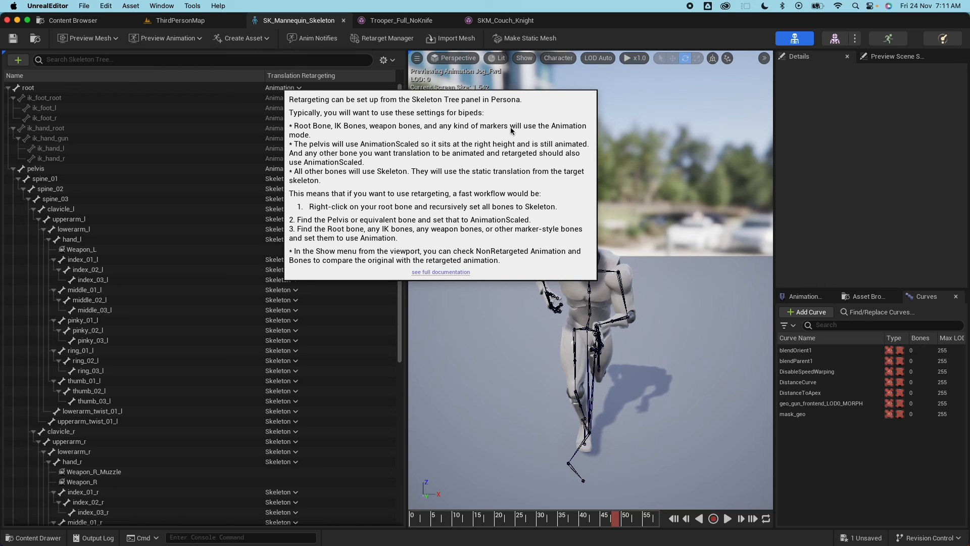
mouse_move(326, 162)
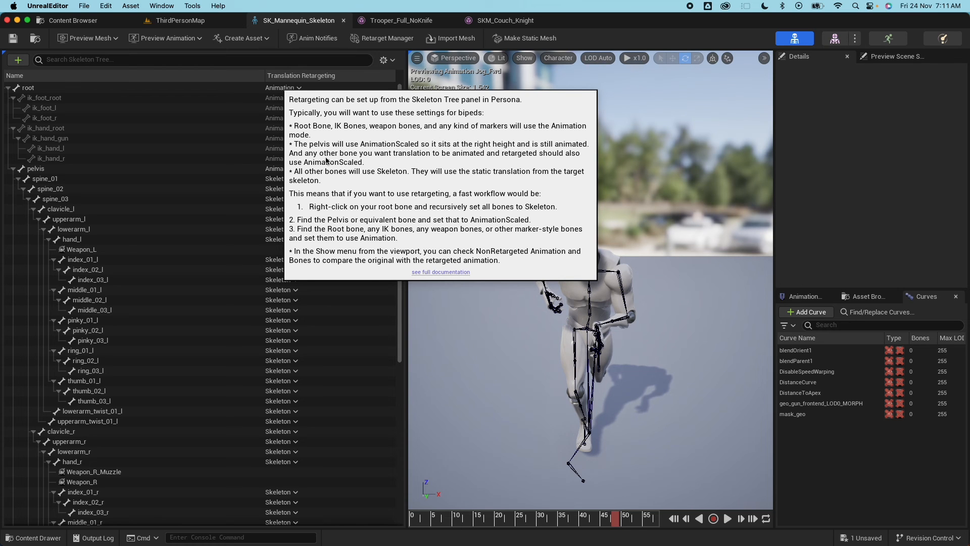
mouse_move(370, 148)
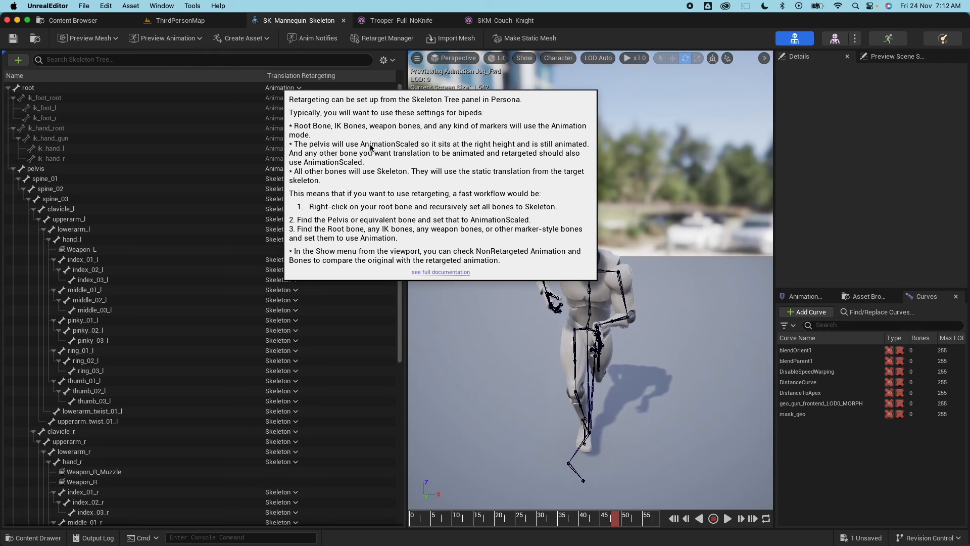
mouse_move(345, 175)
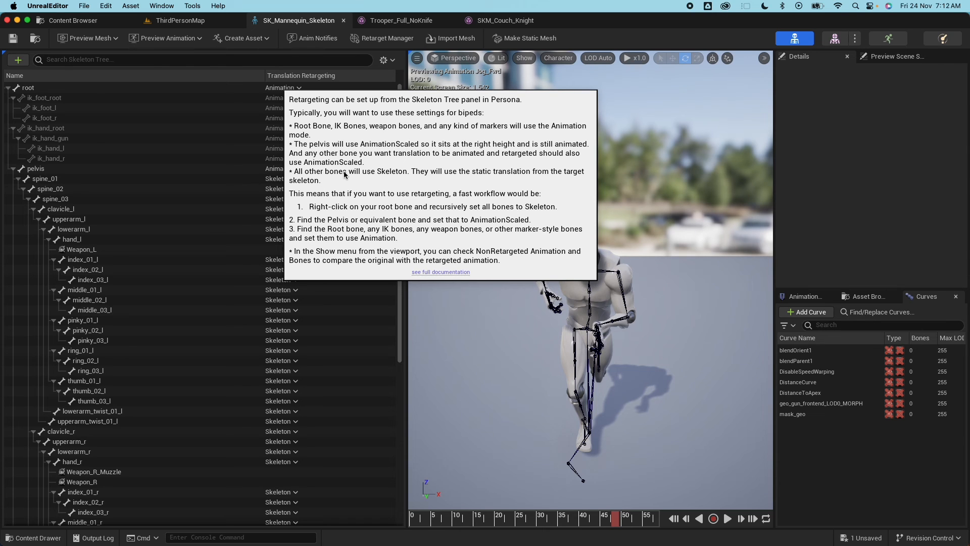
mouse_move(389, 176)
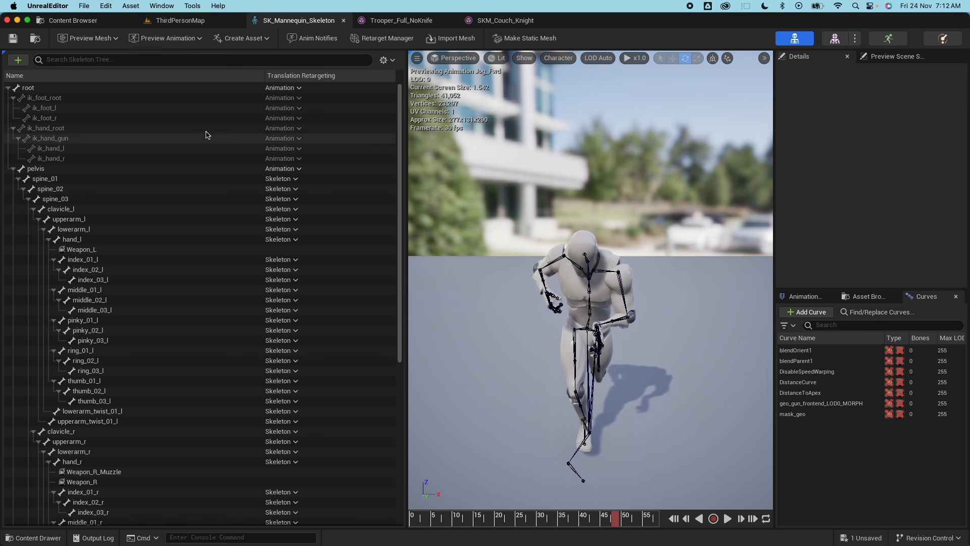
Step: Recursively set translation retargeting to Skeleton for every bone under root
click(28, 88)
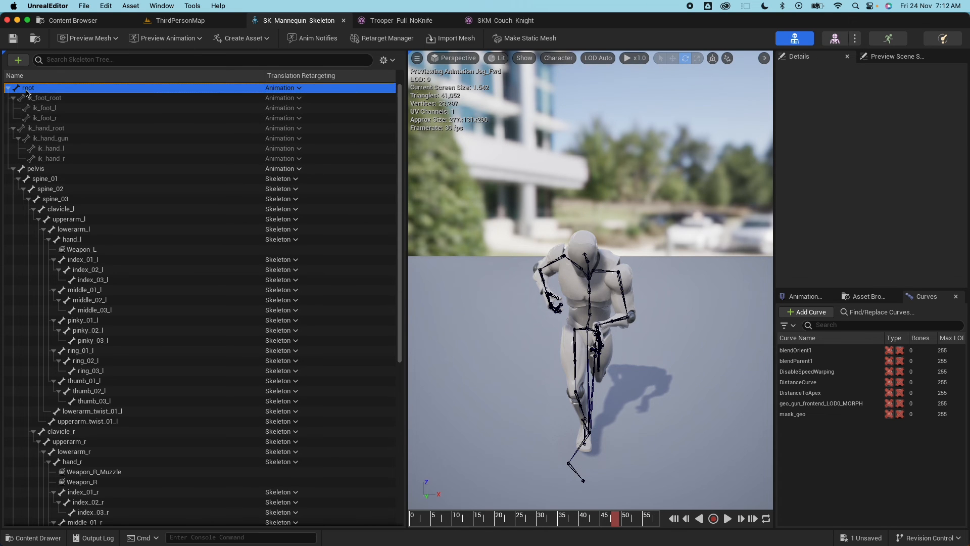
click(27, 88)
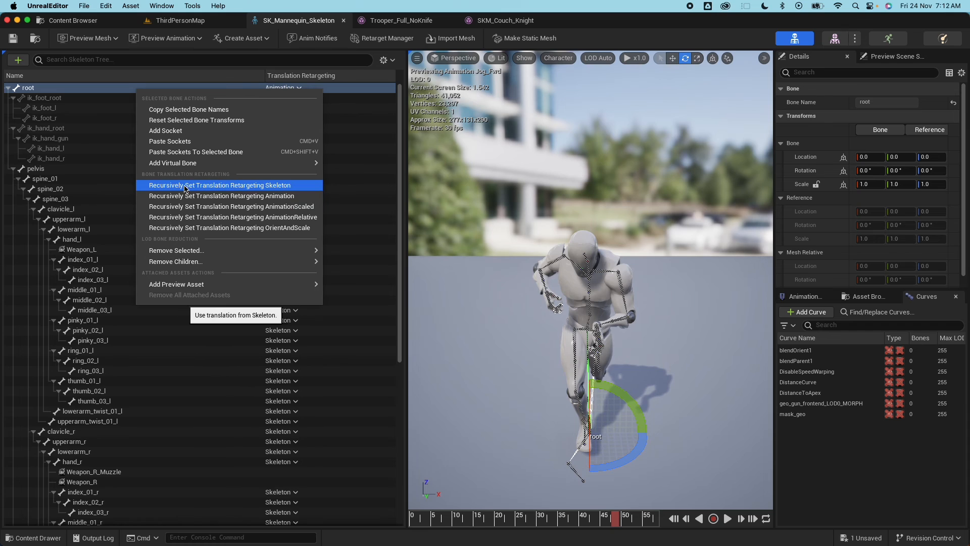
mouse_move(252, 189)
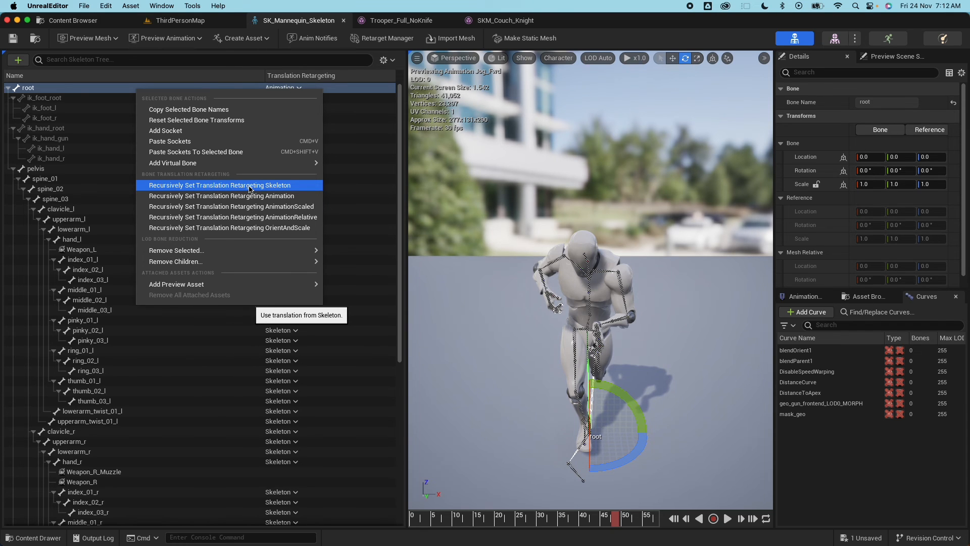
click(218, 185)
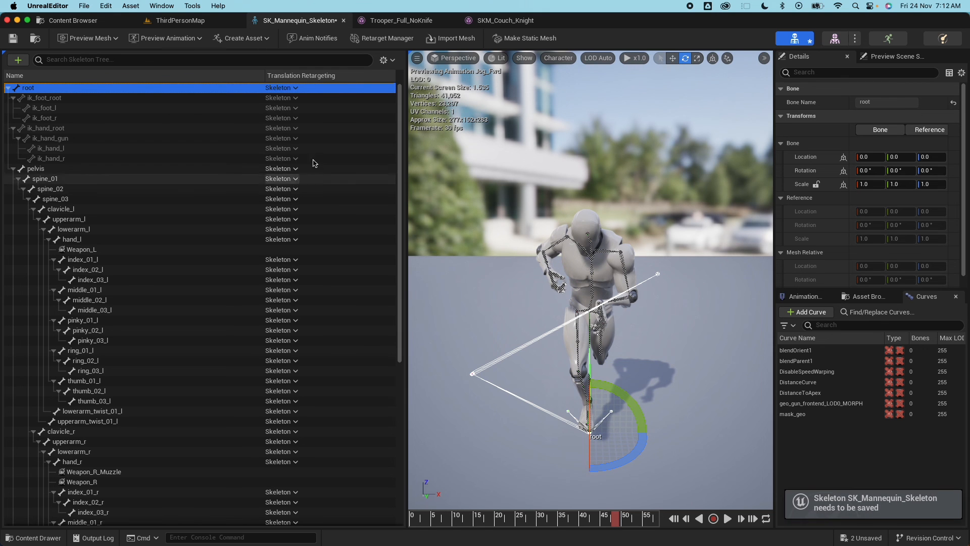
mouse_move(294, 119)
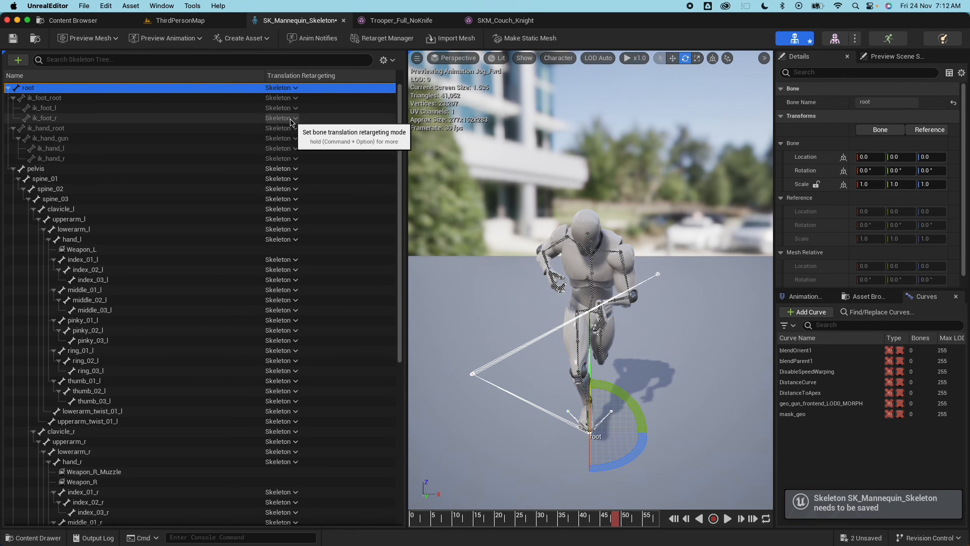
mouse_move(303, 300)
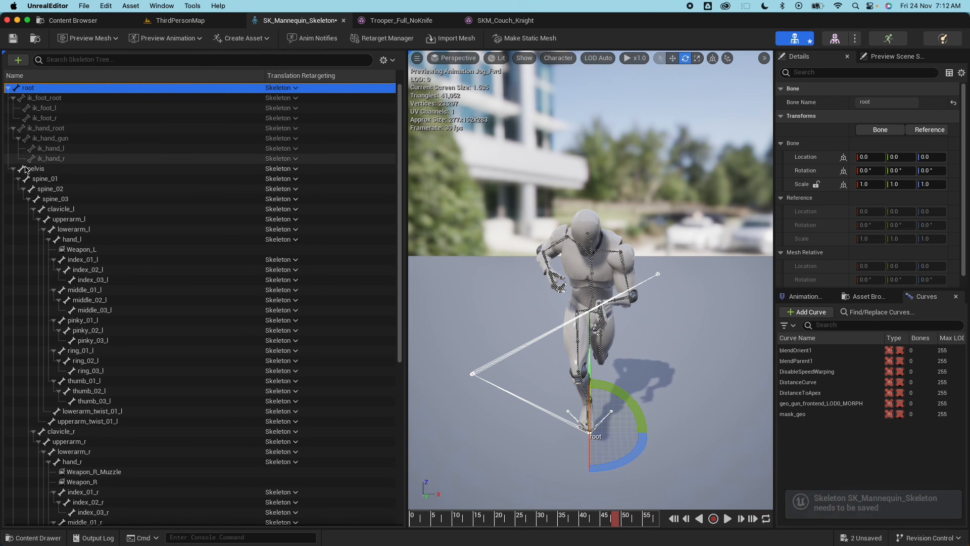
Step: Set the pelvis bone to Animation Scaled and select the ik_foot_root bone
click(35, 169)
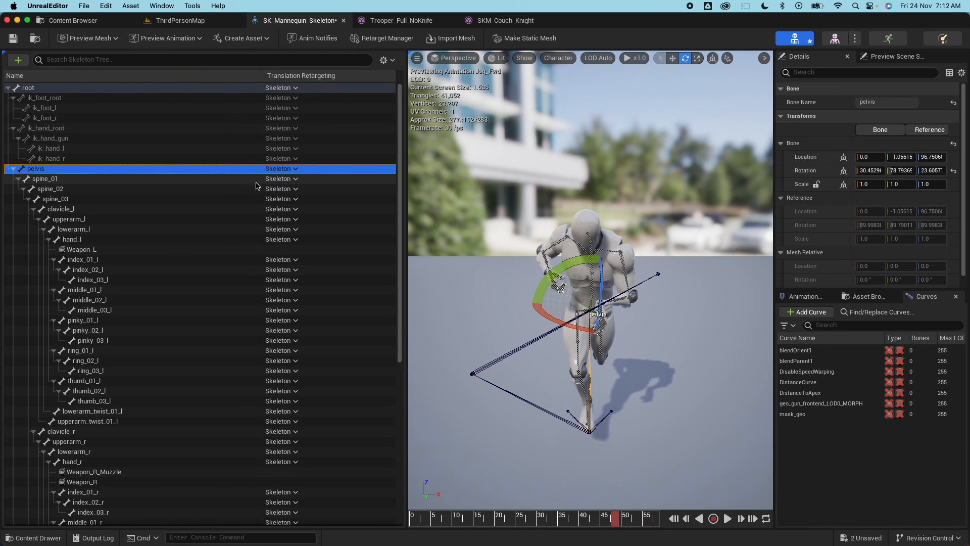
click(281, 168)
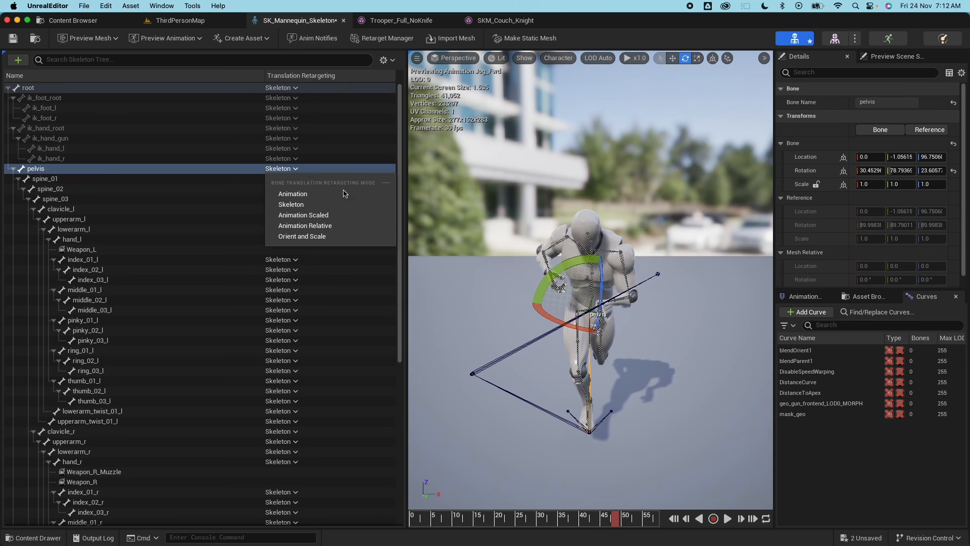
mouse_move(322, 214)
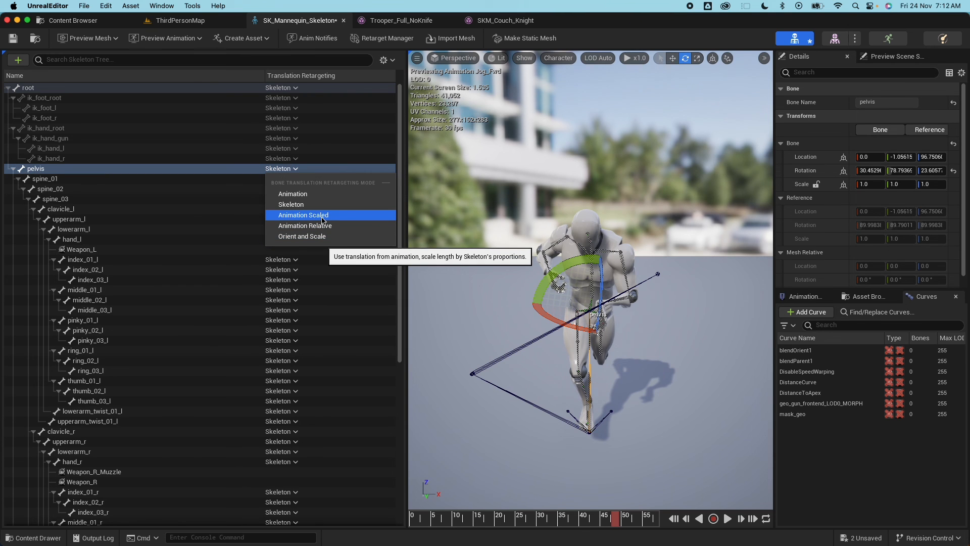
click(304, 215)
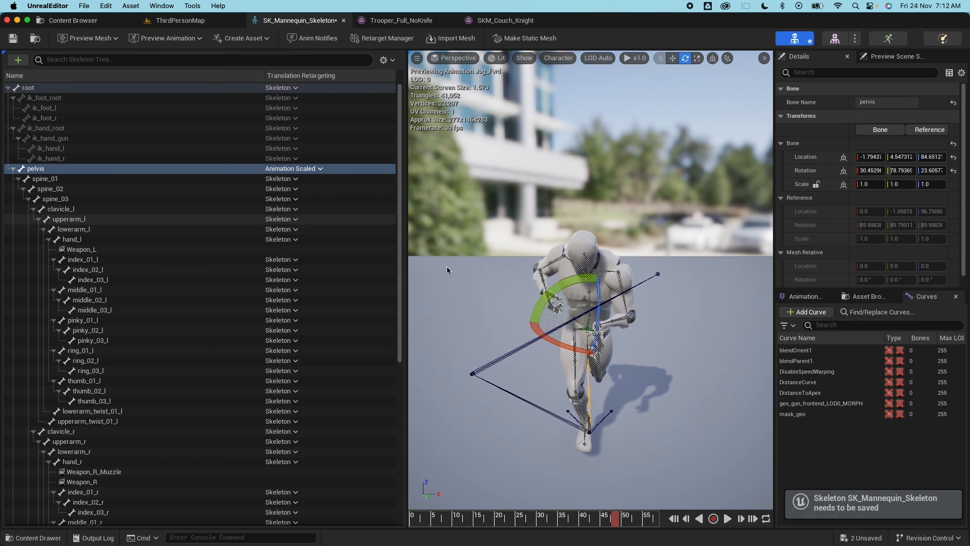
mouse_move(46, 102)
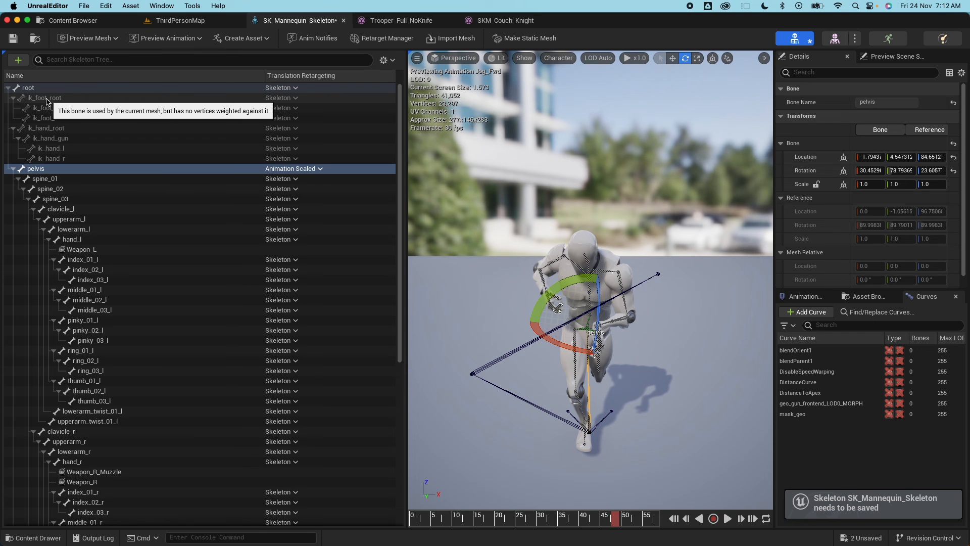
click(44, 97)
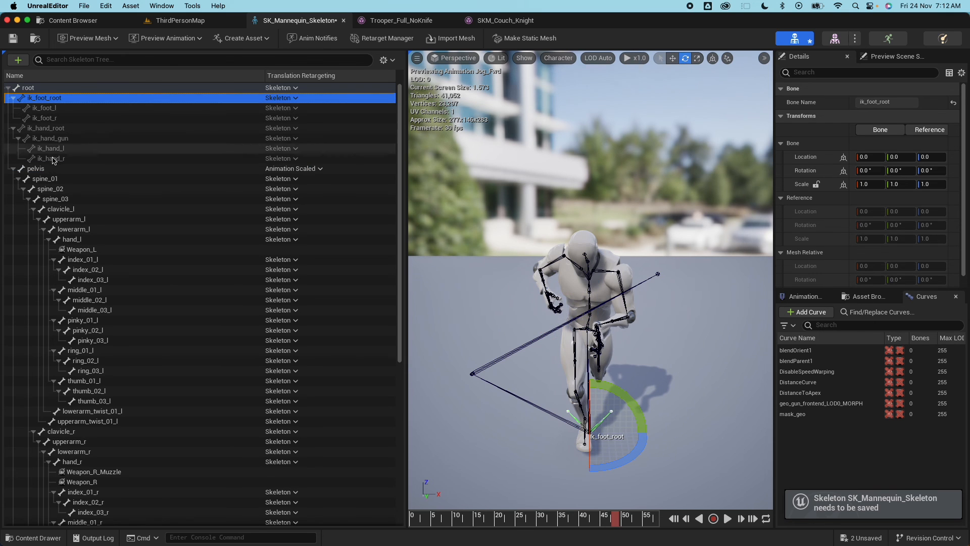
mouse_move(49, 158)
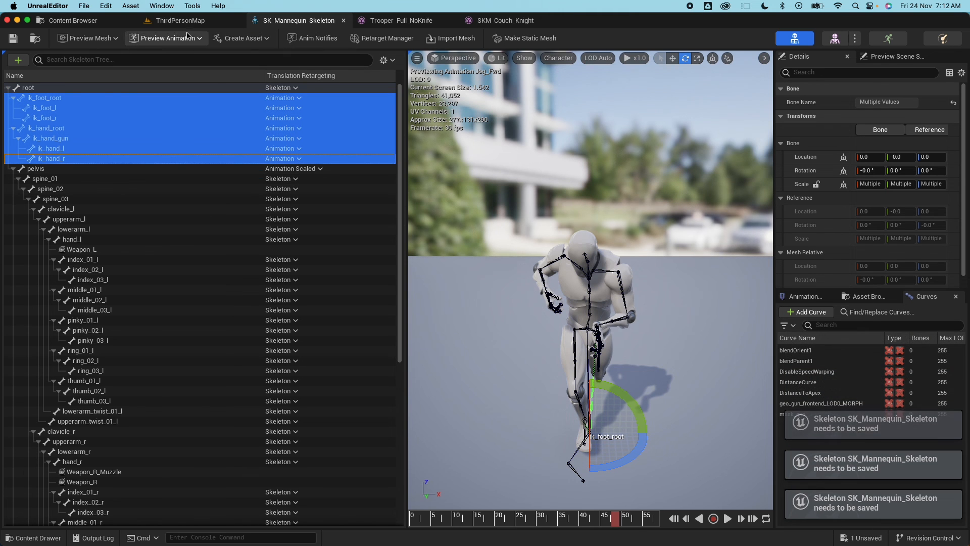
Step: Return to ThirdPersonMap and play-test the jogging Trooper and Couch Knight, then stop
click(181, 20)
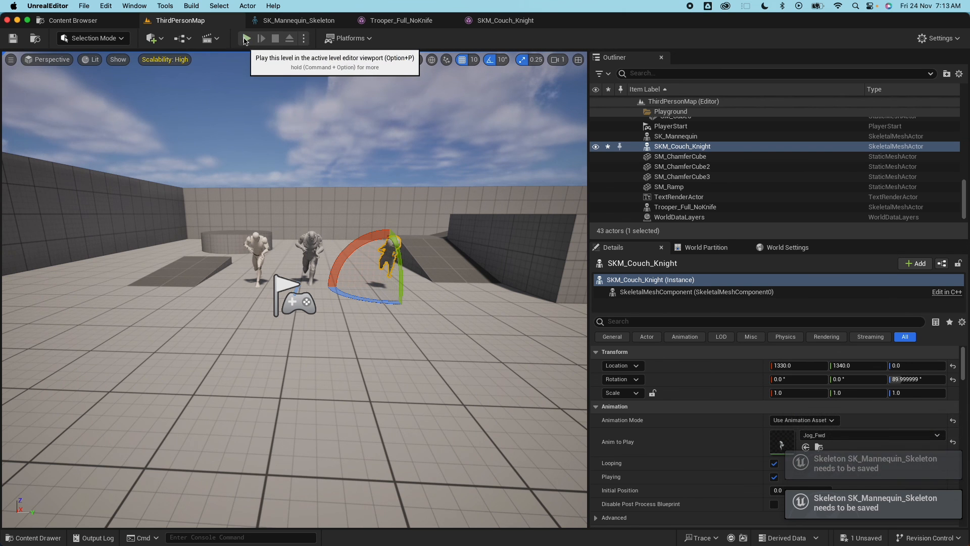
click(246, 39)
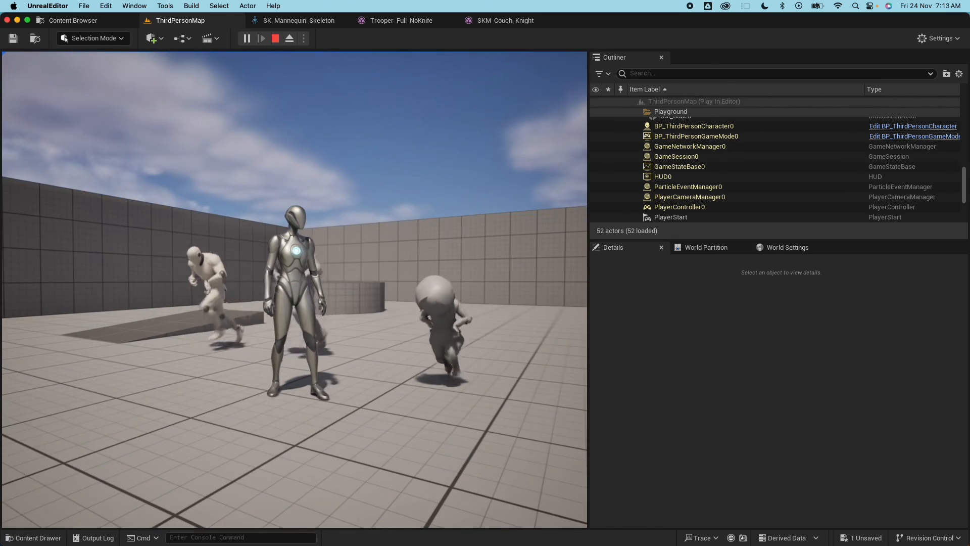
click(275, 38)
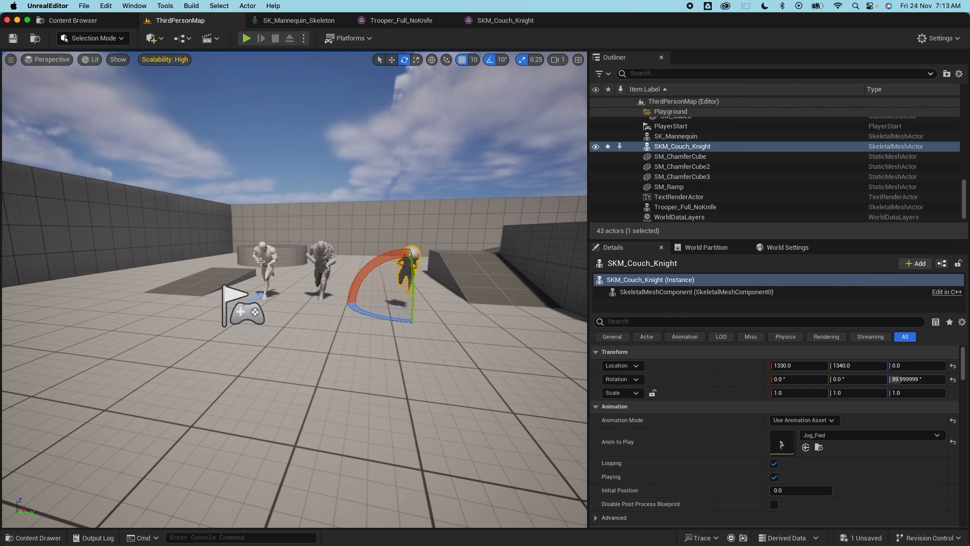
mouse_move(486, 295)
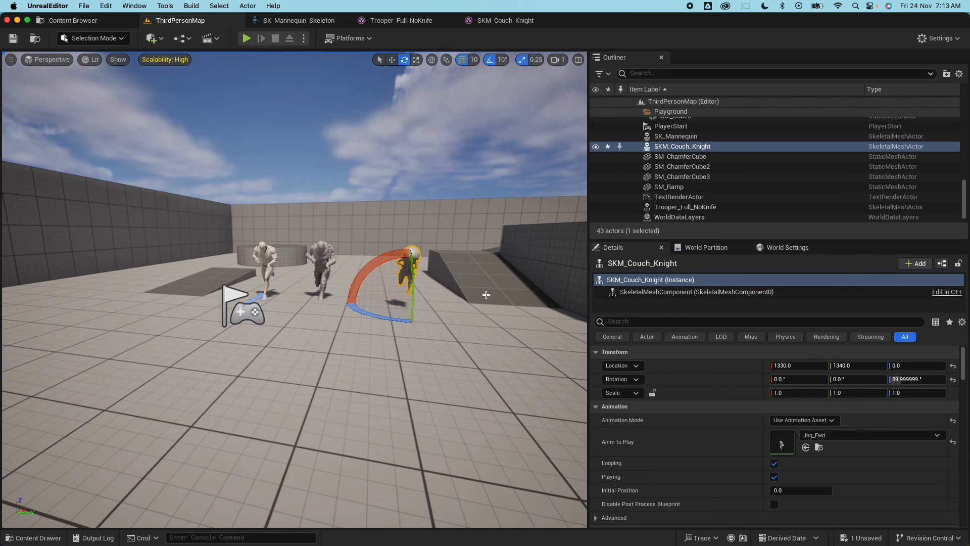